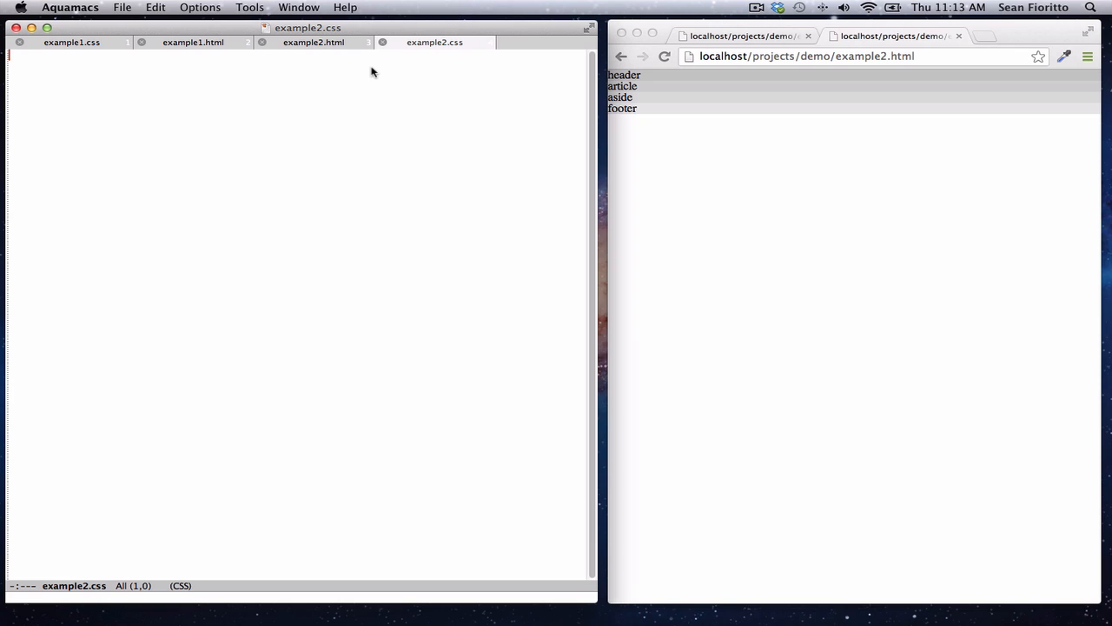
mouse_move(679, 105)
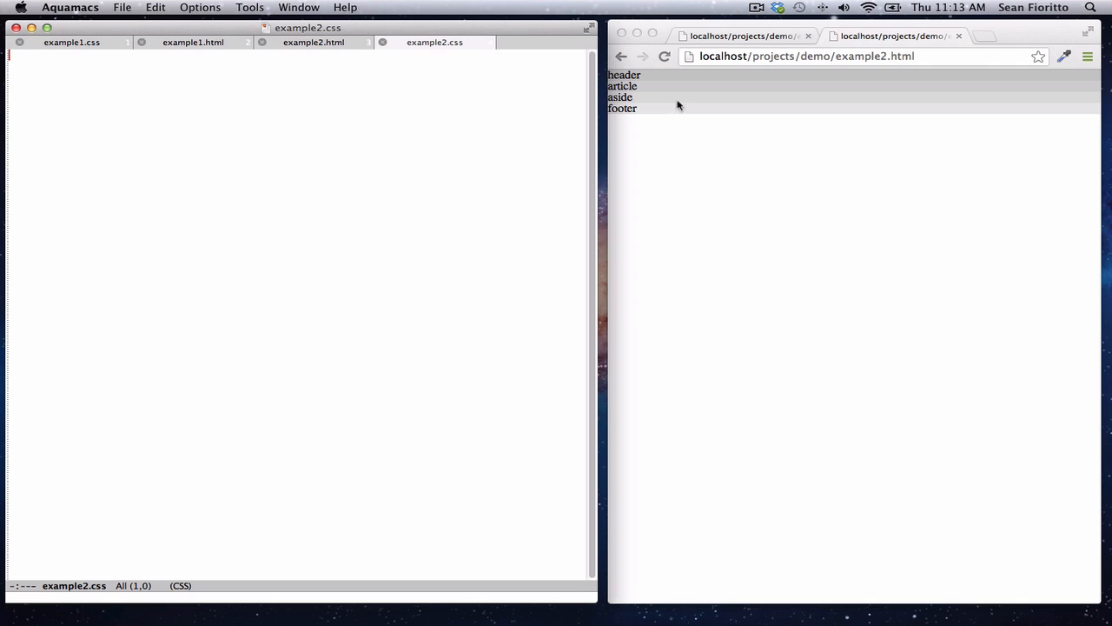
mouse_move(633, 86)
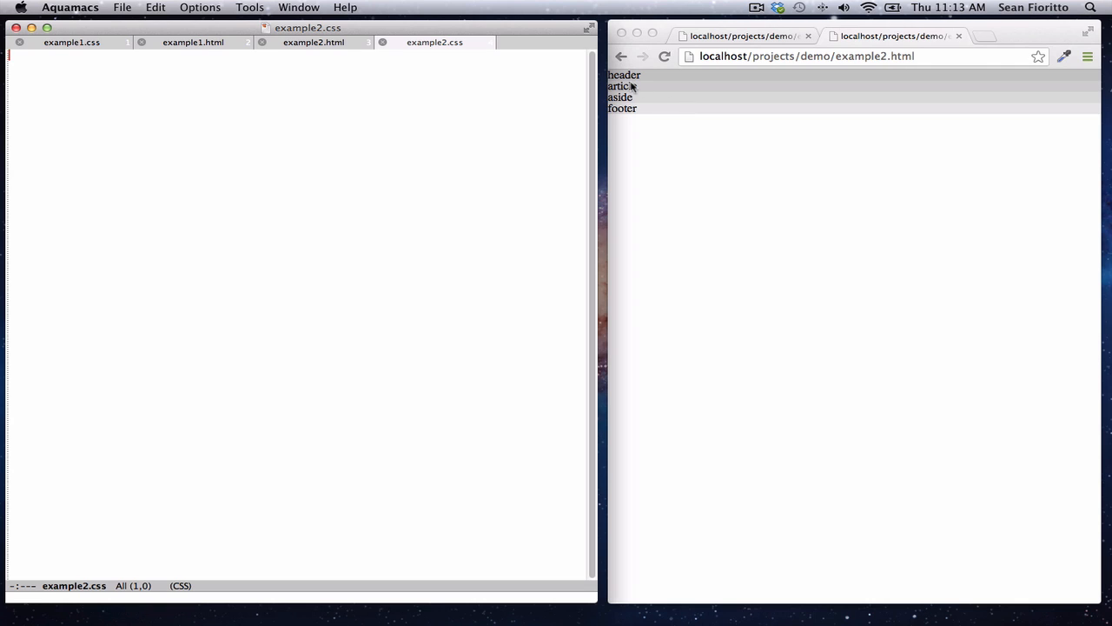
mouse_move(642, 114)
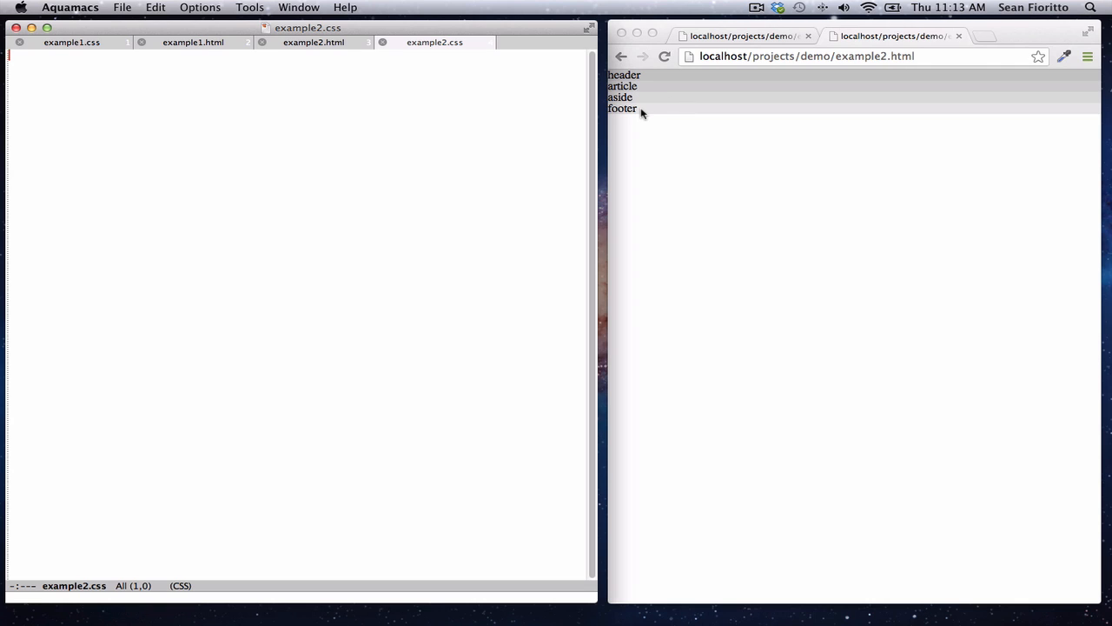
mouse_move(645, 93)
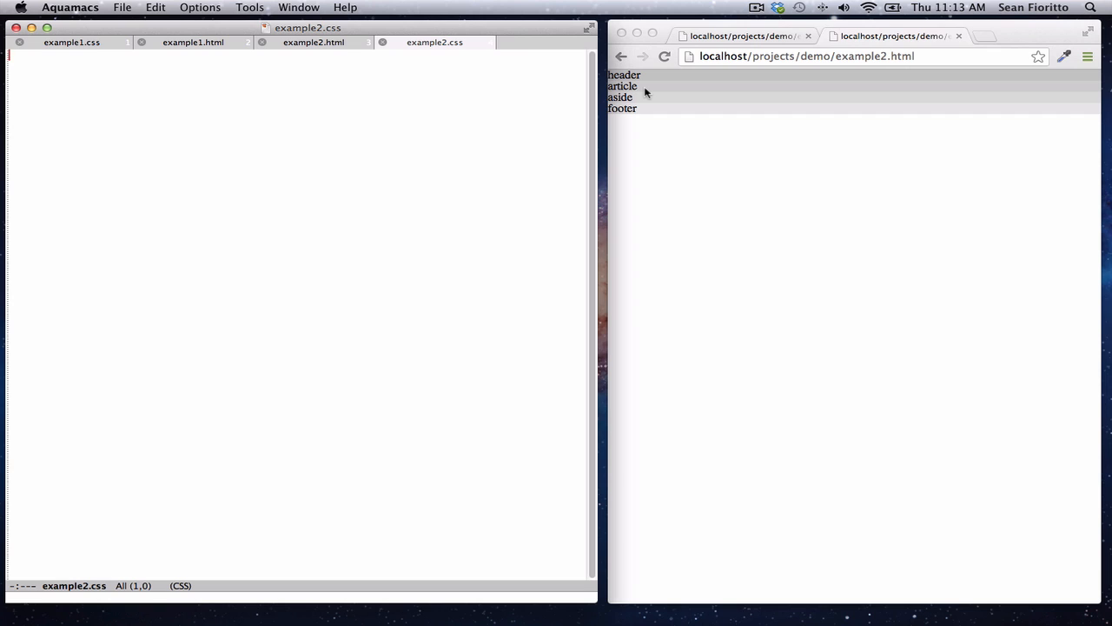
mouse_move(789, 236)
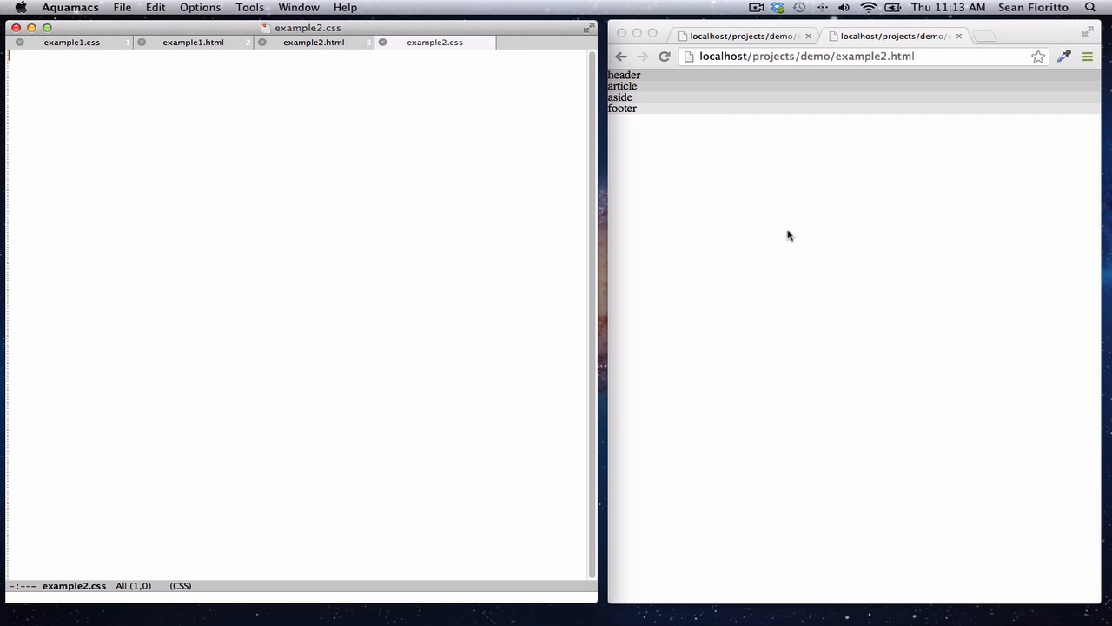
mouse_move(1089, 296)
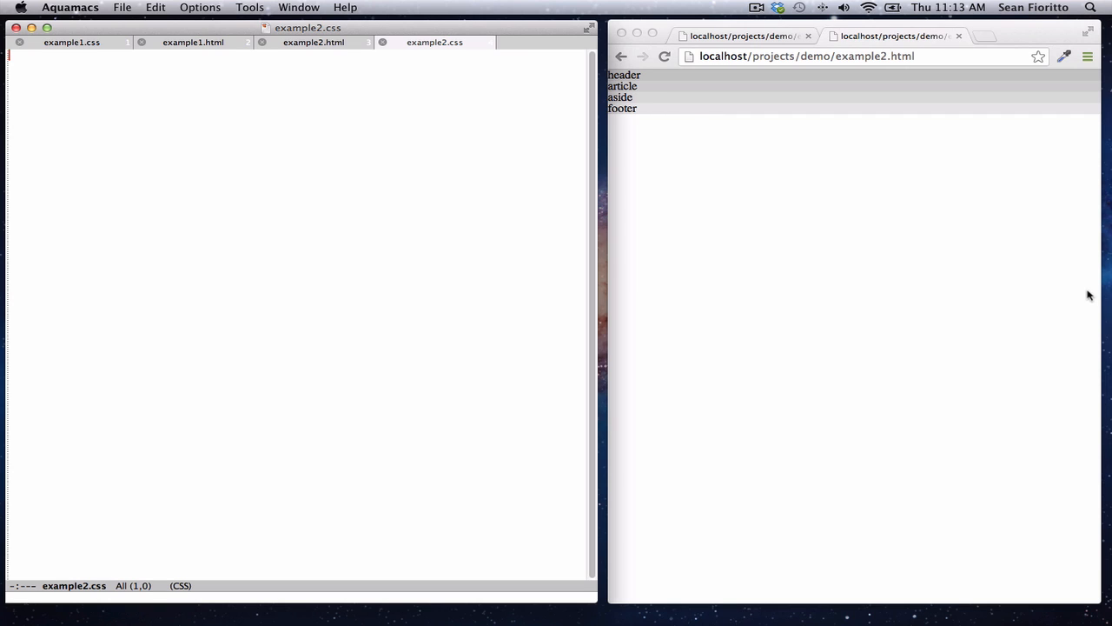
mouse_move(873, 241)
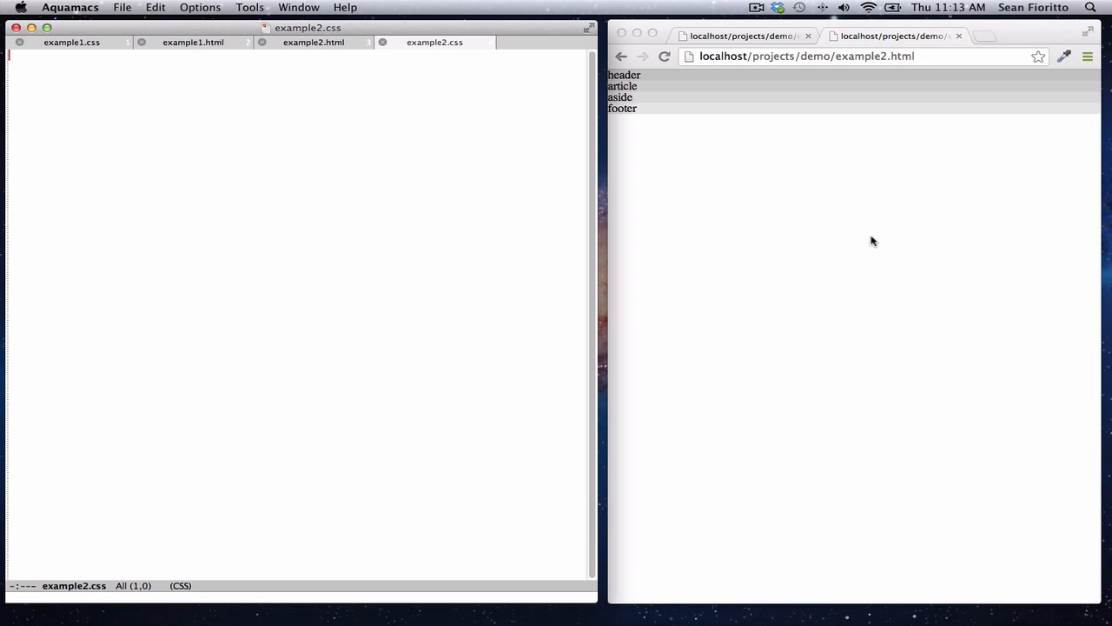
mouse_move(656, 281)
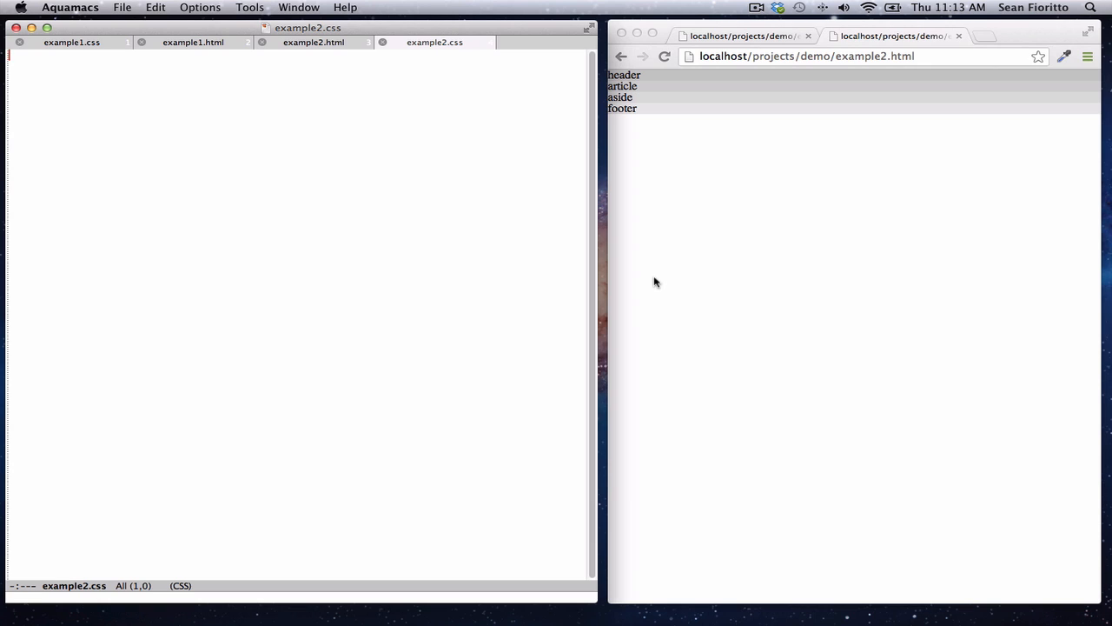
mouse_move(704, 293)
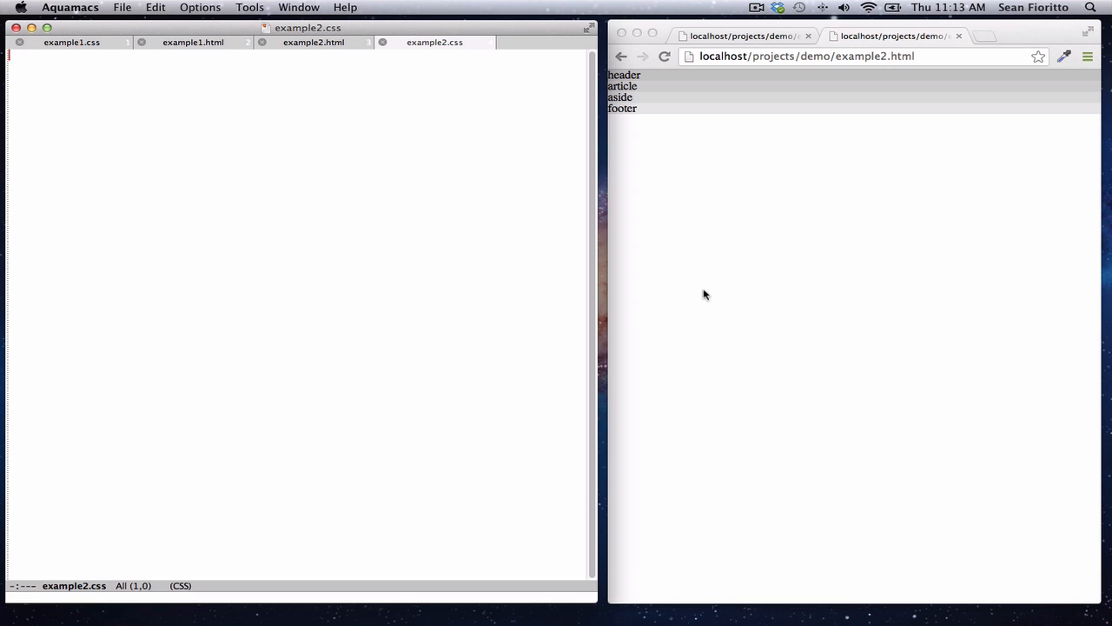
mouse_move(646, 266)
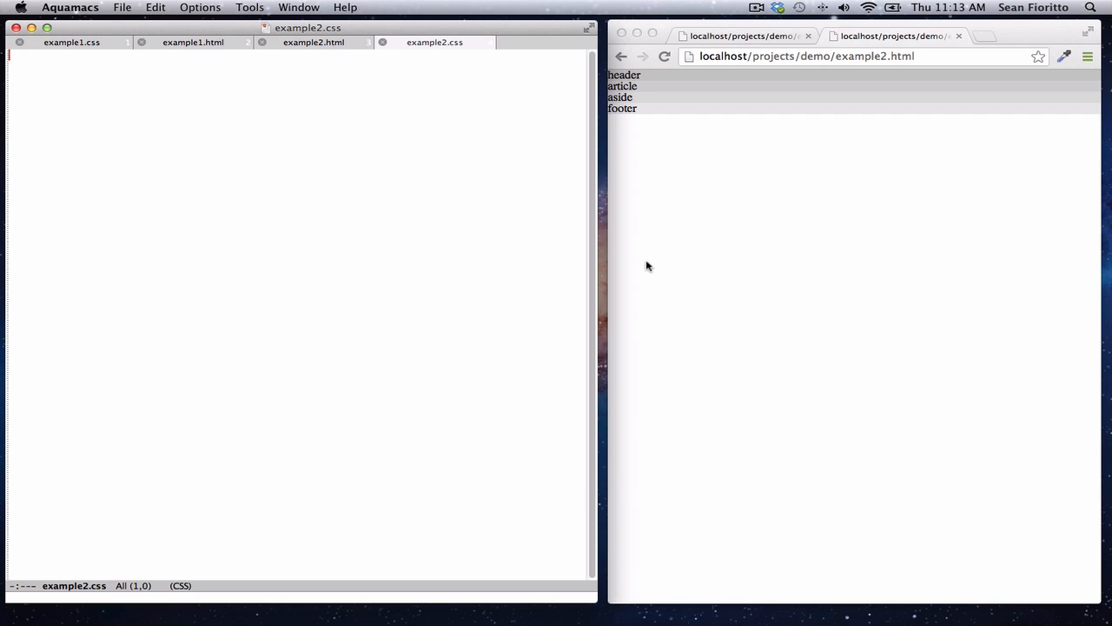
mouse_move(343, 72)
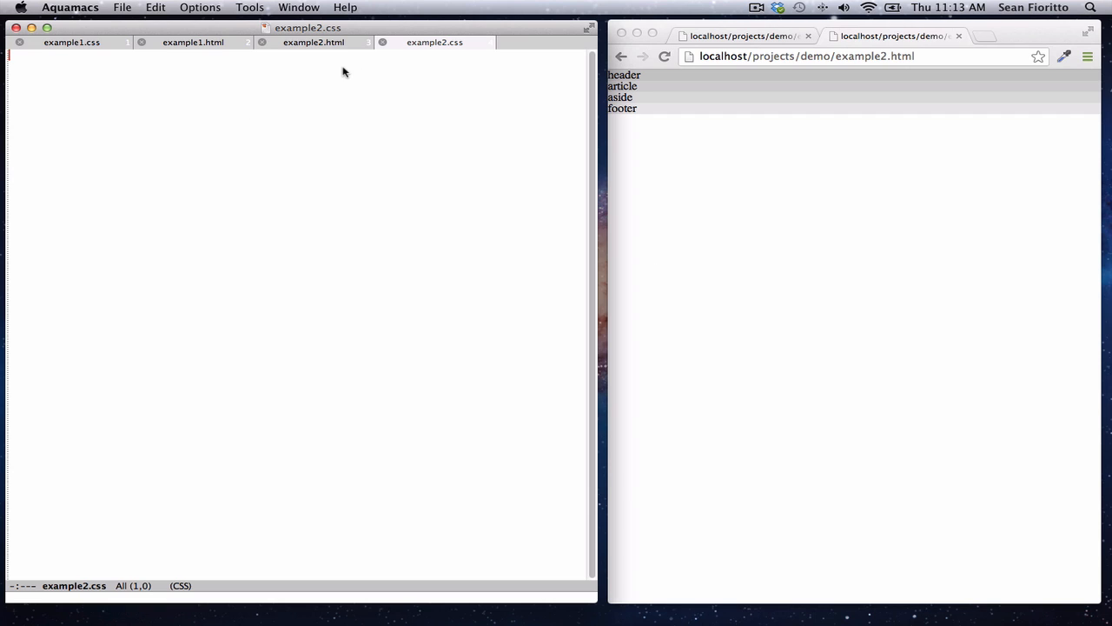
mouse_move(840, 178)
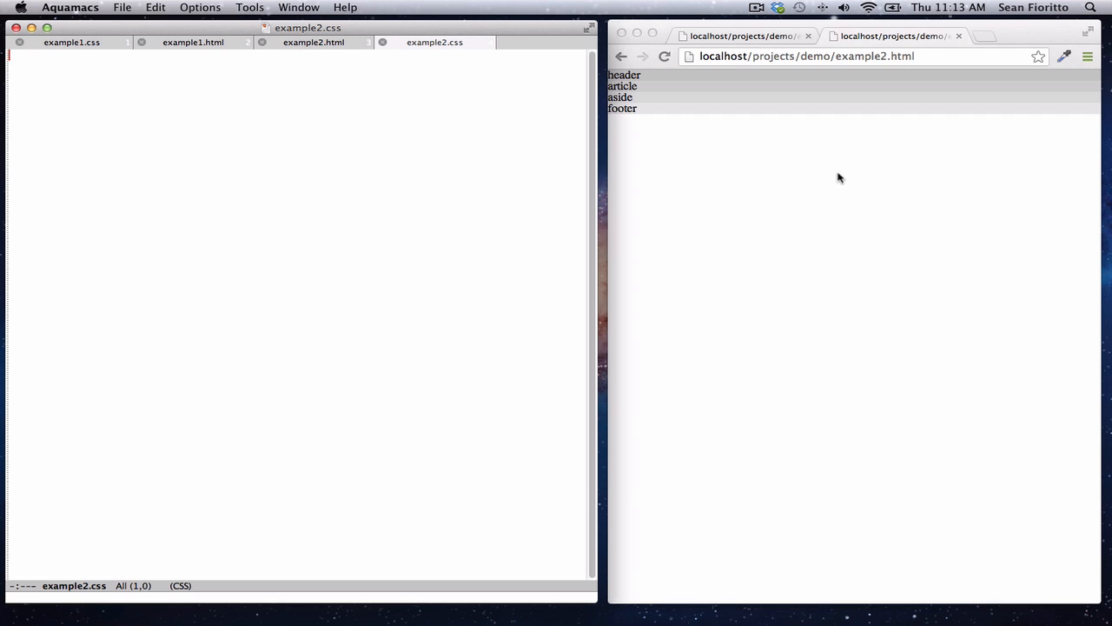
Bring up the example2.html buffer to write the flex, middle, article and aside markup.
click(312, 42)
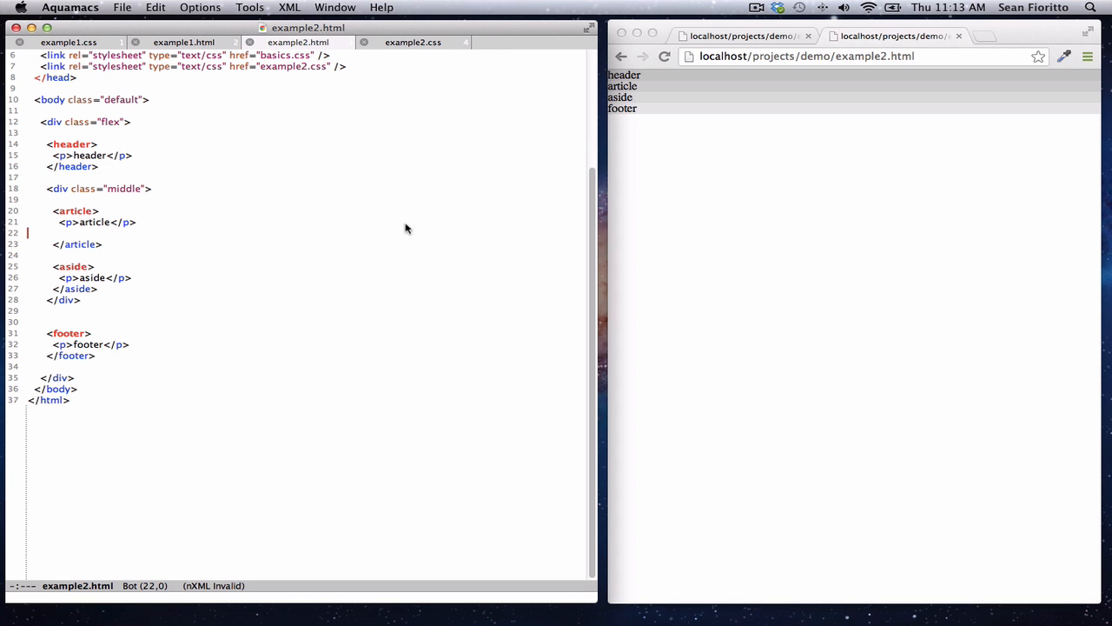
mouse_move(717, 165)
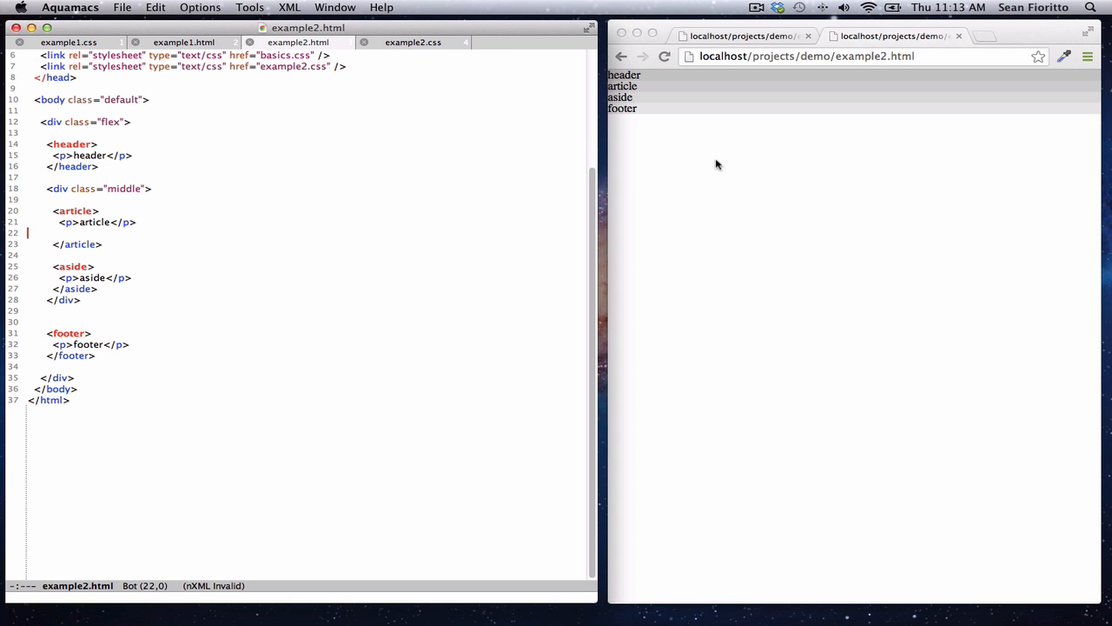
mouse_move(168, 224)
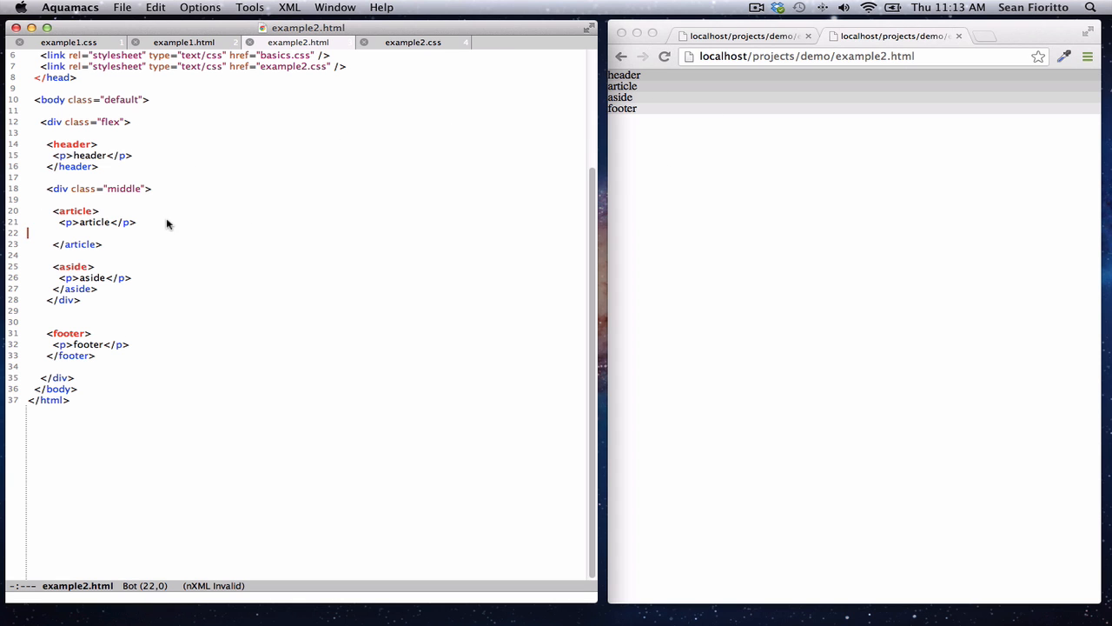
mouse_move(136, 251)
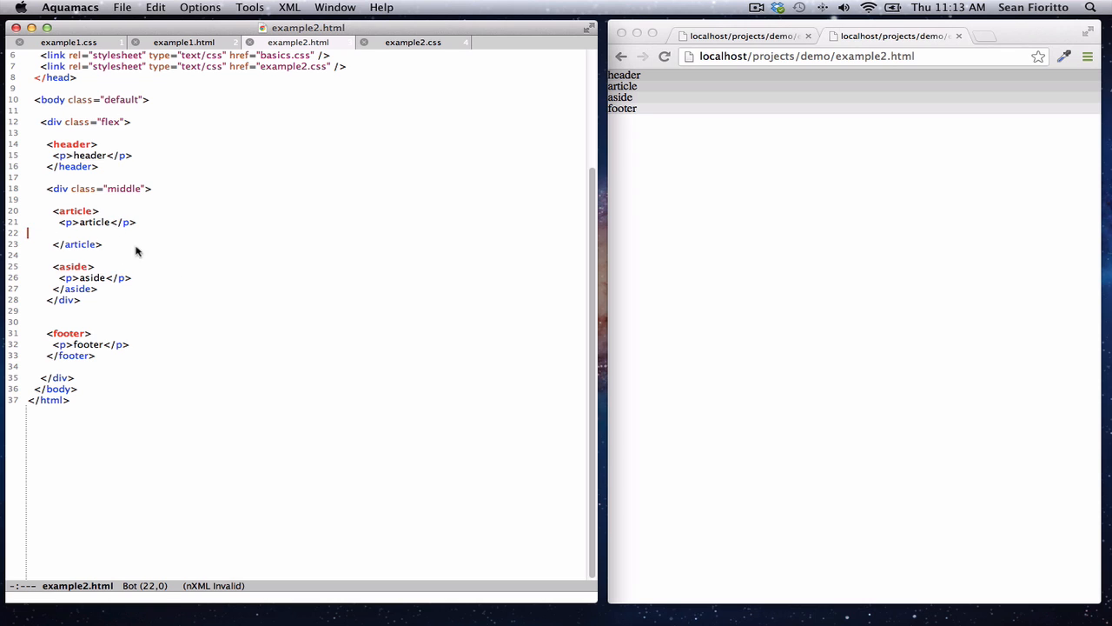
mouse_move(145, 289)
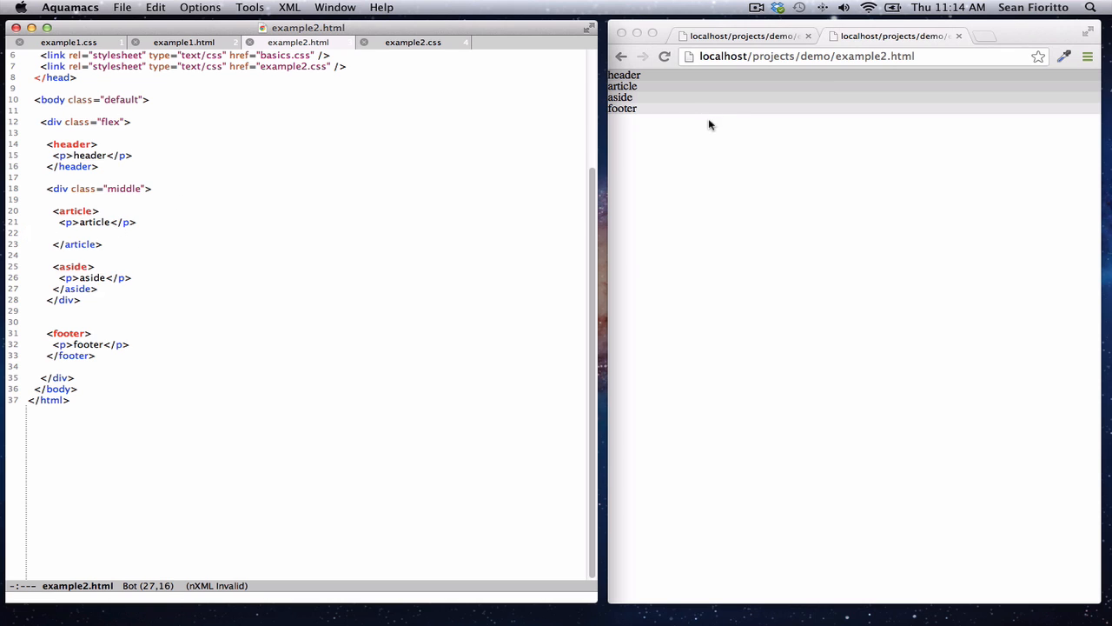
mouse_move(682, 77)
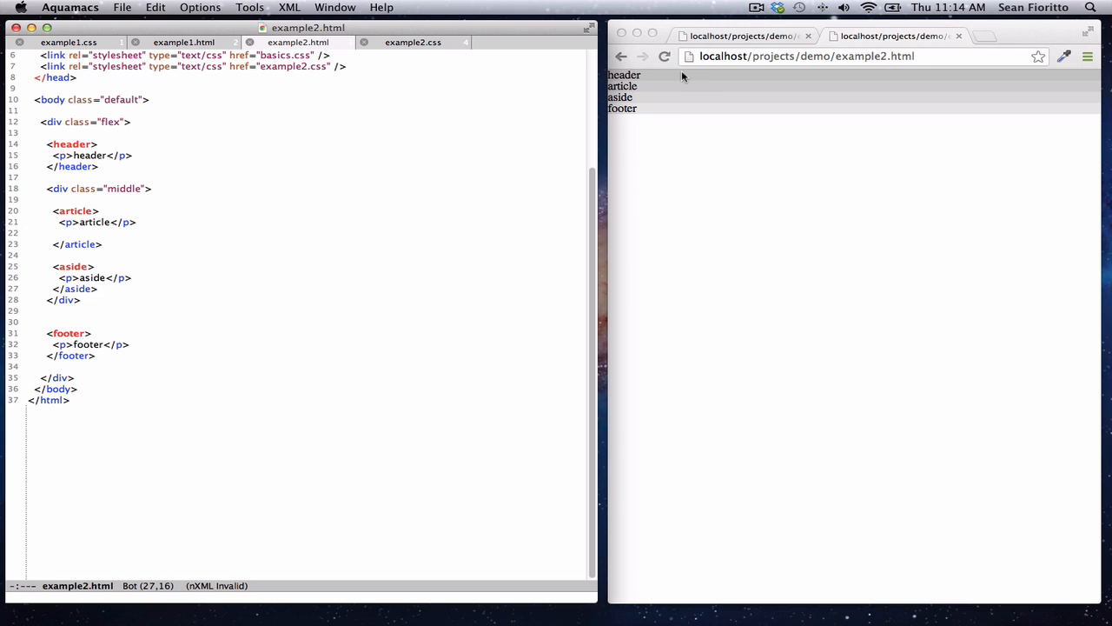
mouse_move(681, 166)
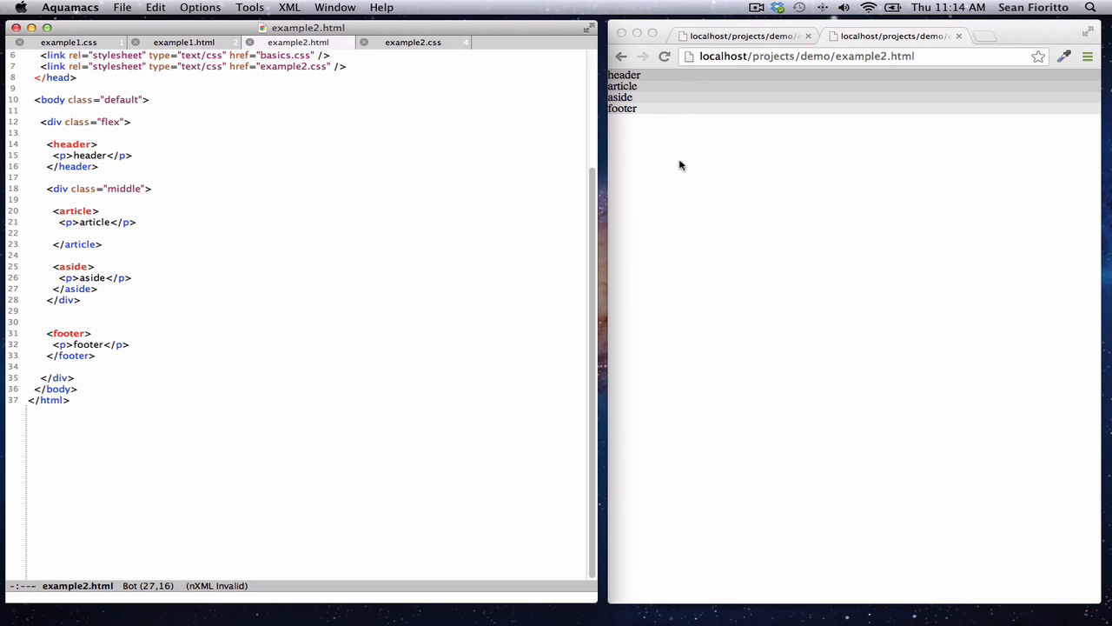
mouse_move(691, 128)
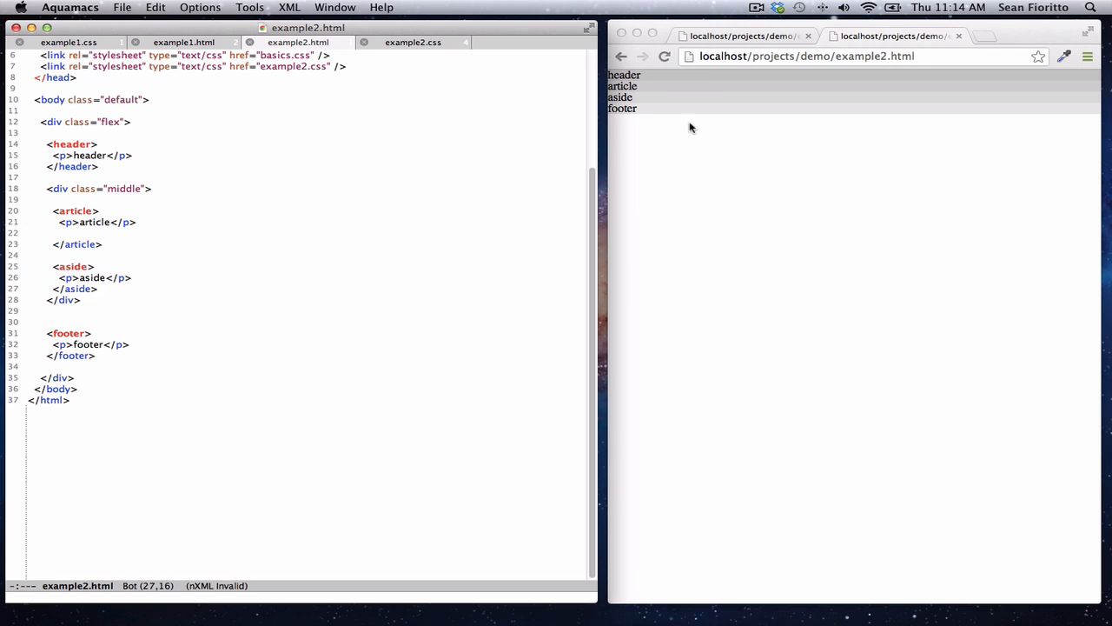
mouse_move(707, 143)
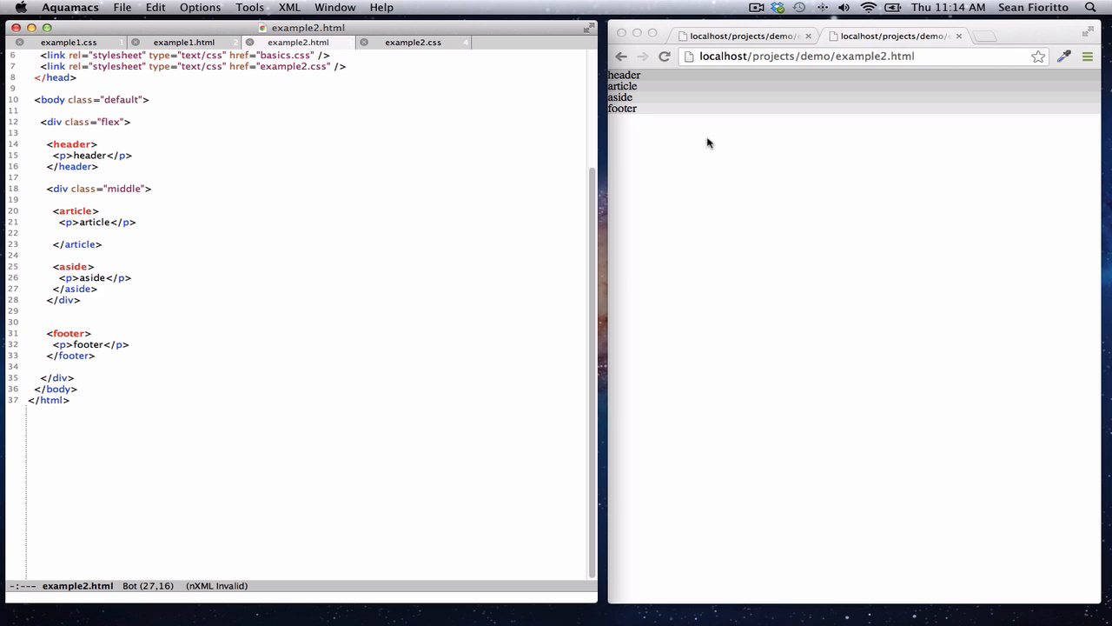
mouse_move(704, 165)
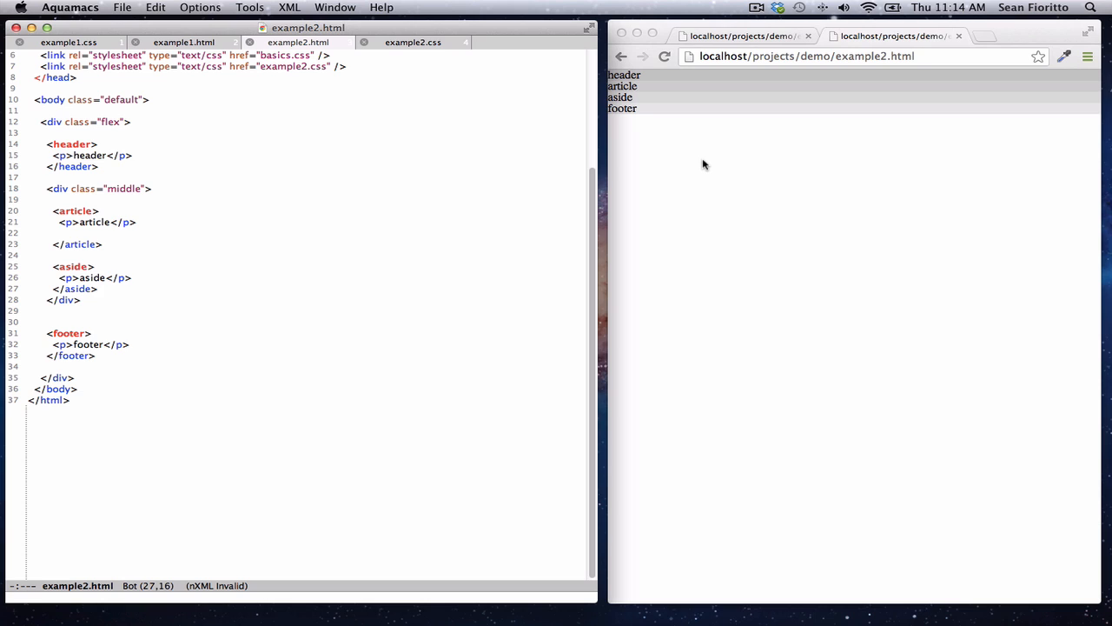
mouse_move(647, 119)
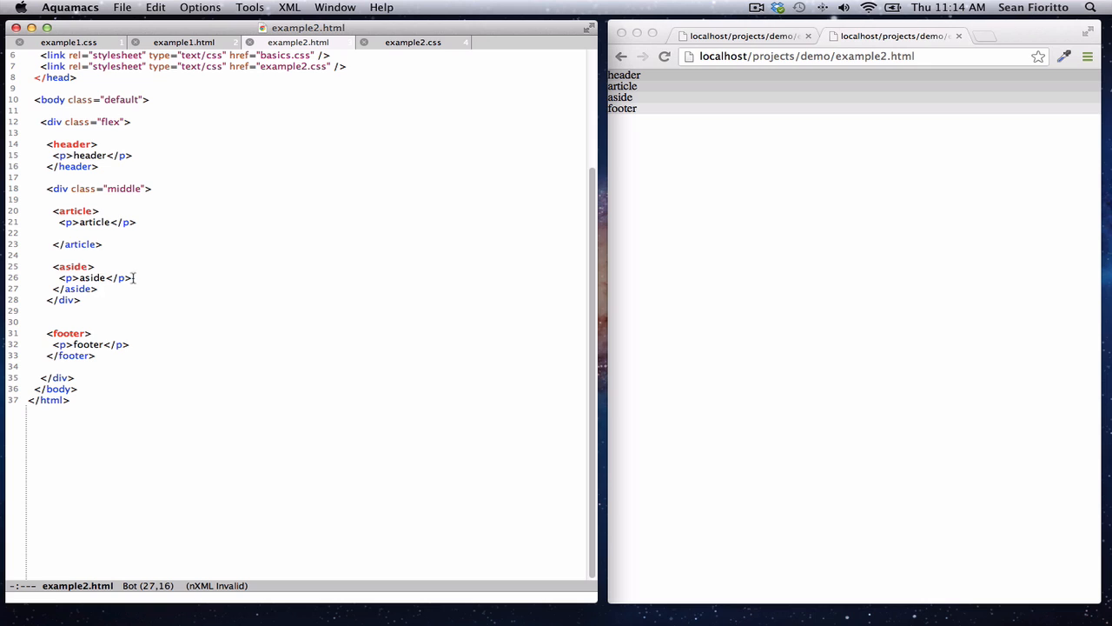
mouse_move(239, 205)
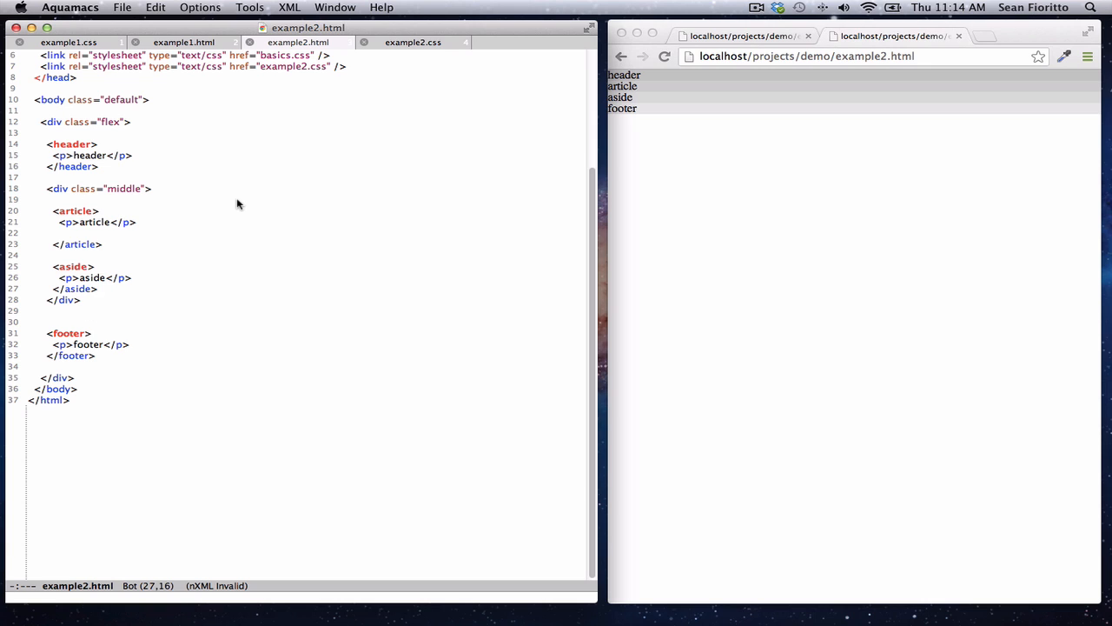
mouse_move(156, 290)
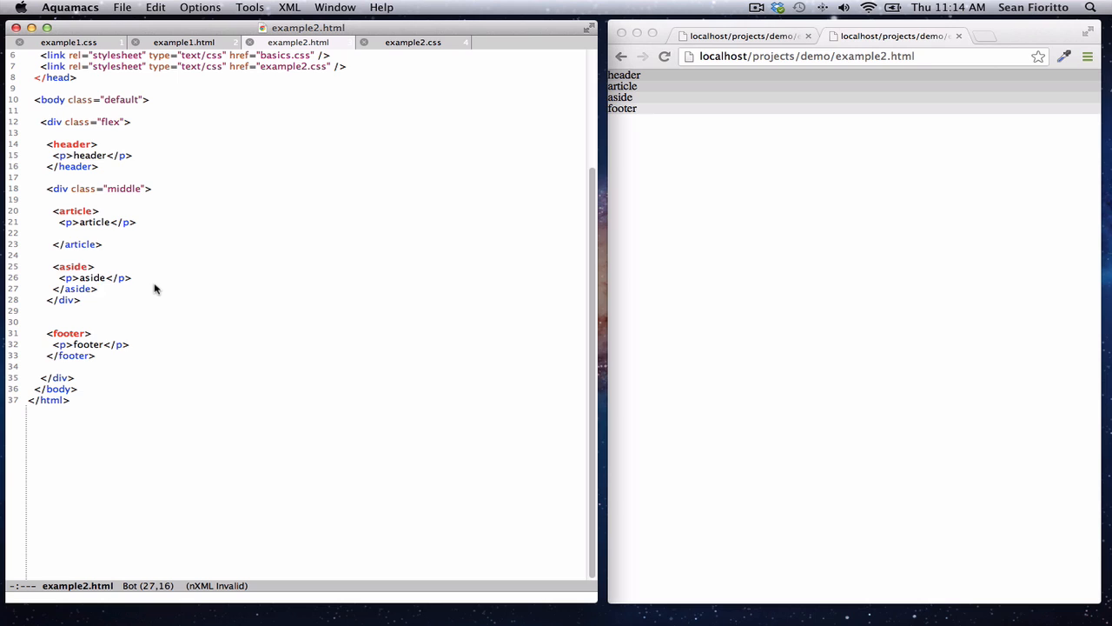
mouse_move(257, 196)
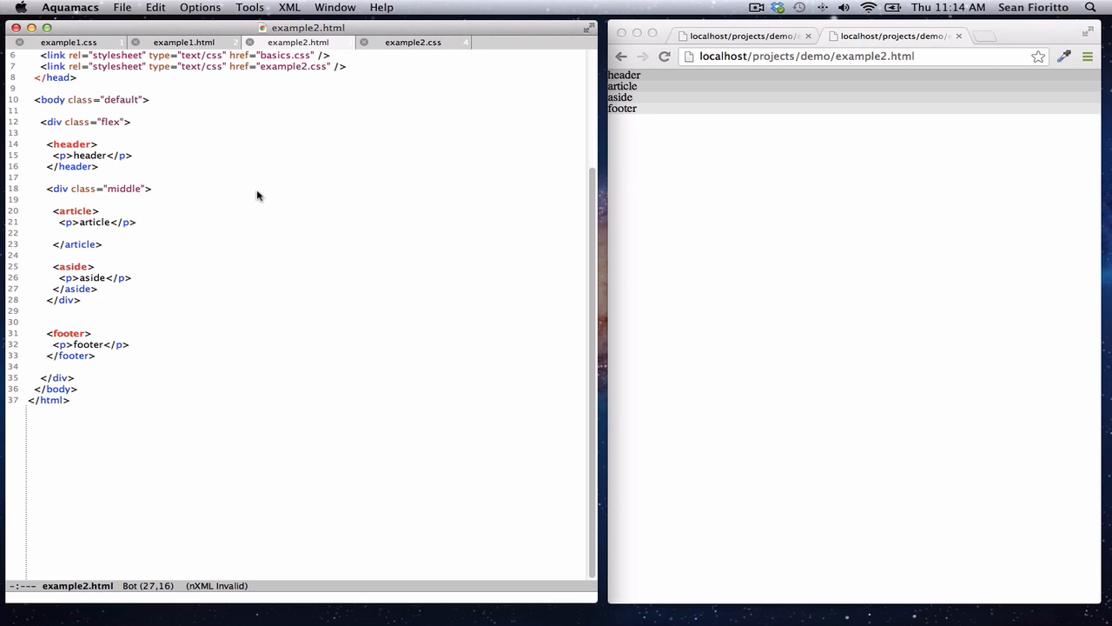
mouse_move(253, 195)
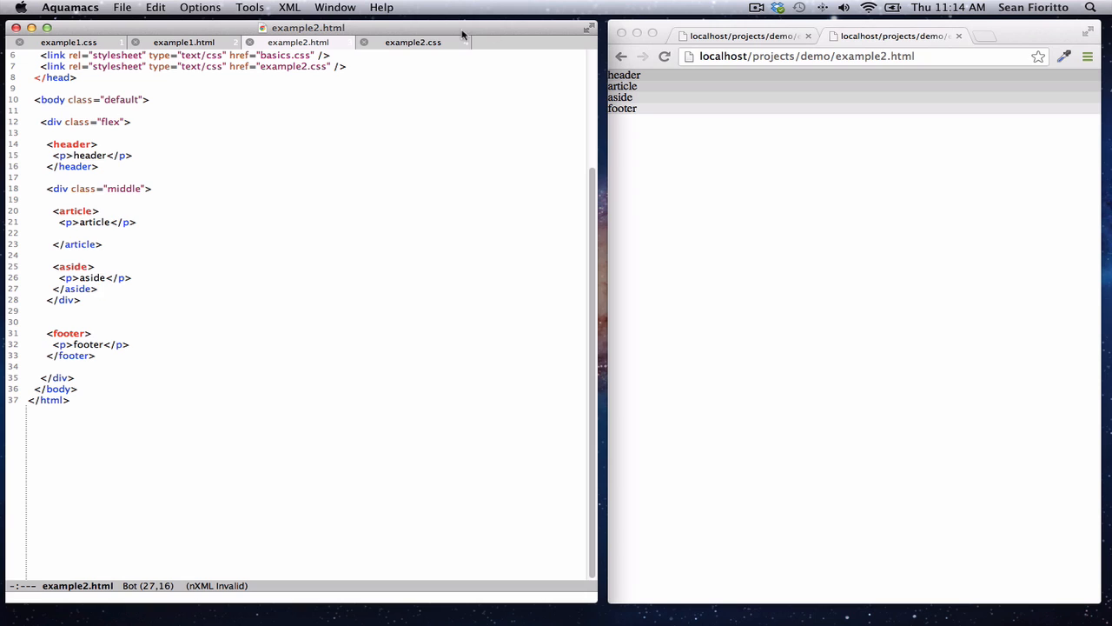
Add a header, footer rule with height: 100px to example2.css and save.
click(413, 42)
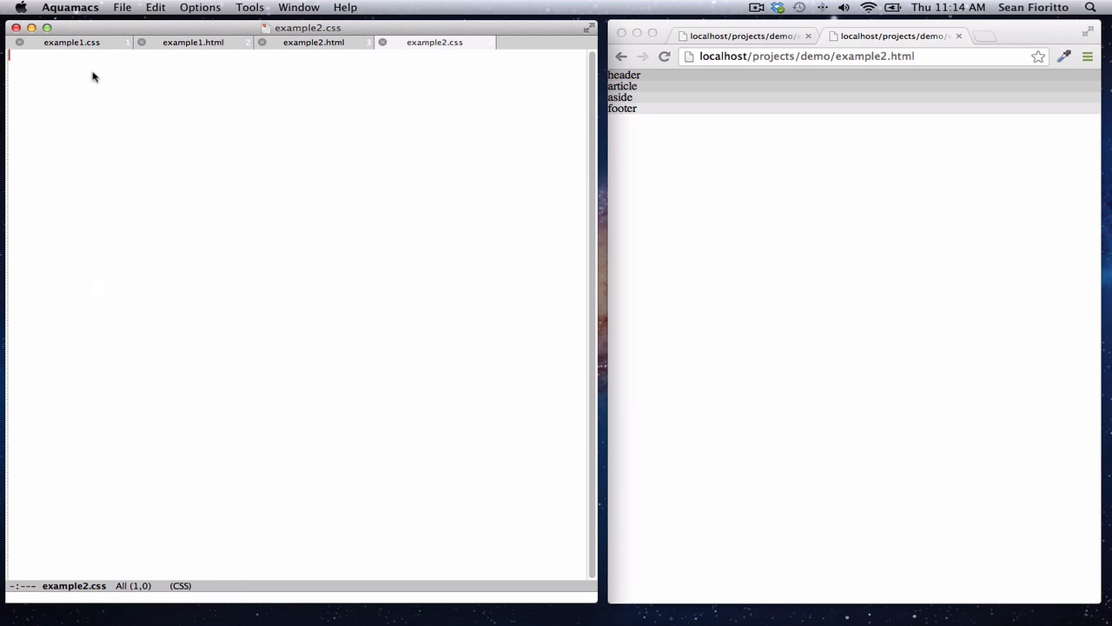
text(header, f)
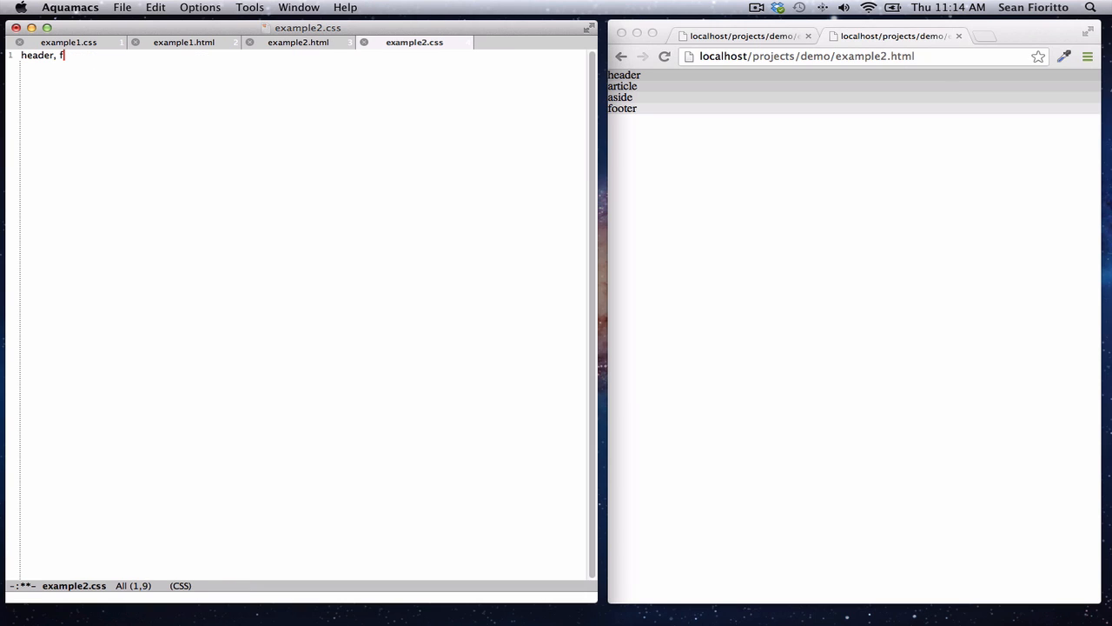
text(ooter{)
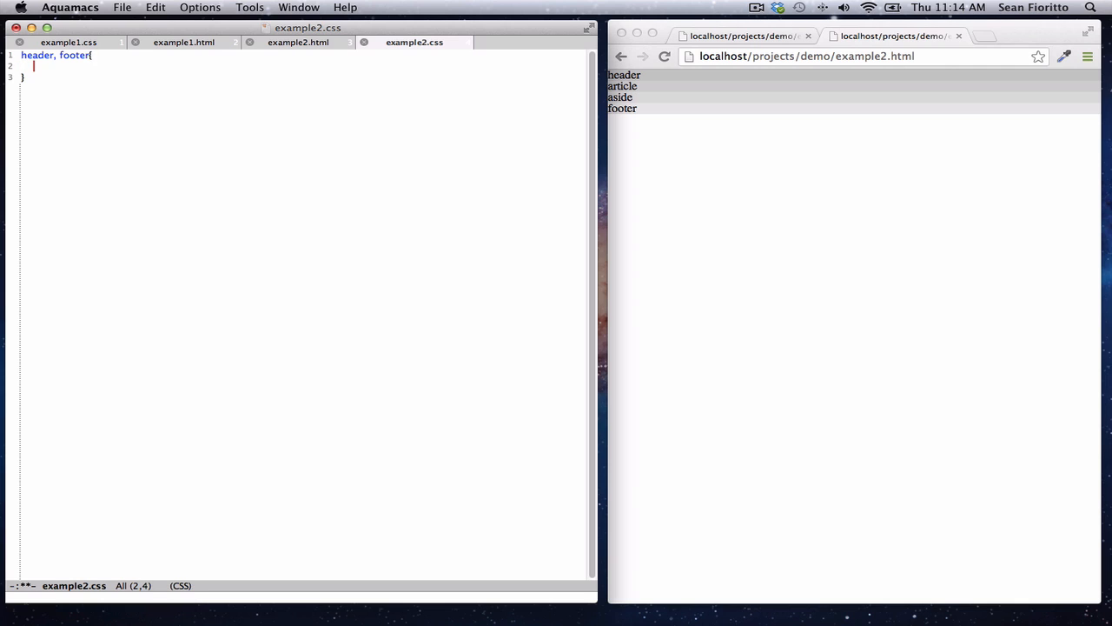
text(height)
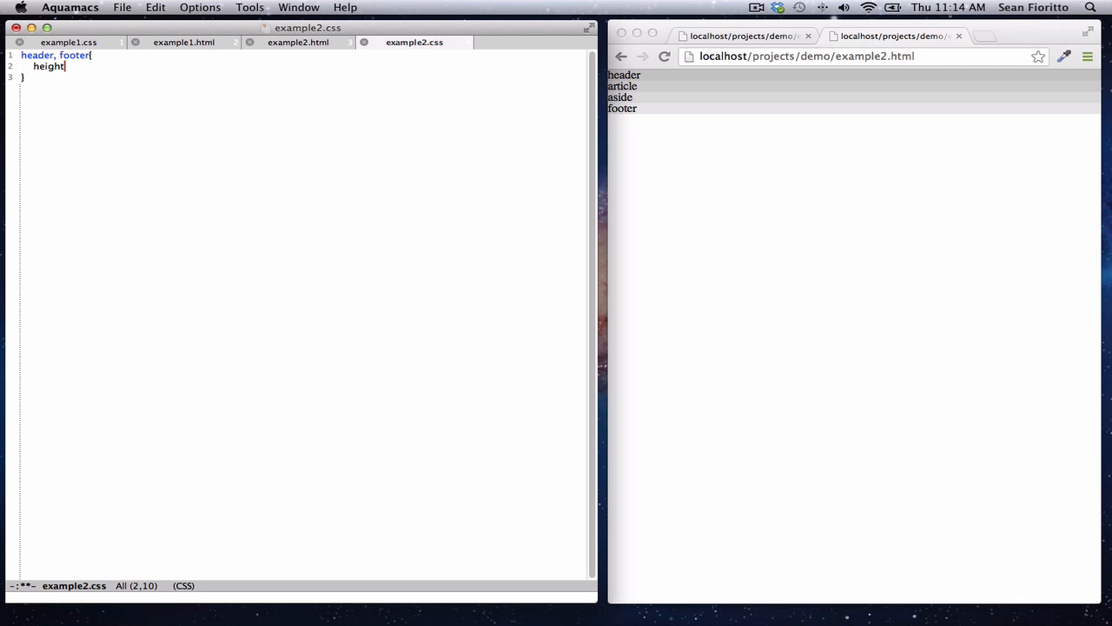
text(: 100px;)
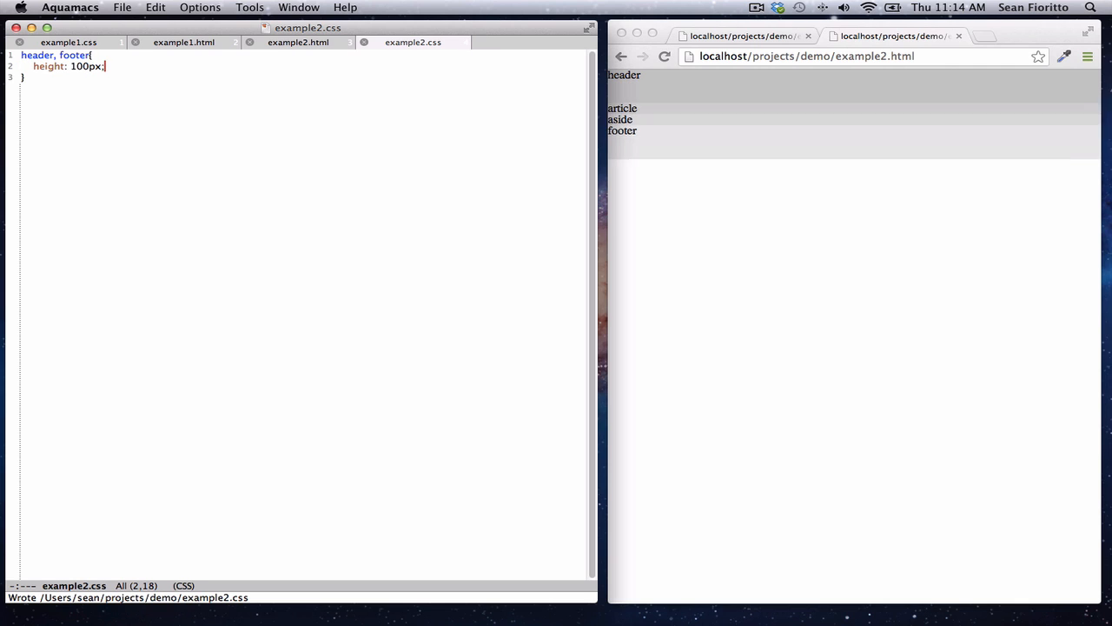
click(665, 56)
text(.middl)
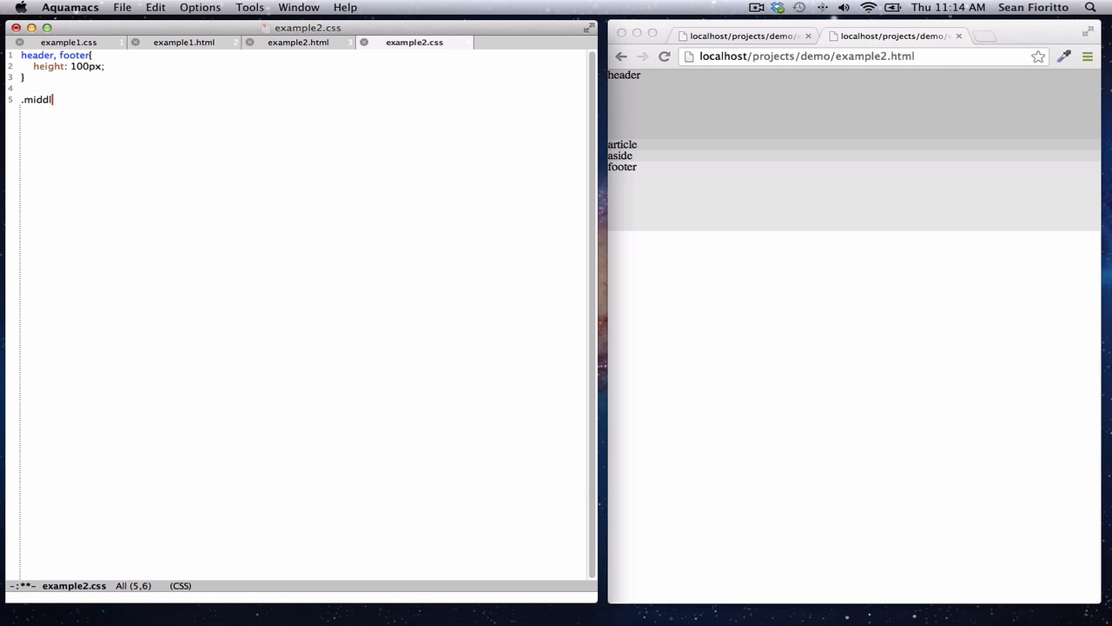
Write the .middle rule with display: -webkit-flex in example2.css.
text(e{)
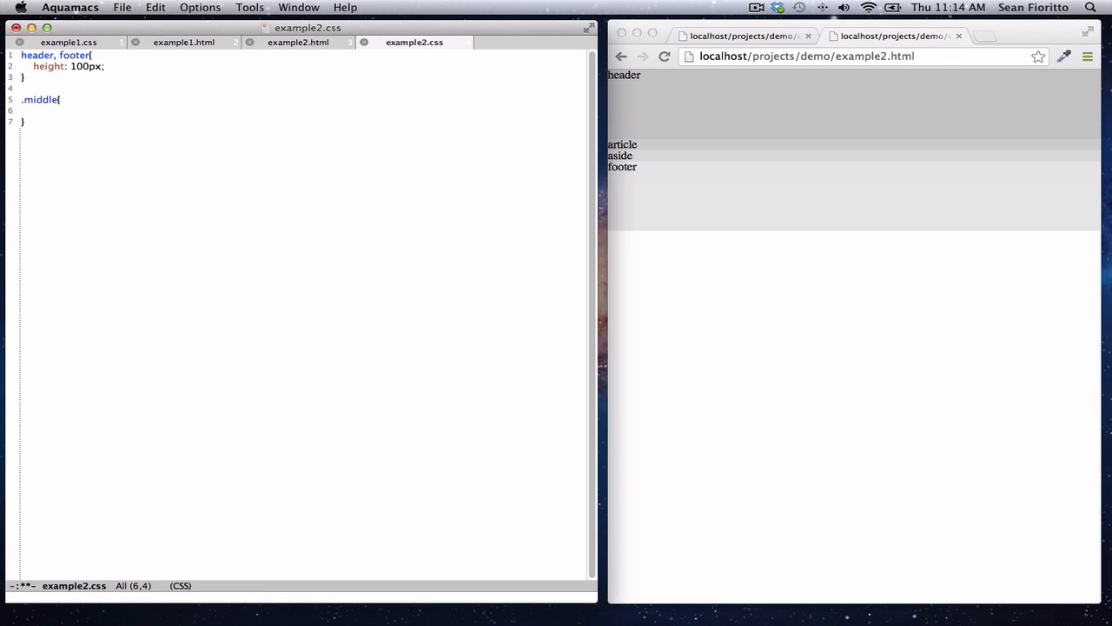
text(display: -webkit-flex;)
text(article{)
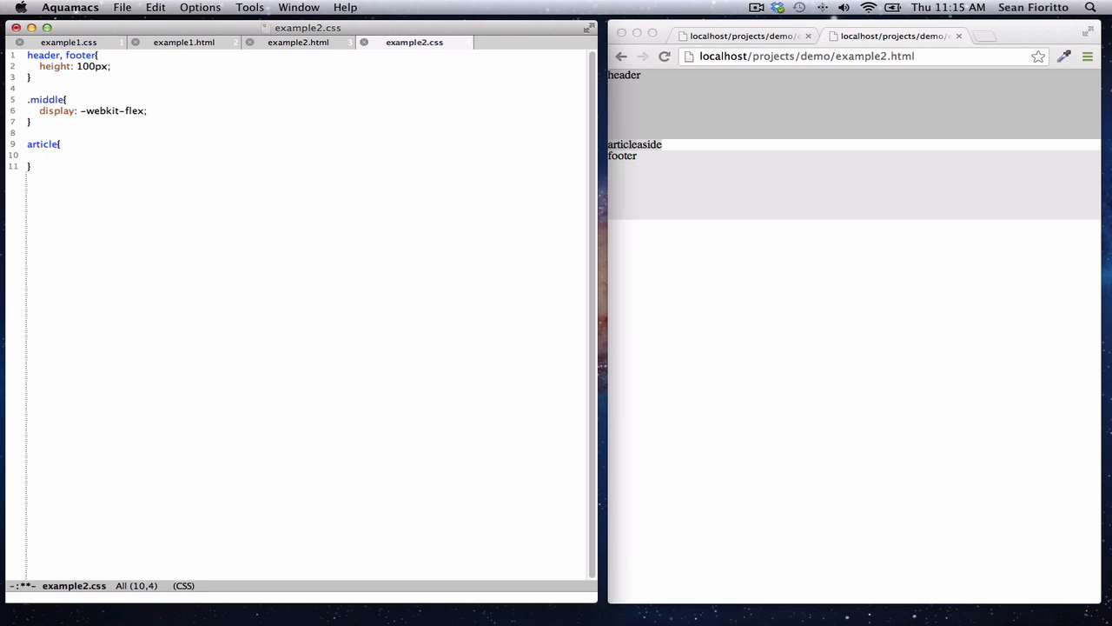
Give the article rule -webkit-flex: 3 0 0.
text(-webkit-fle)
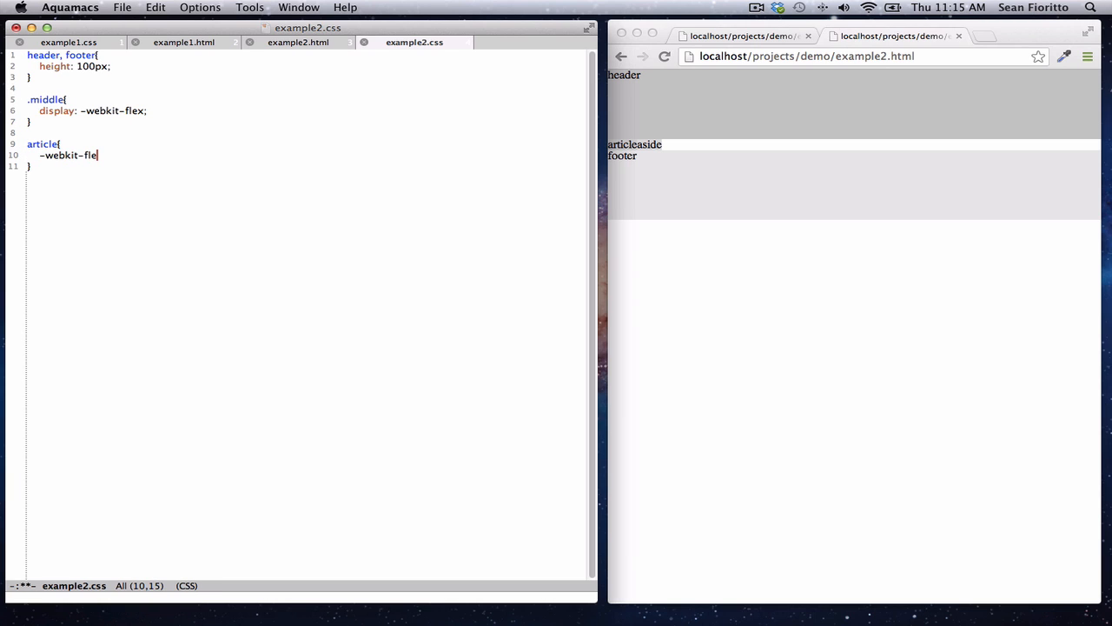
text(x:)
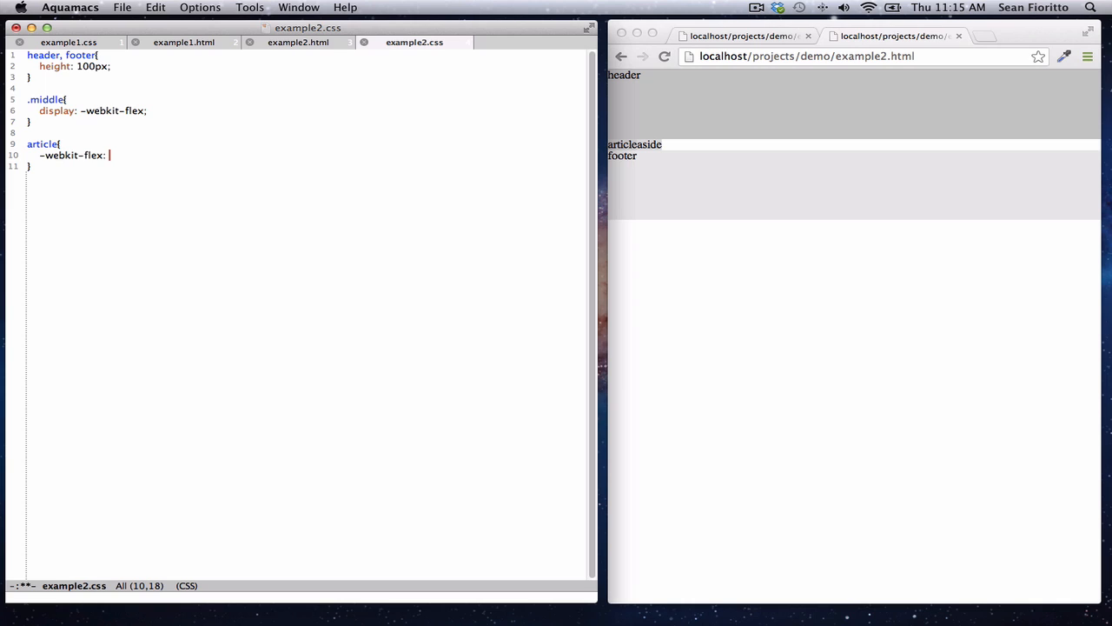
text(3)
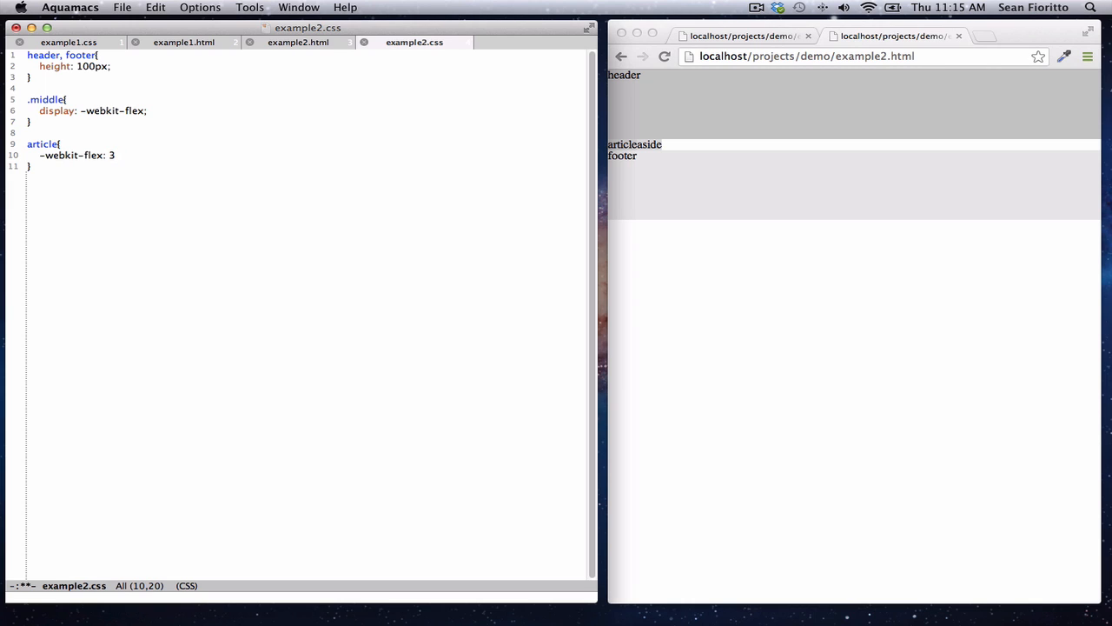
text(0)
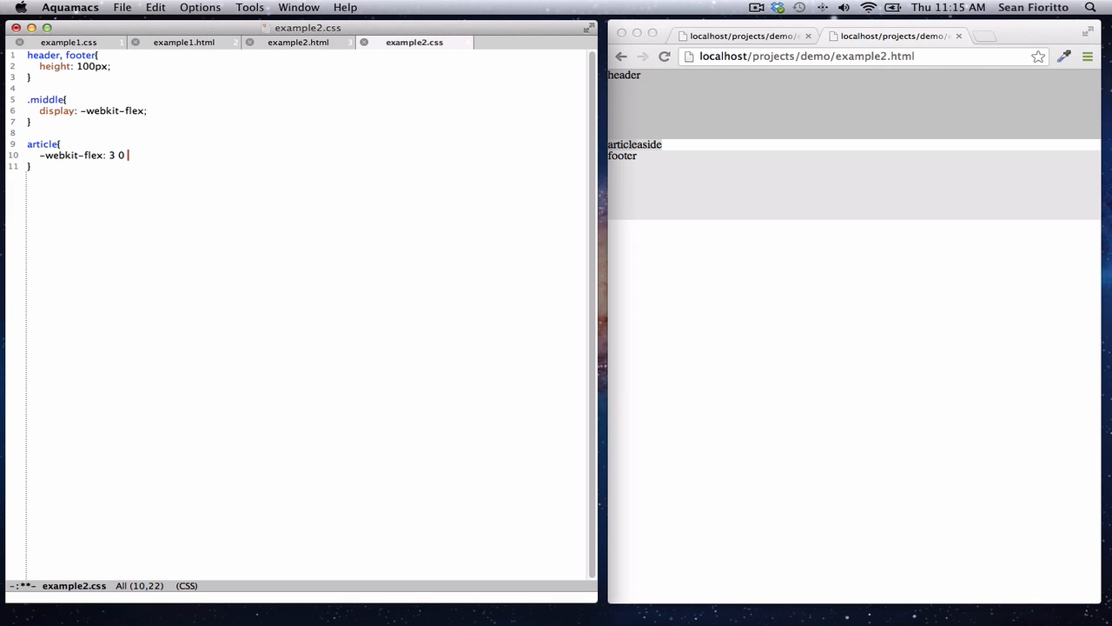
text(0)
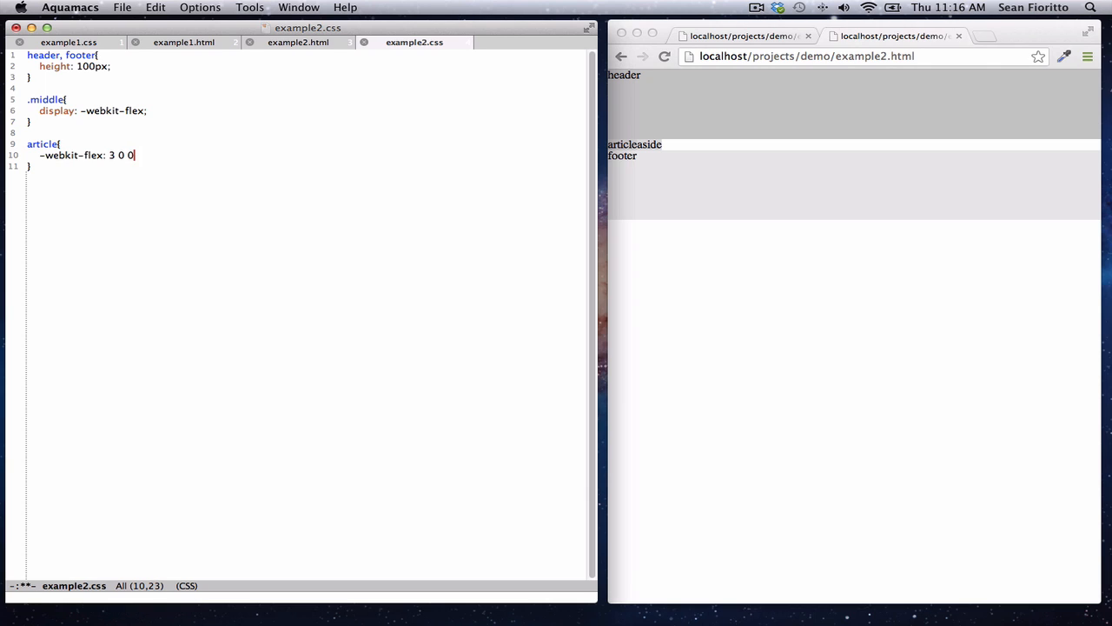
text(;)
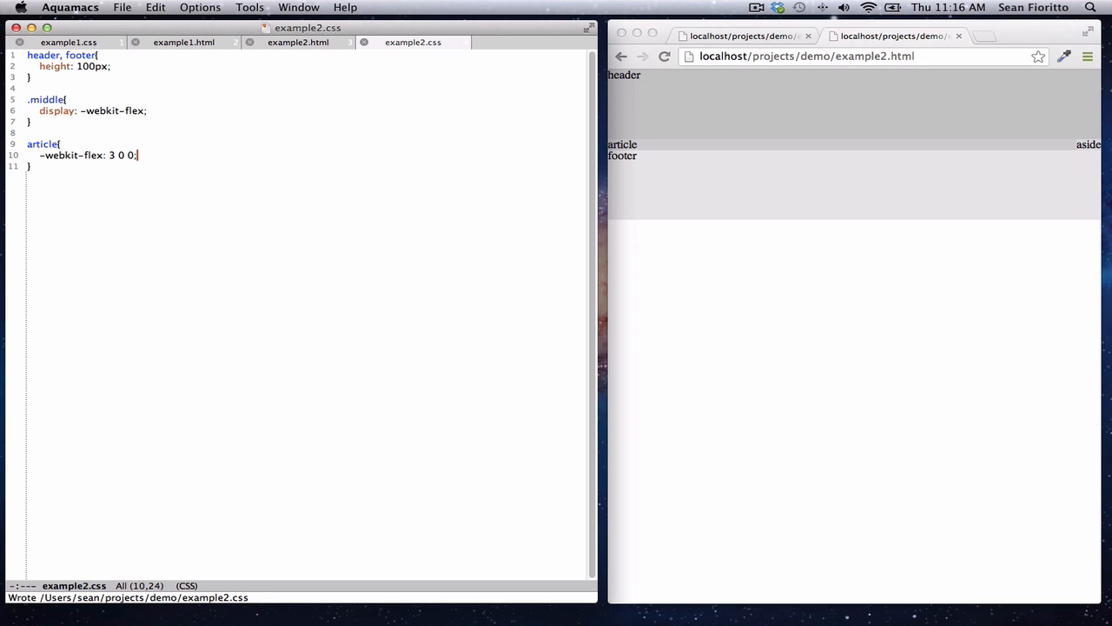
Add an aside rule with -webkit-flex: 1 0 0.
text(a)
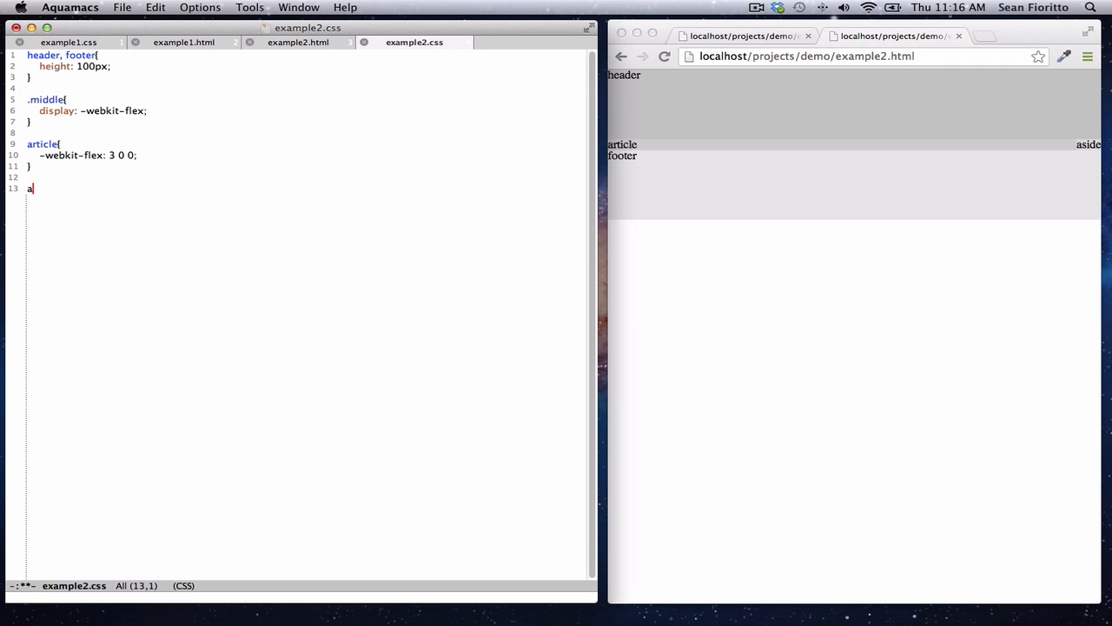
text(side{)
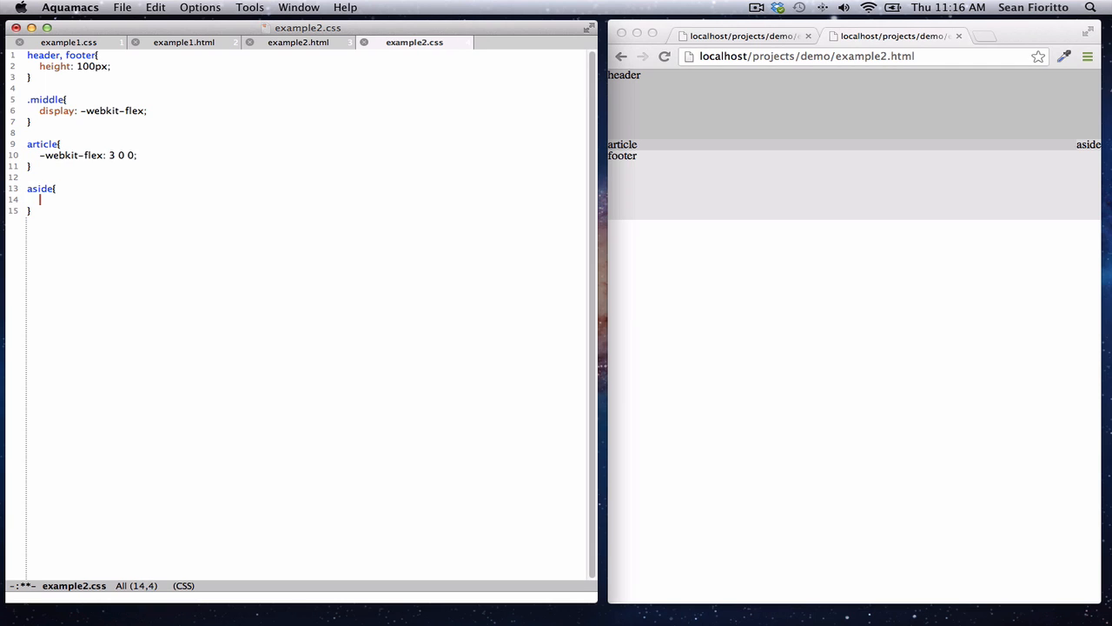
text(-webkit-fle)
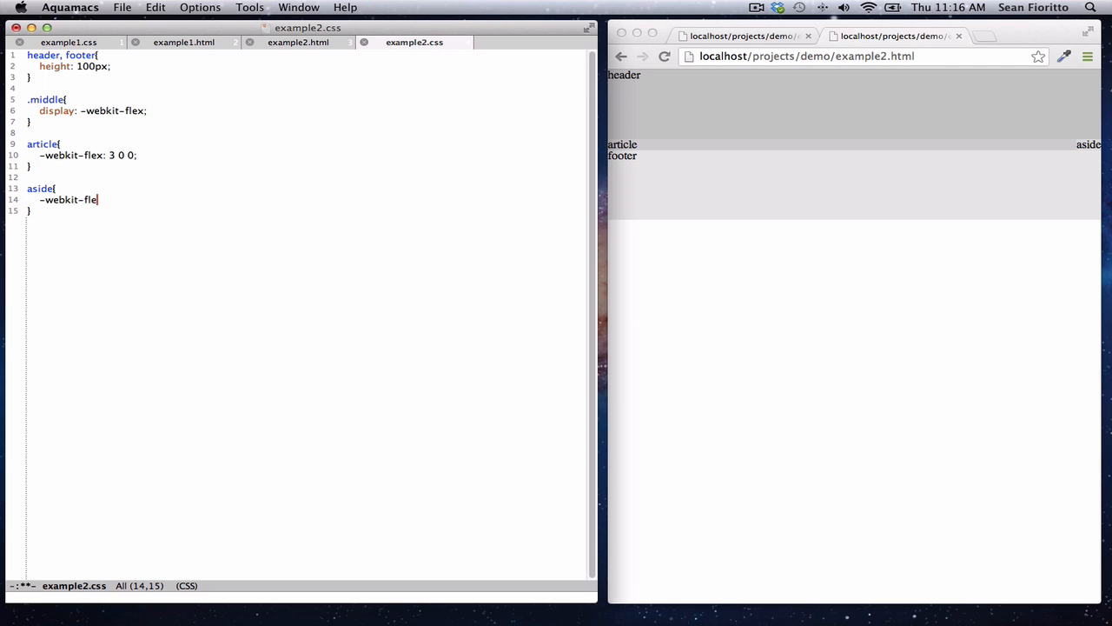
text(x: 1)
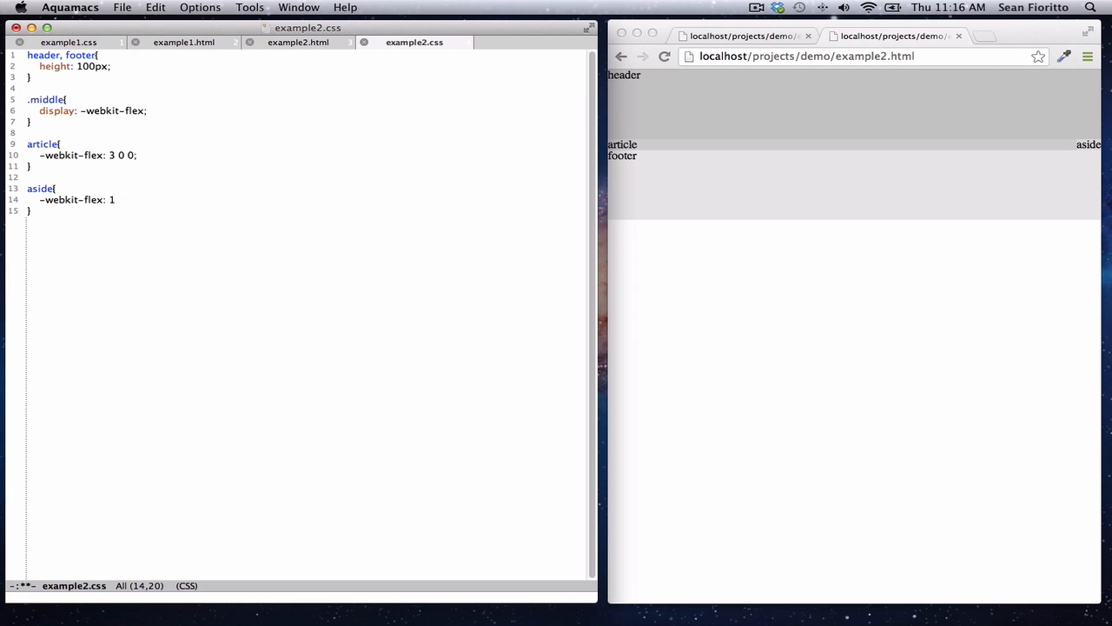
text(0 0;)
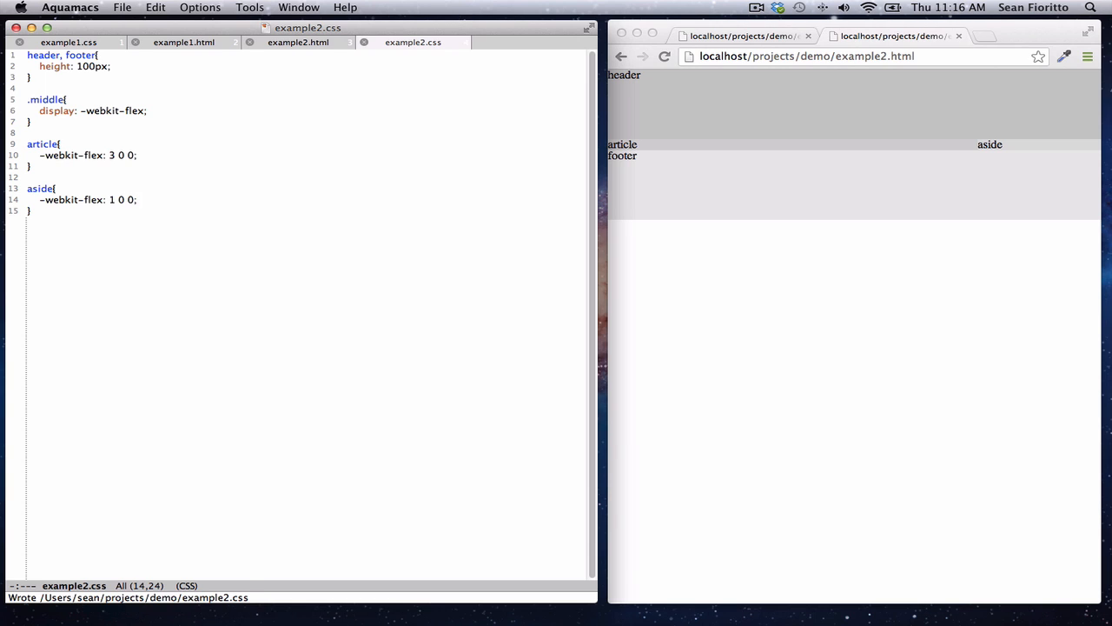
key(Return)
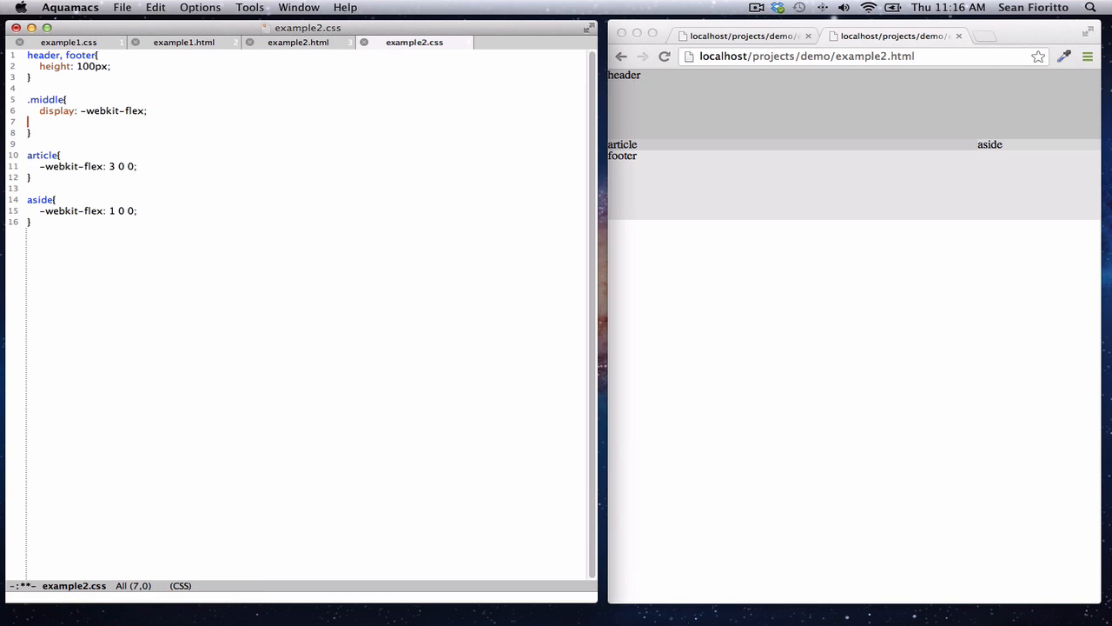
text(min-h)
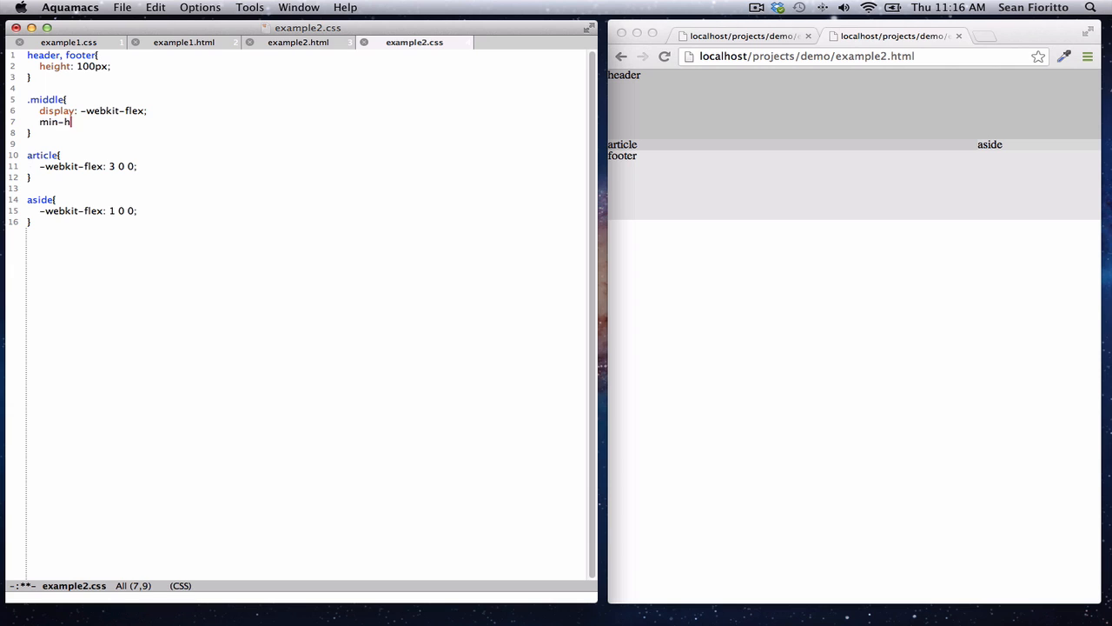
text(eight: 500px;)
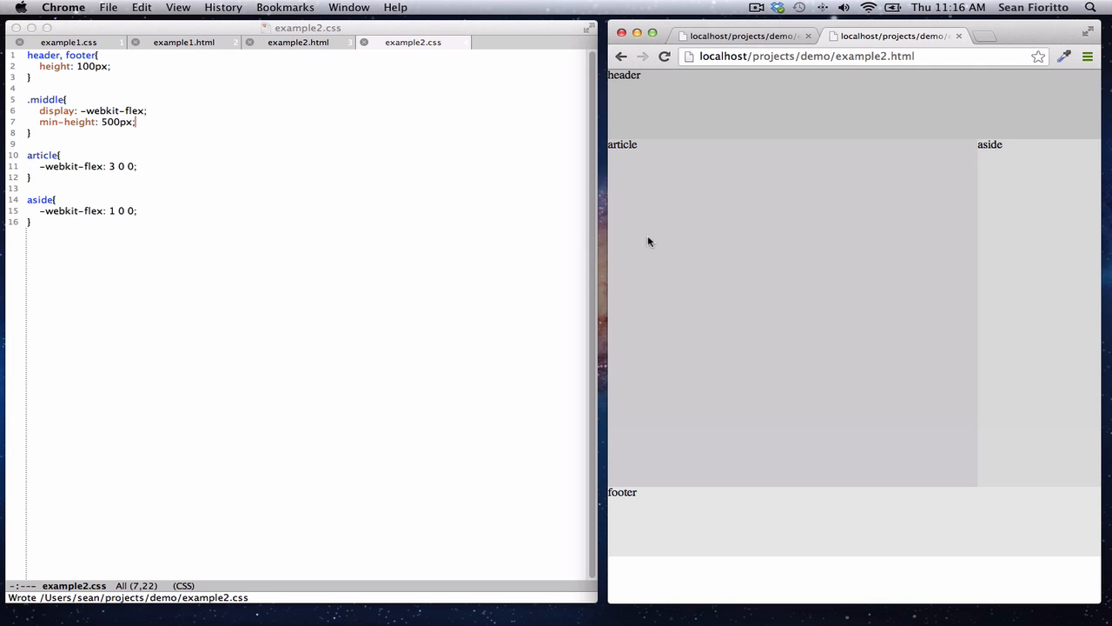
mouse_move(606, 322)
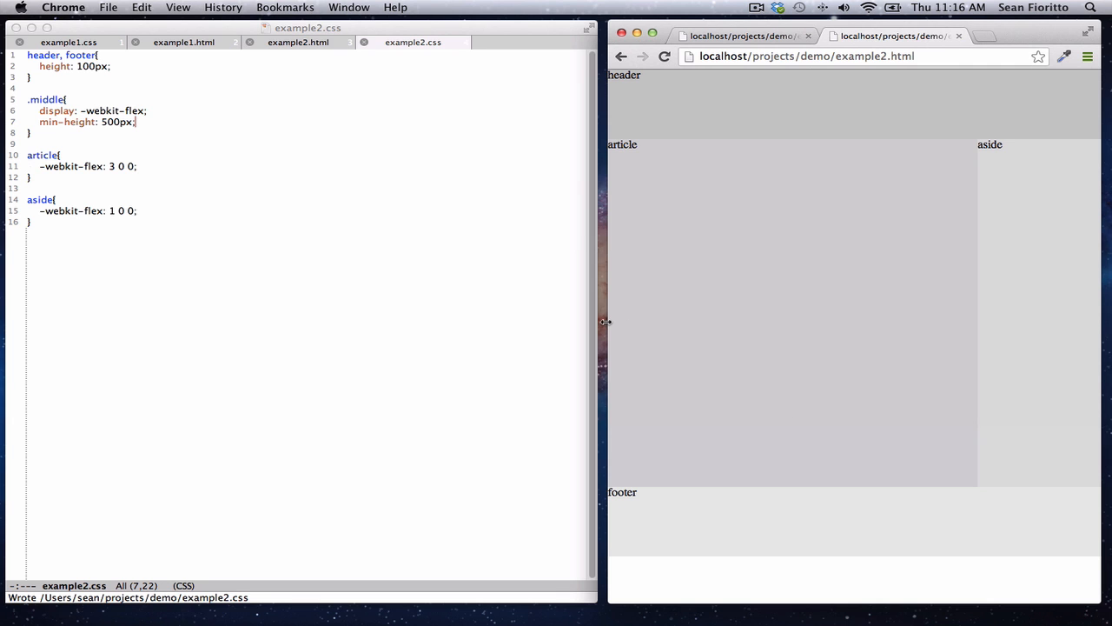
drag(606, 322, 161, 319)
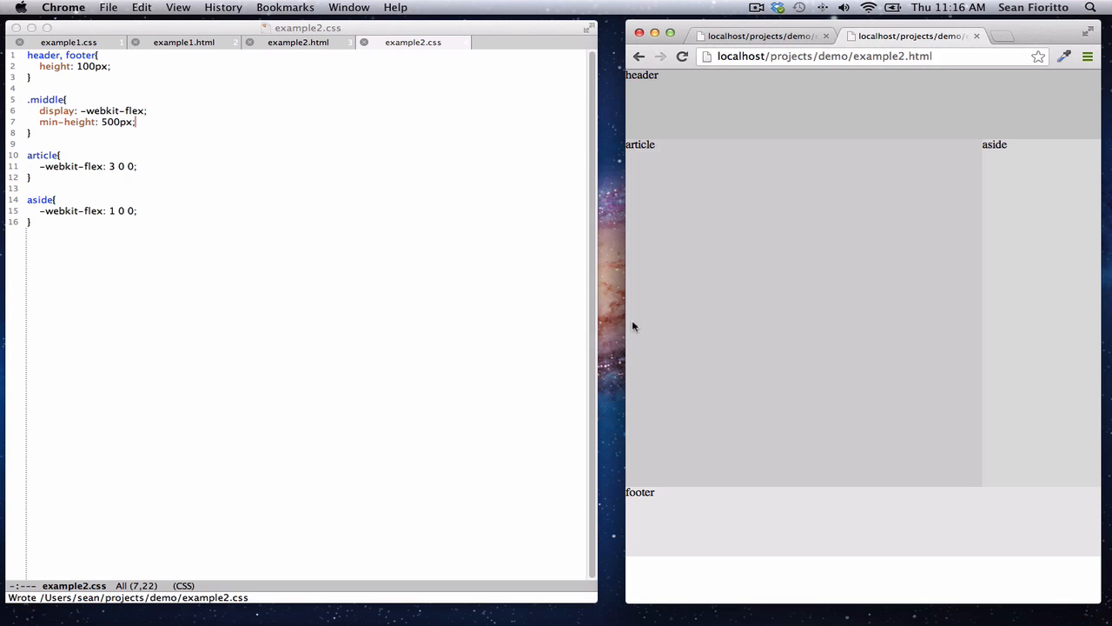
mouse_move(737, 341)
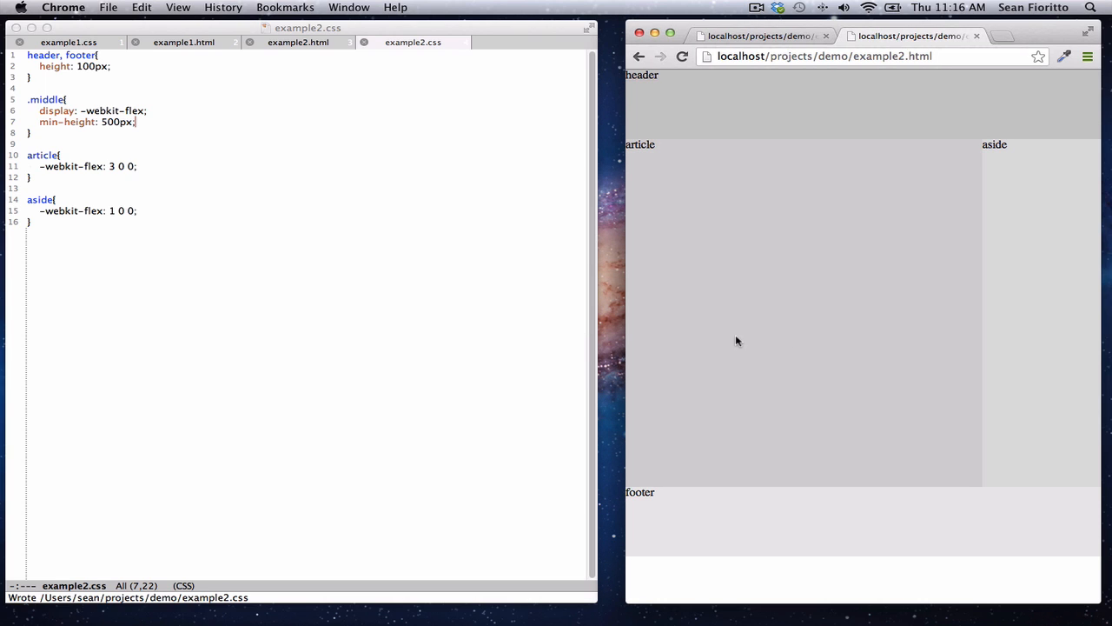
mouse_move(759, 372)
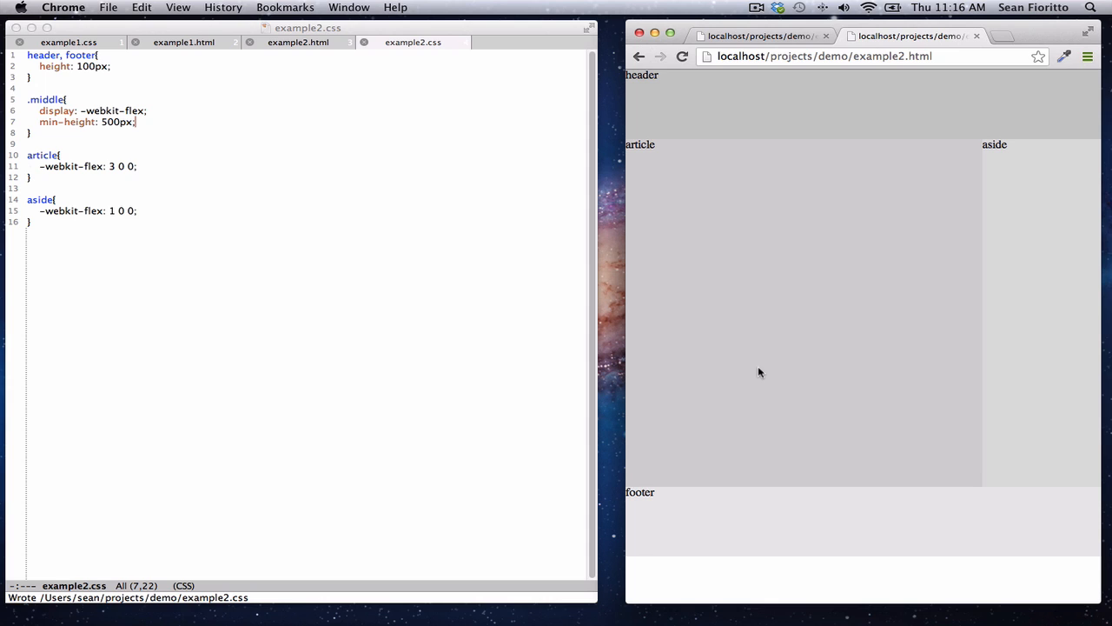
mouse_move(766, 407)
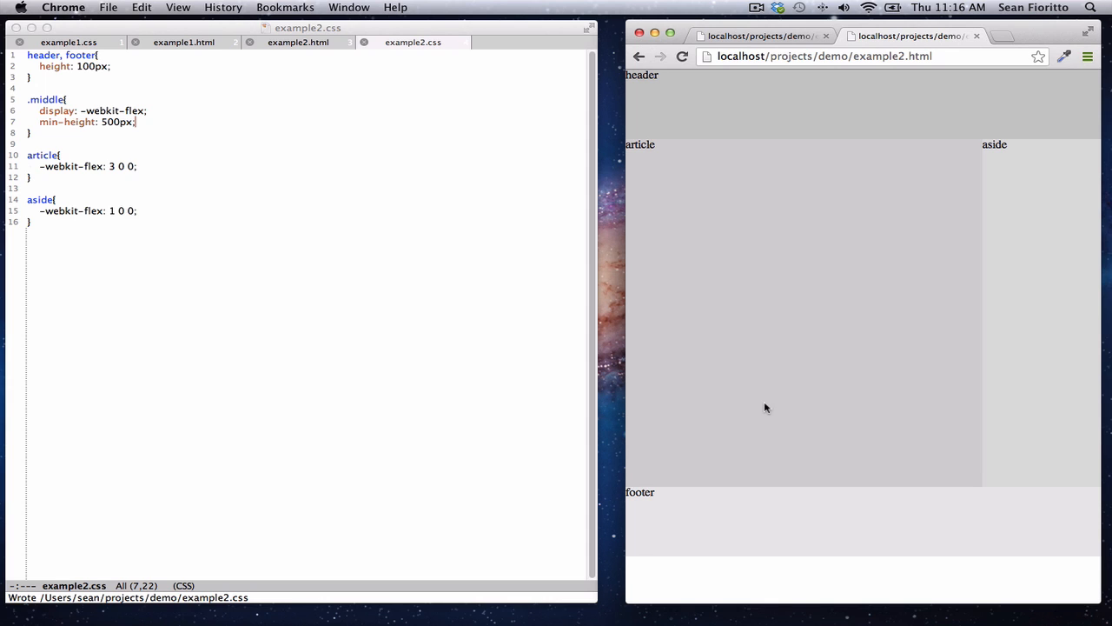
mouse_move(255, 195)
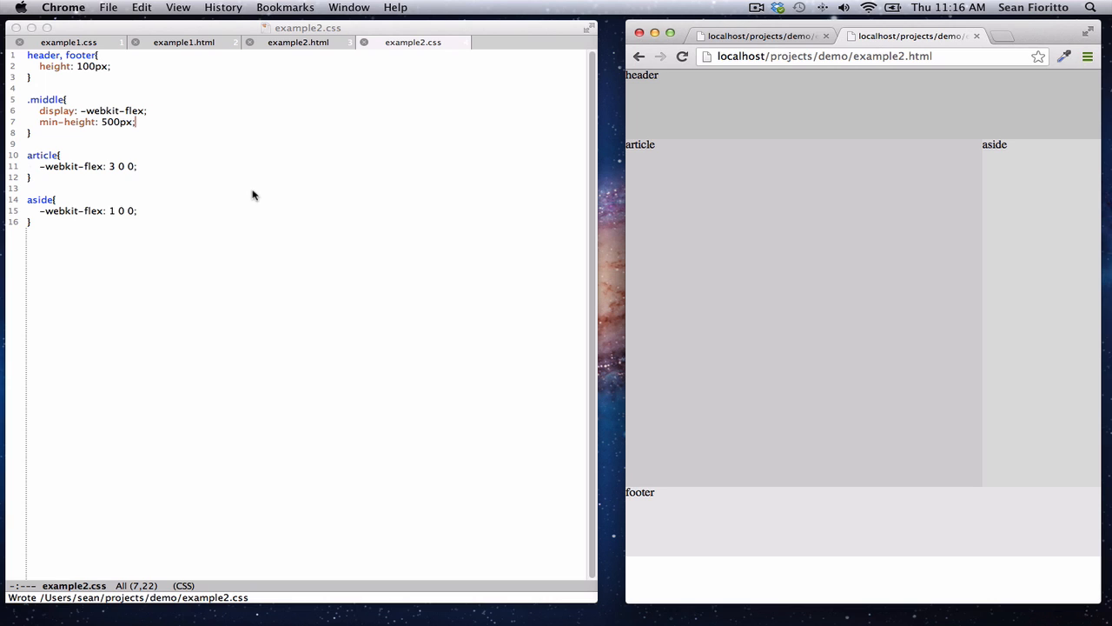
mouse_move(284, 109)
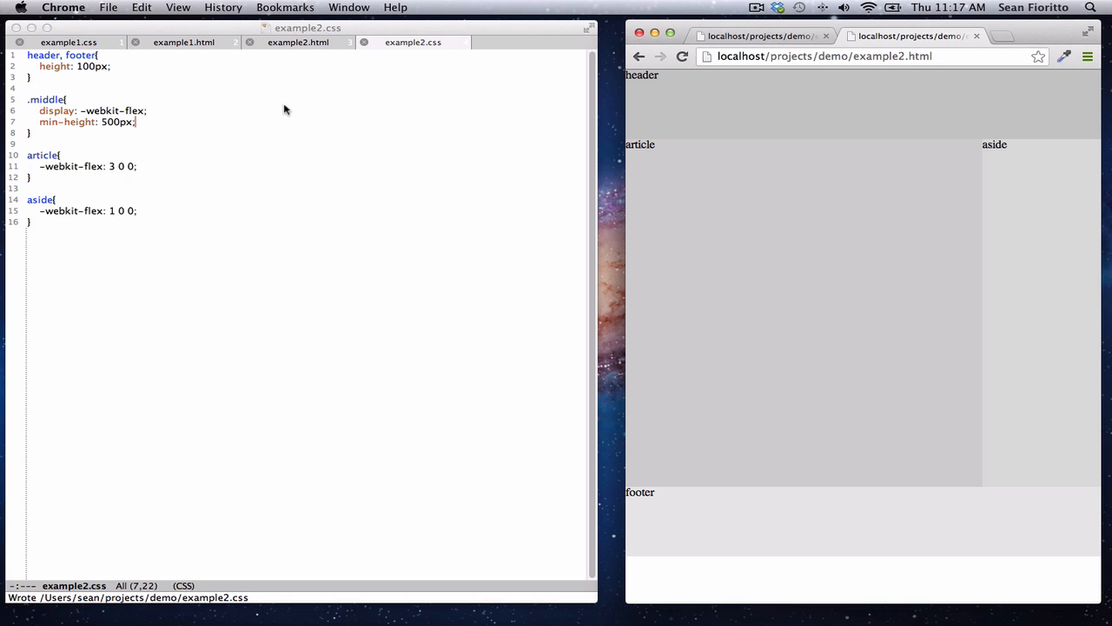
mouse_move(259, 130)
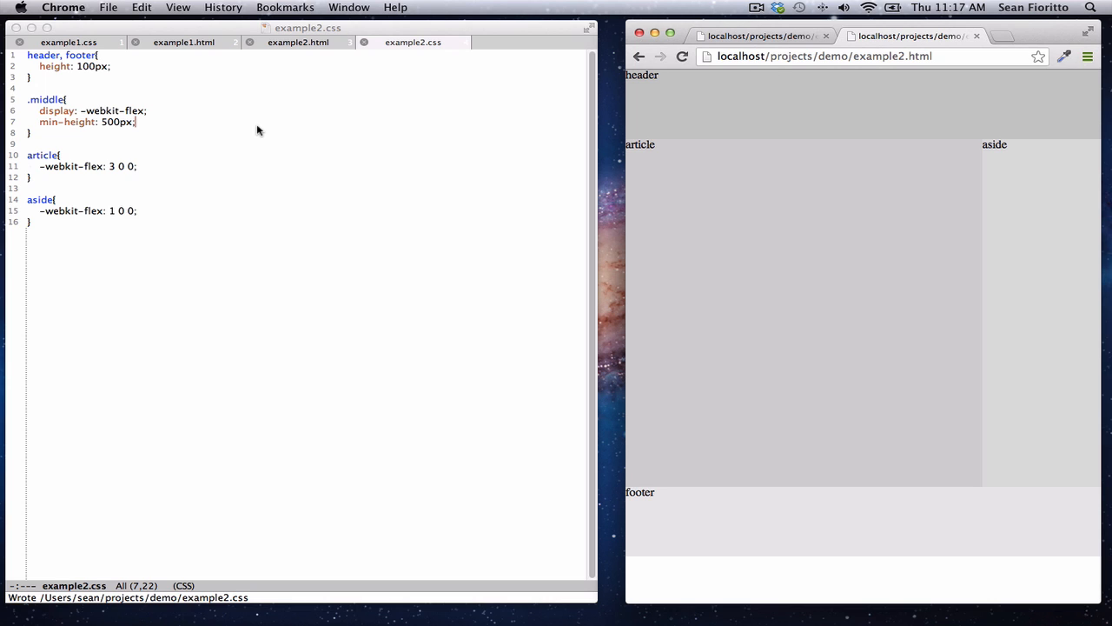
mouse_move(583, 146)
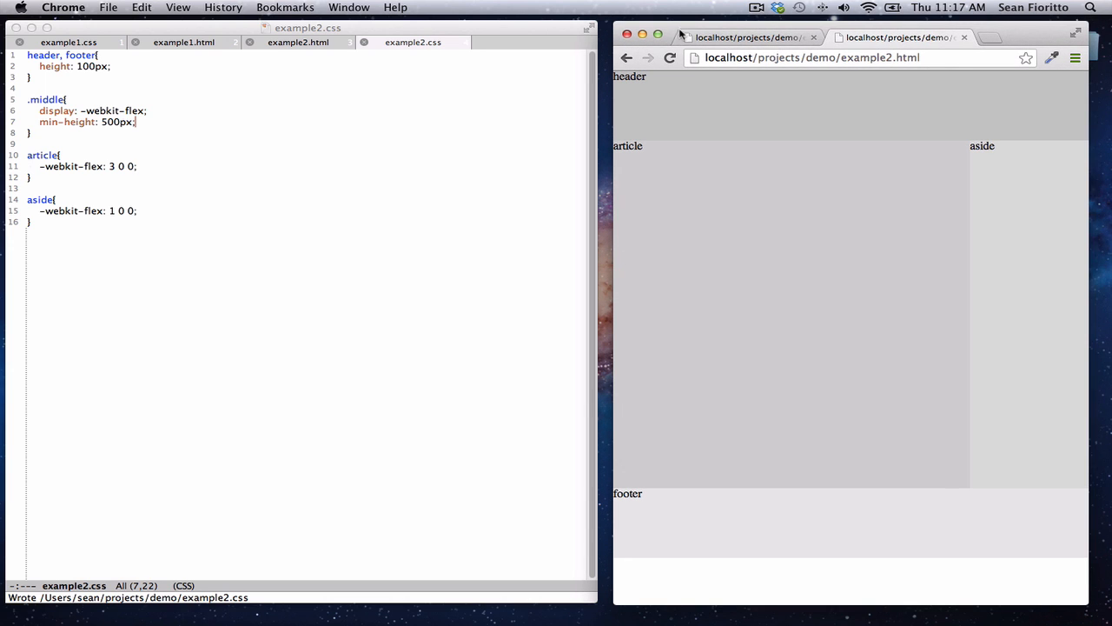
mouse_move(649, 100)
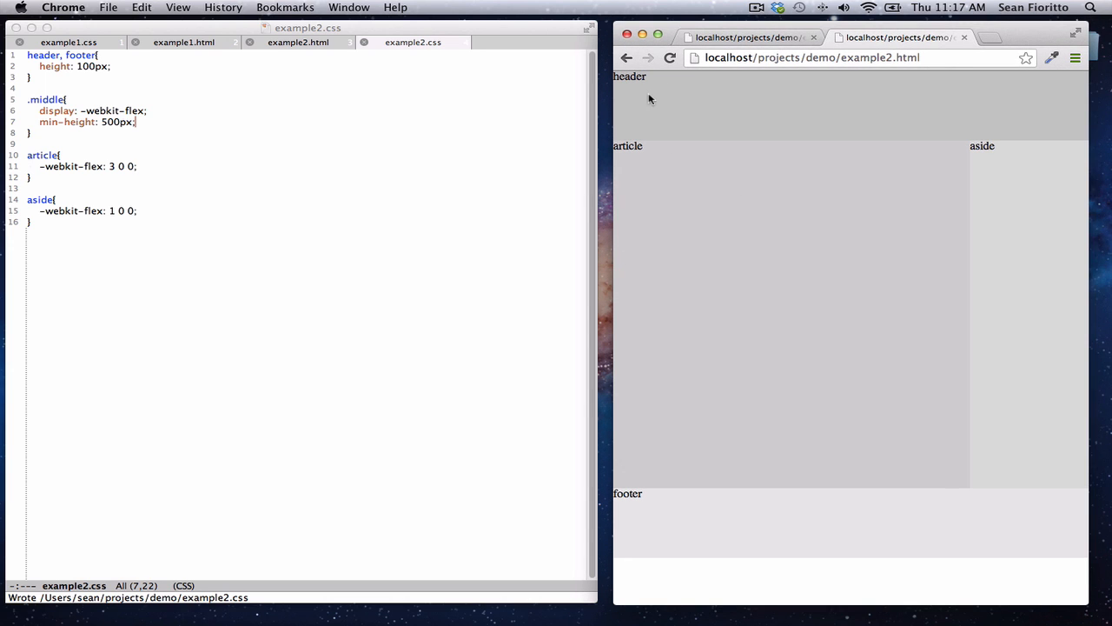
mouse_move(692, 465)
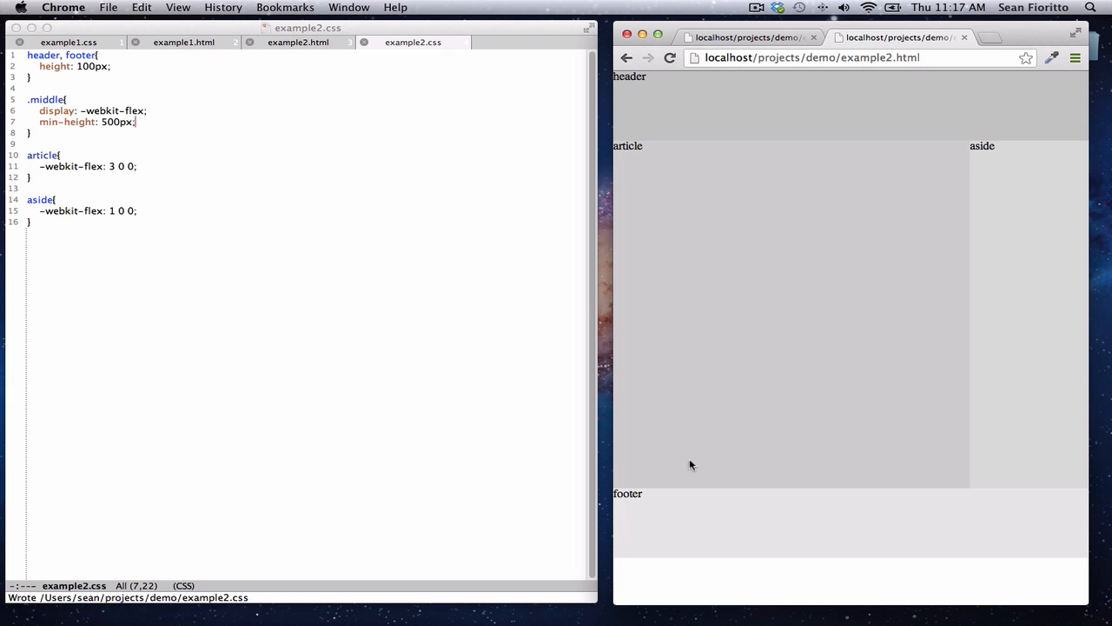
mouse_move(813, 111)
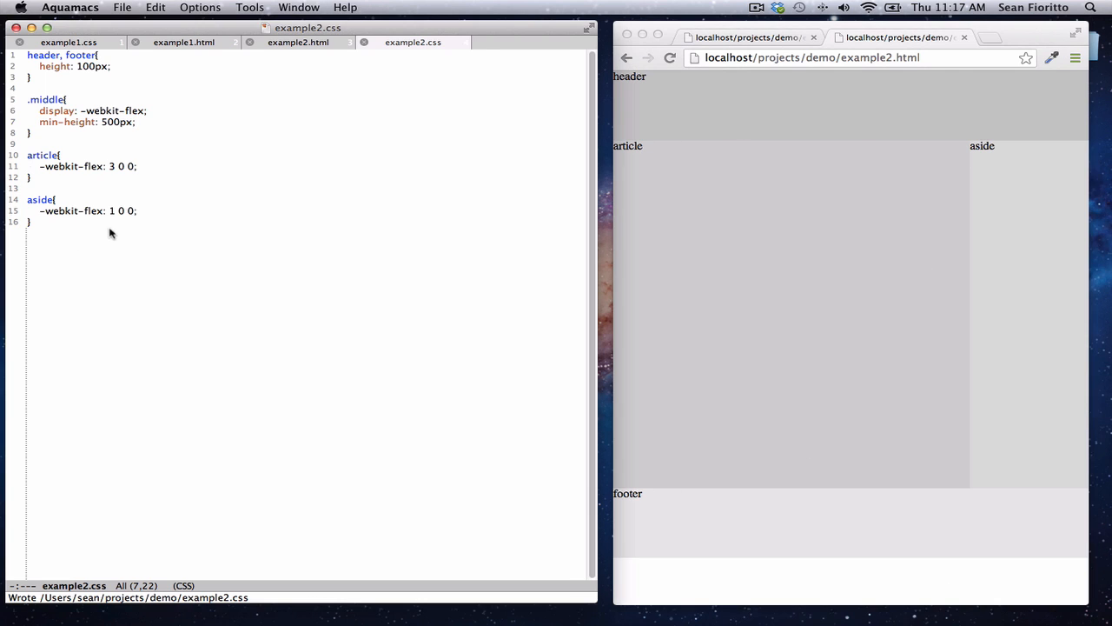
Start a header, article, aside, footer rule with display: -webkit-flex.
key(Return)
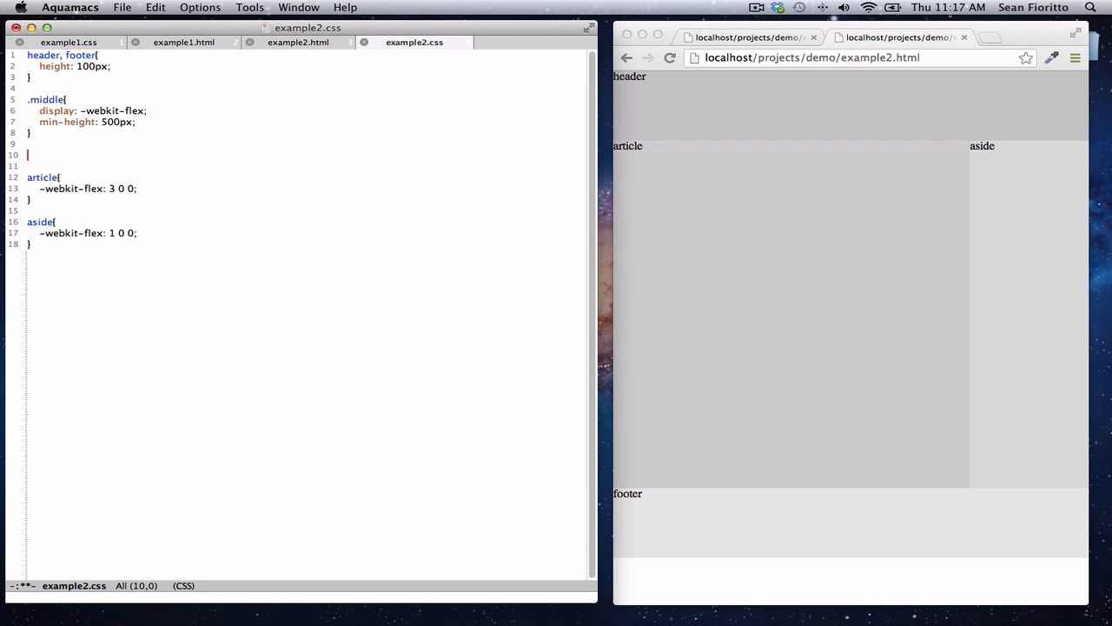
text(header)
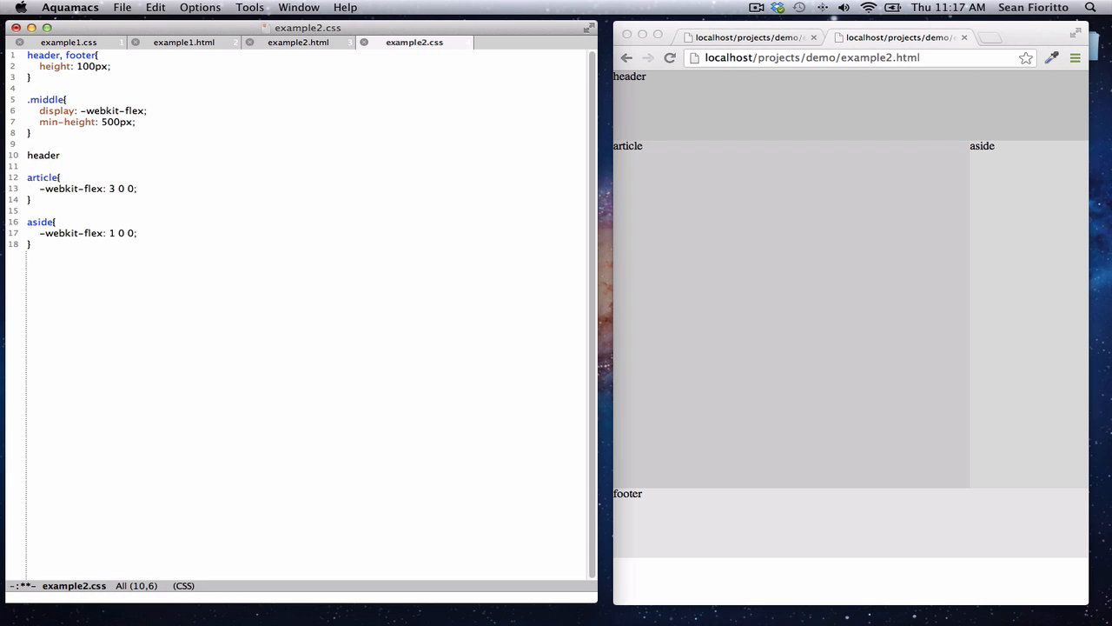
text(, articl)
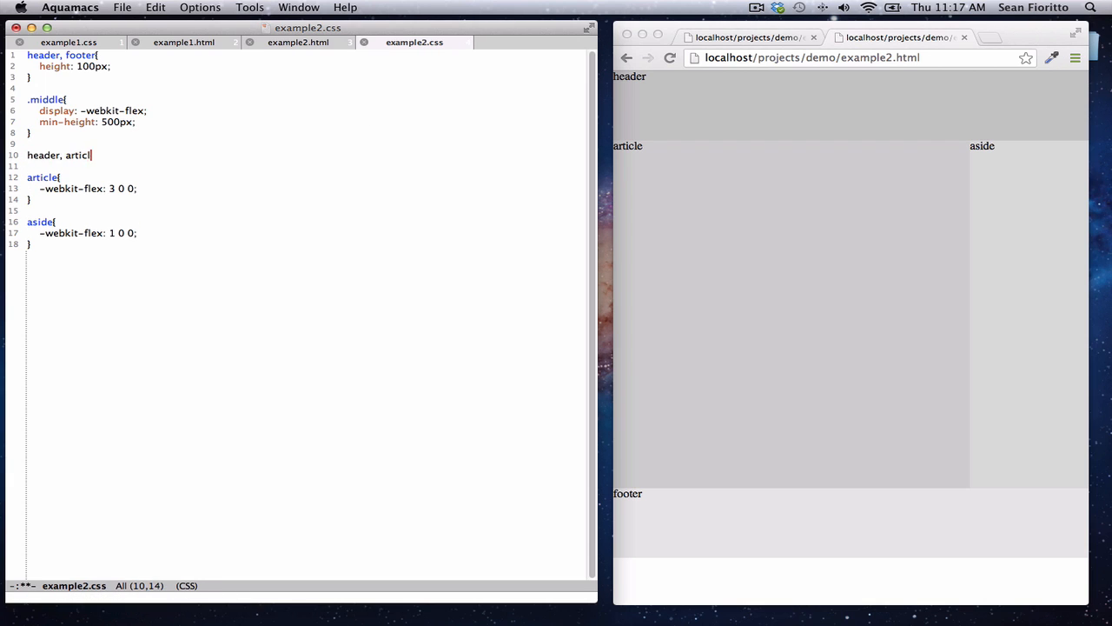
text(e, aside,)
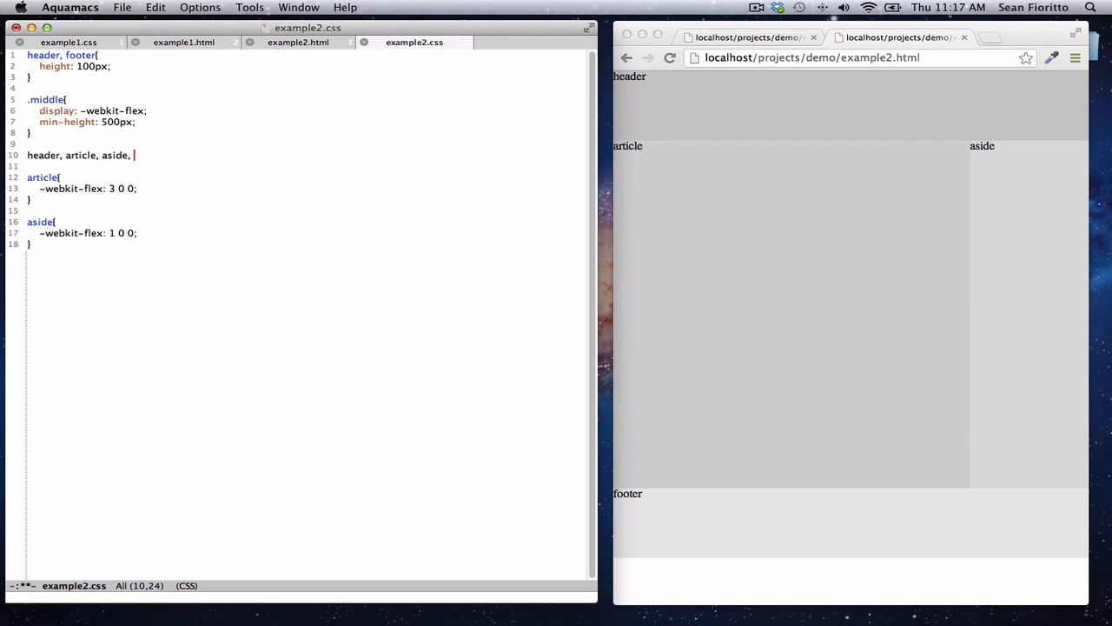
text(f)
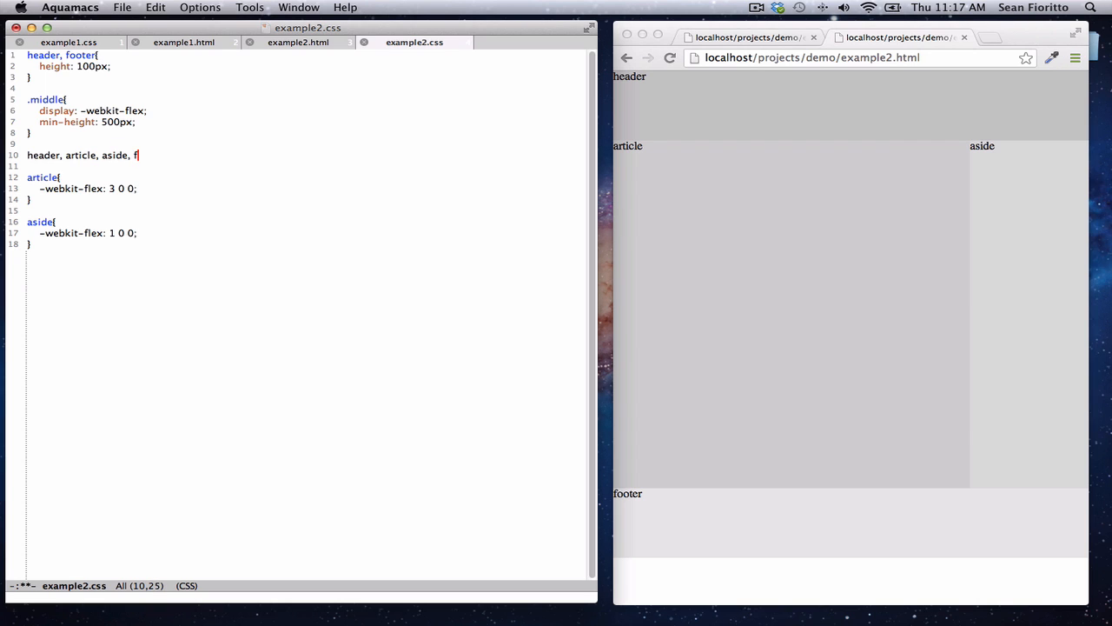
text(ooter{)
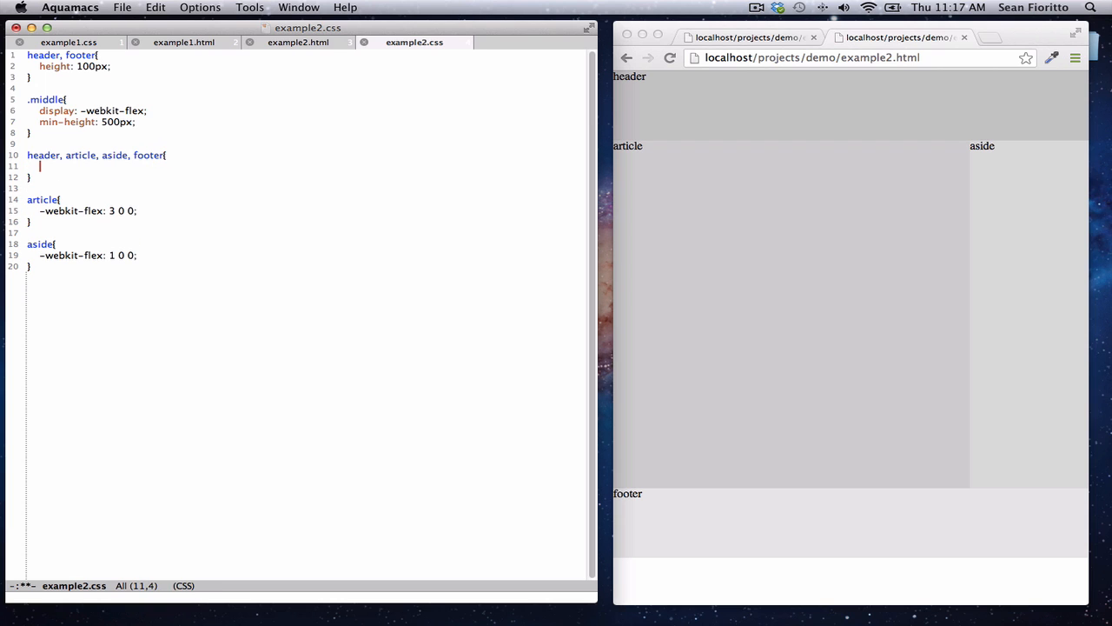
text(display: -webkit)
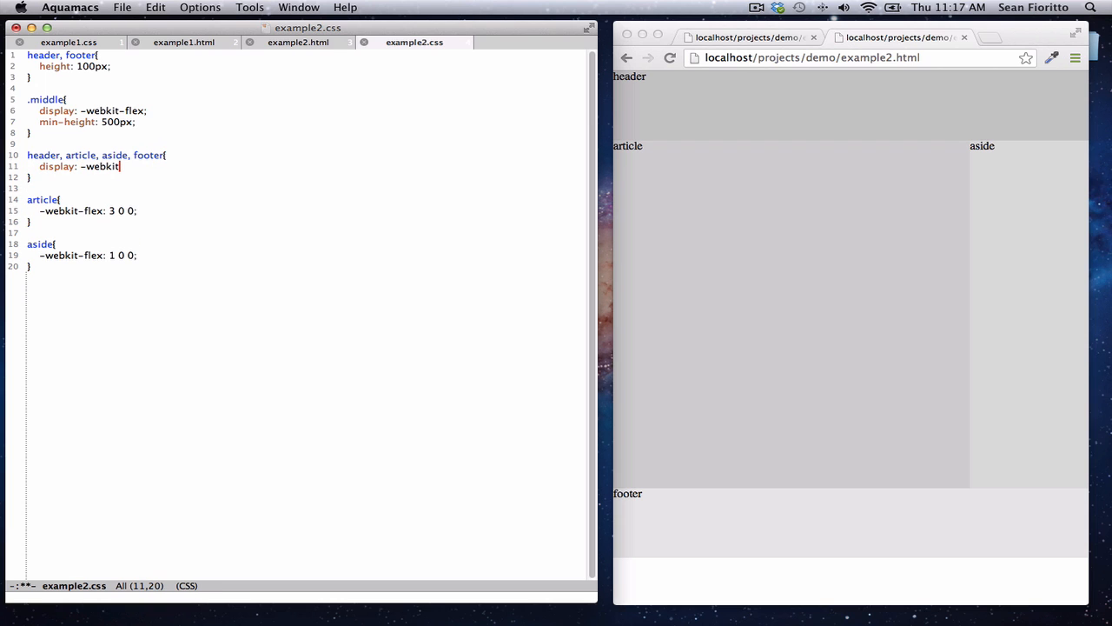
text(-flex;)
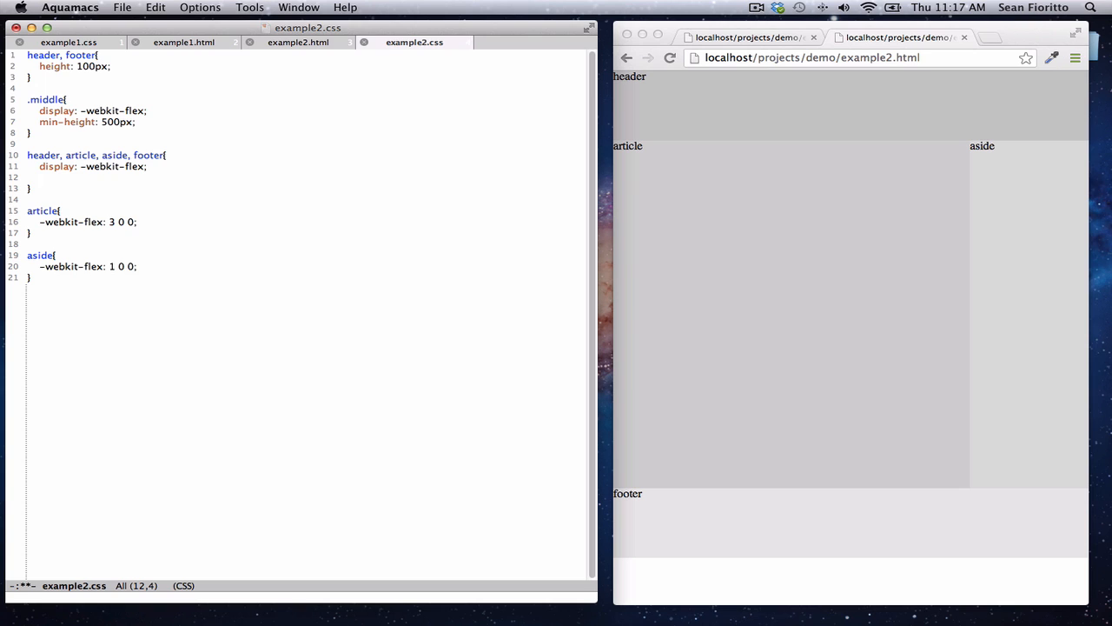
Add -webkit-justify-content: center and -webkit-align-items: center to that rule.
text(-webkit-j)
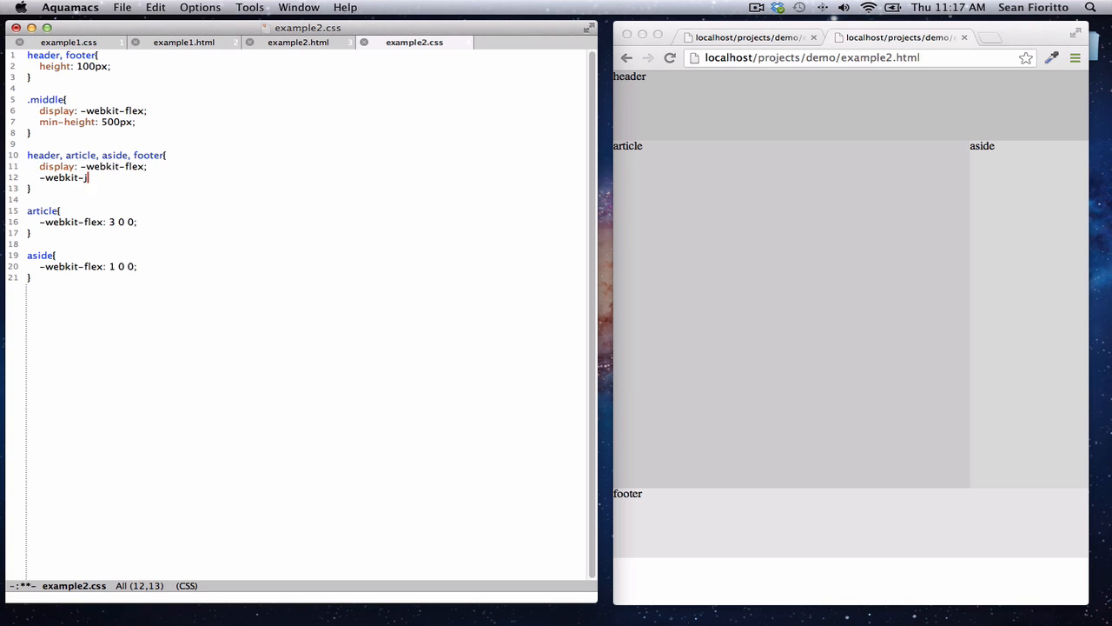
text(ustify-content:)
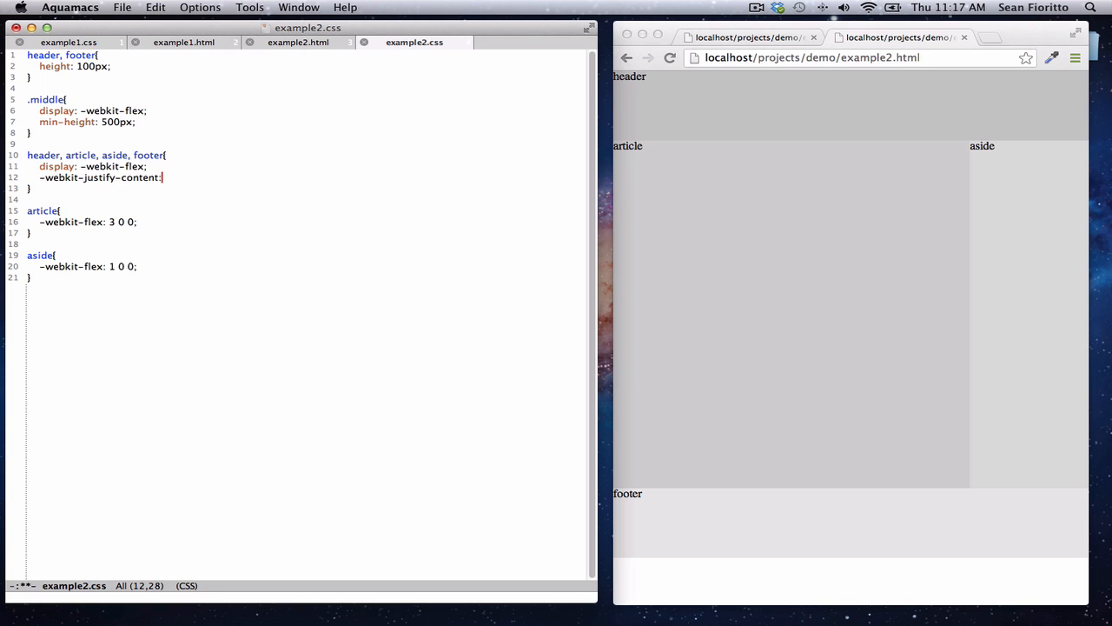
text(center;)
text(-webkit-align)
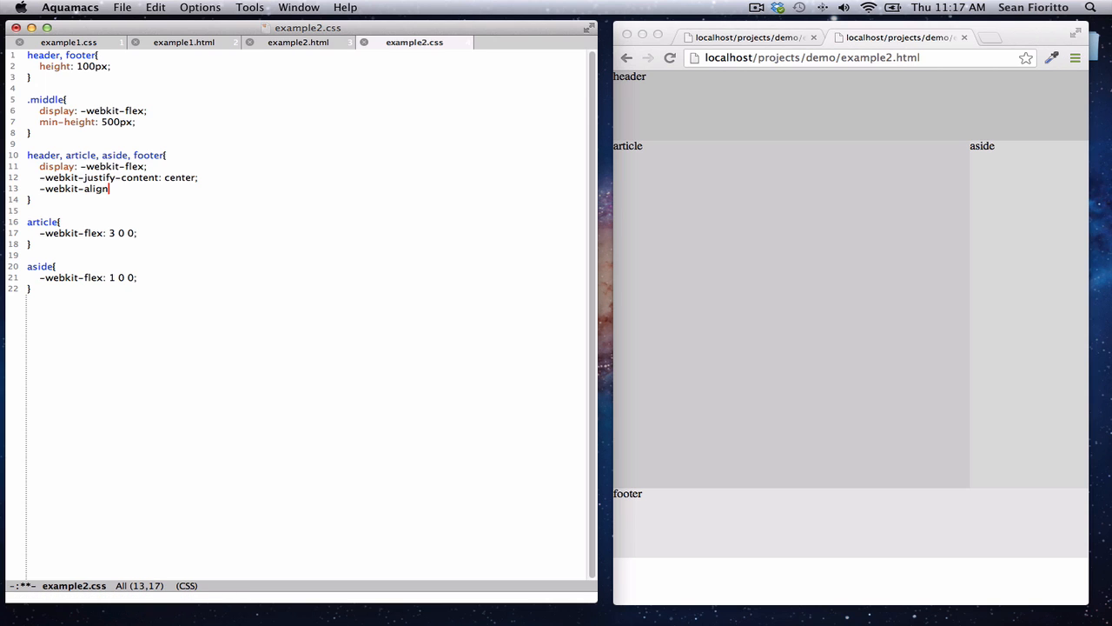
text(-items: center;)
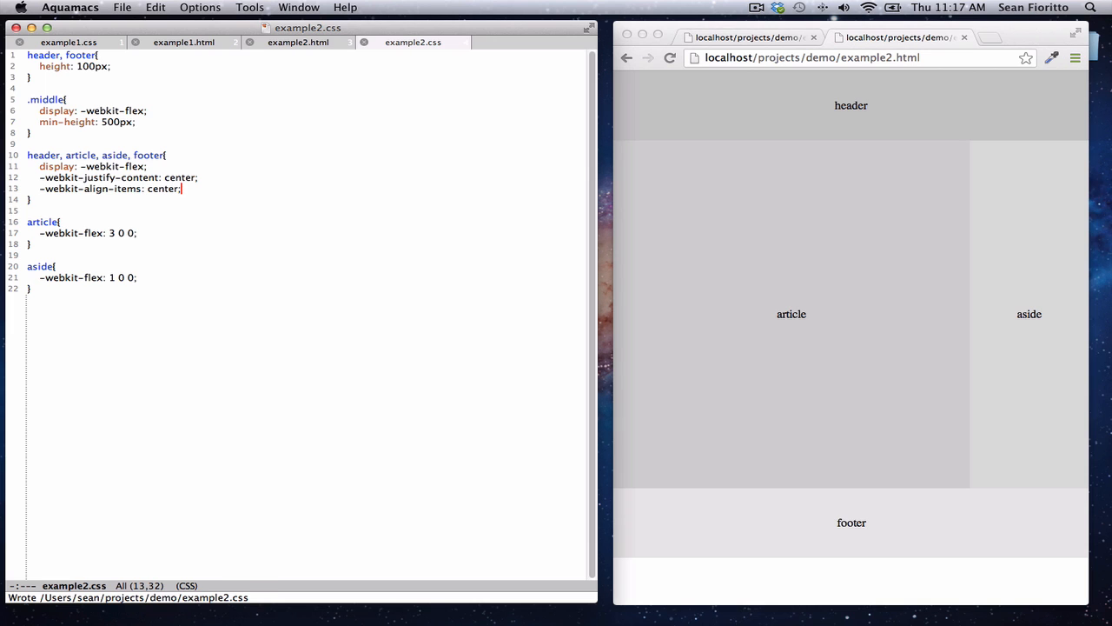
click(297, 42)
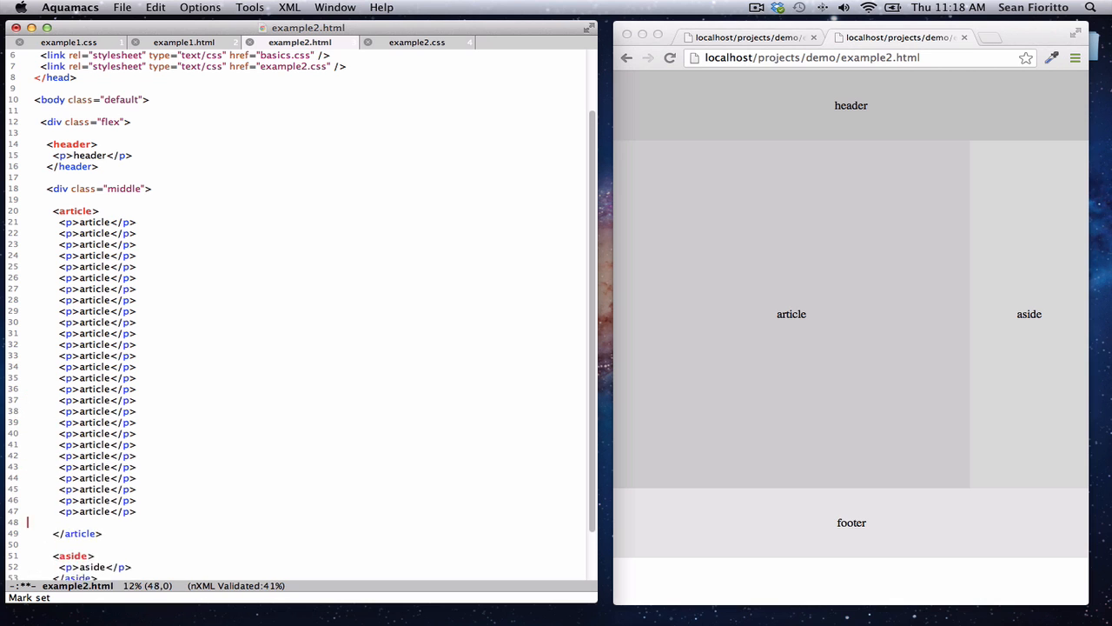
Scroll down through the example2.html markup to the article paragraphs.
scroll(down, 3)
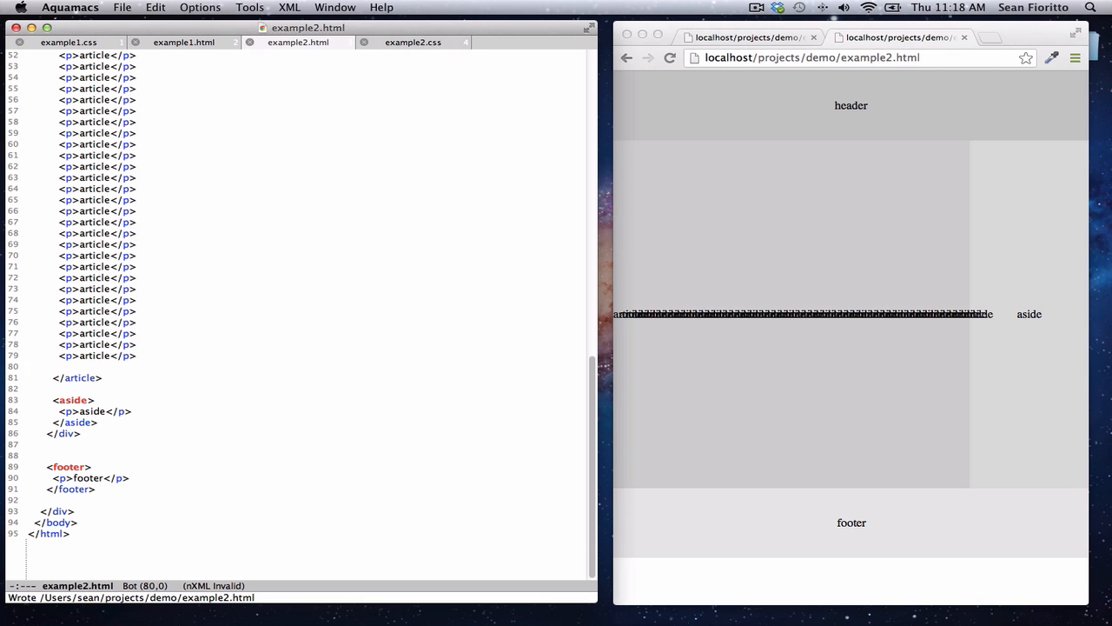
mouse_move(750, 244)
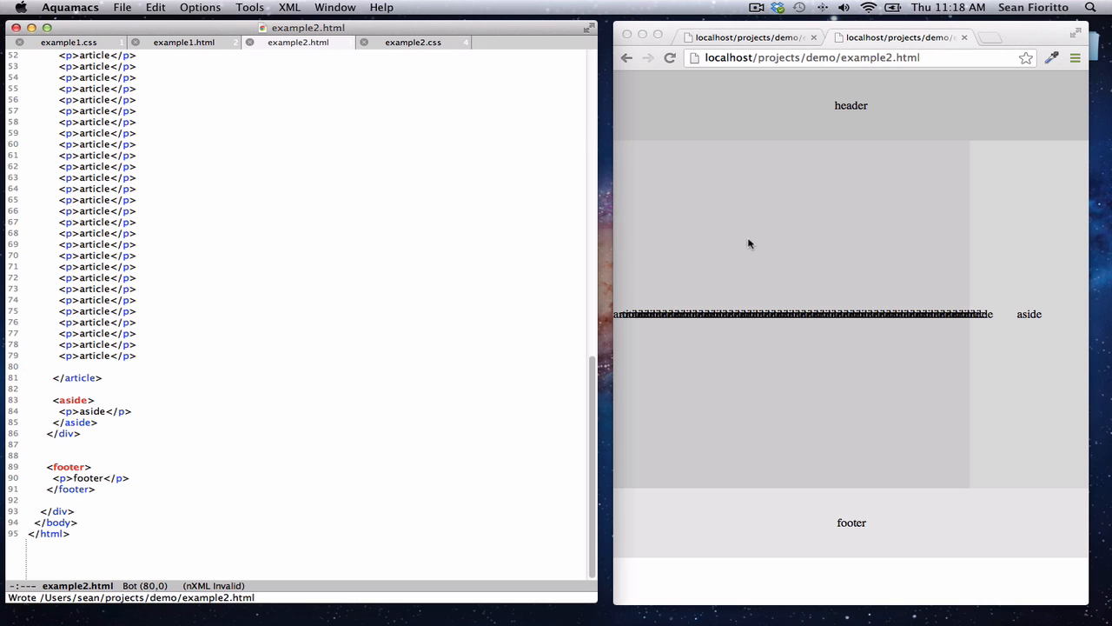
mouse_move(364, 258)
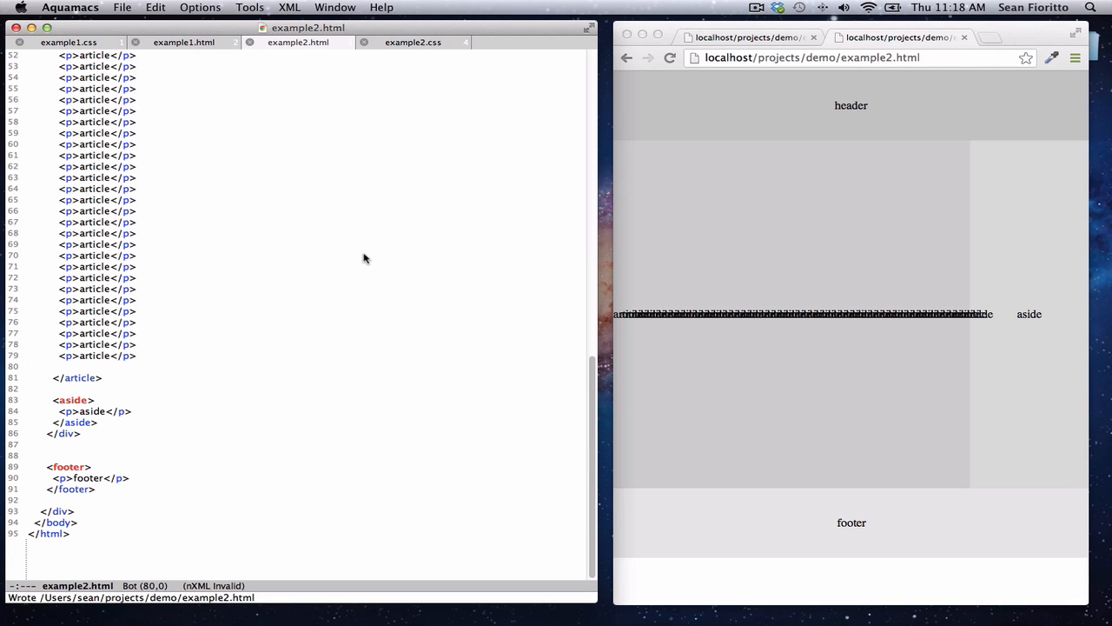
mouse_move(717, 370)
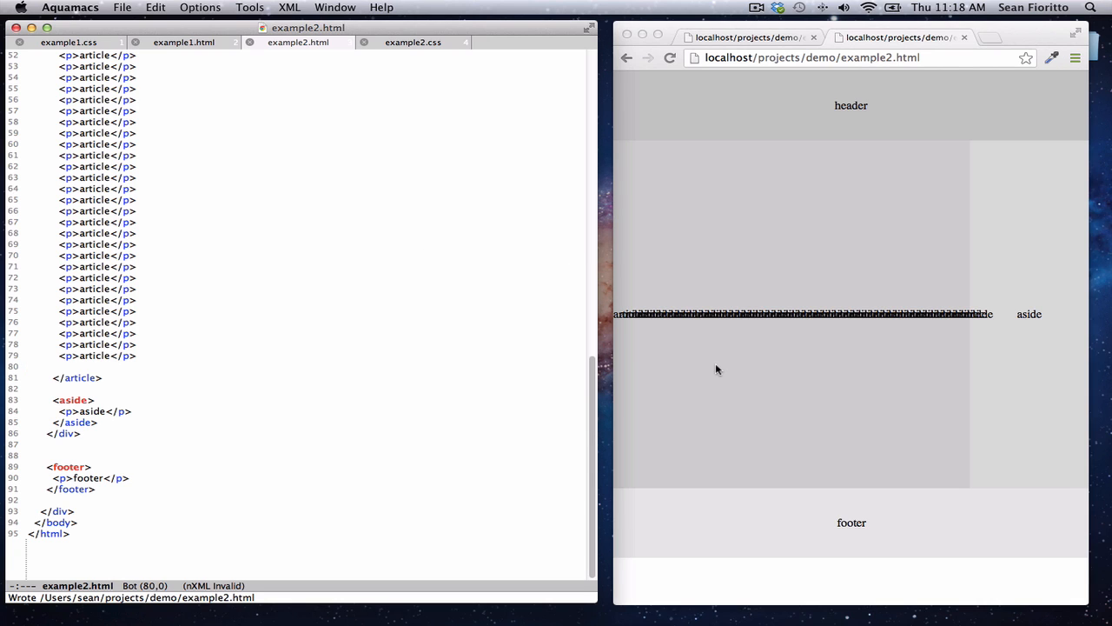
mouse_move(828, 319)
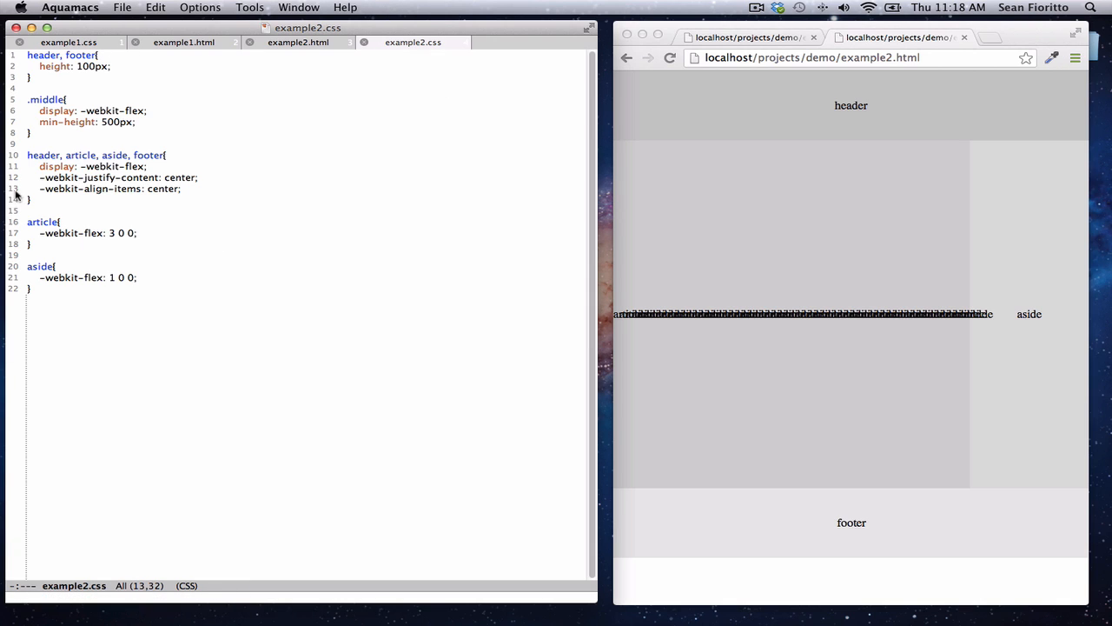
Add a -webkit-flex-flow: column line to the article rule in example2.css.
key(Return)
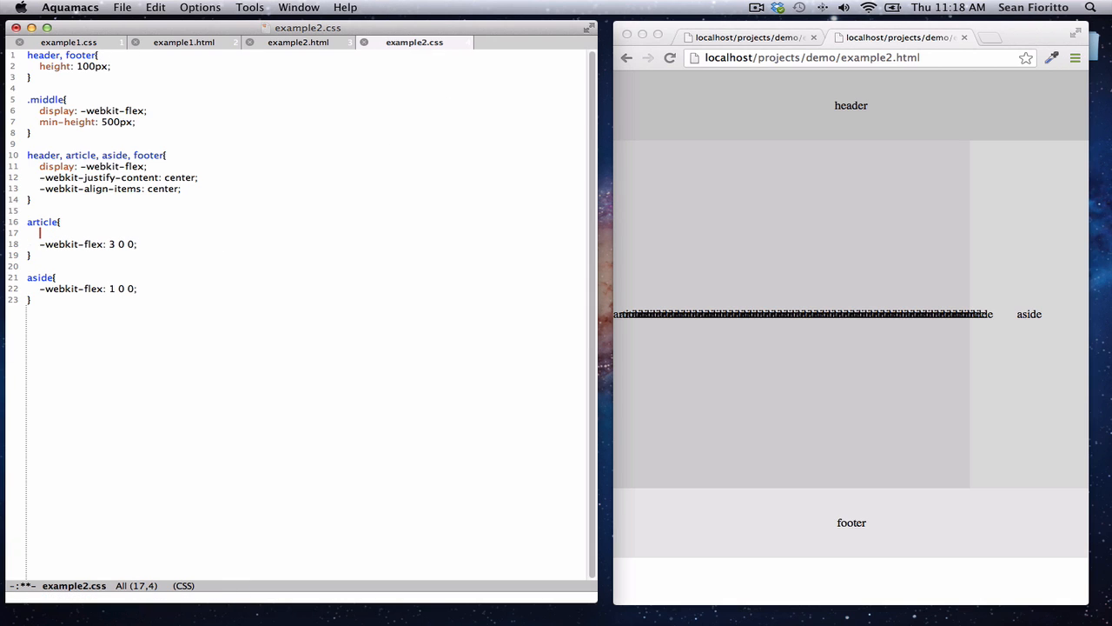
text(-webkit-flex-flow: column;)
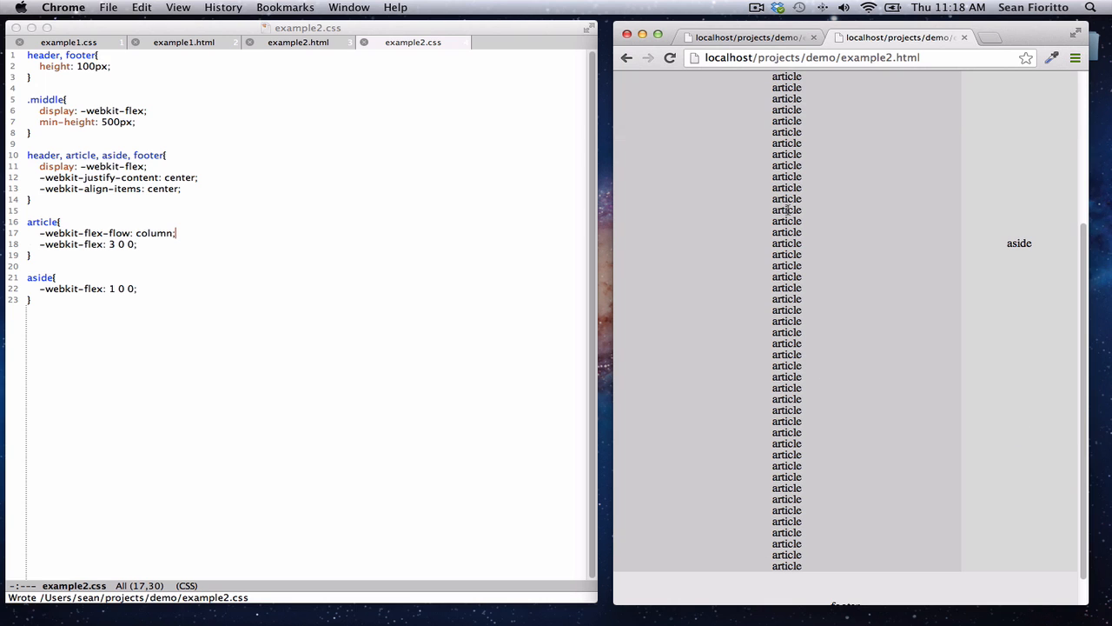
scroll(down, 3)
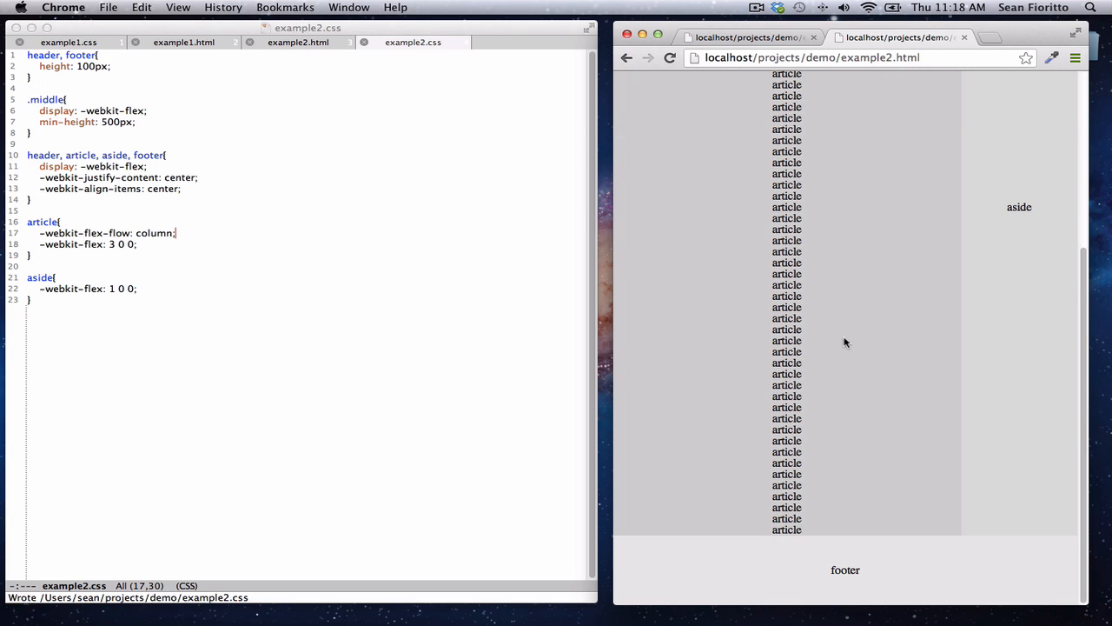
mouse_move(1020, 357)
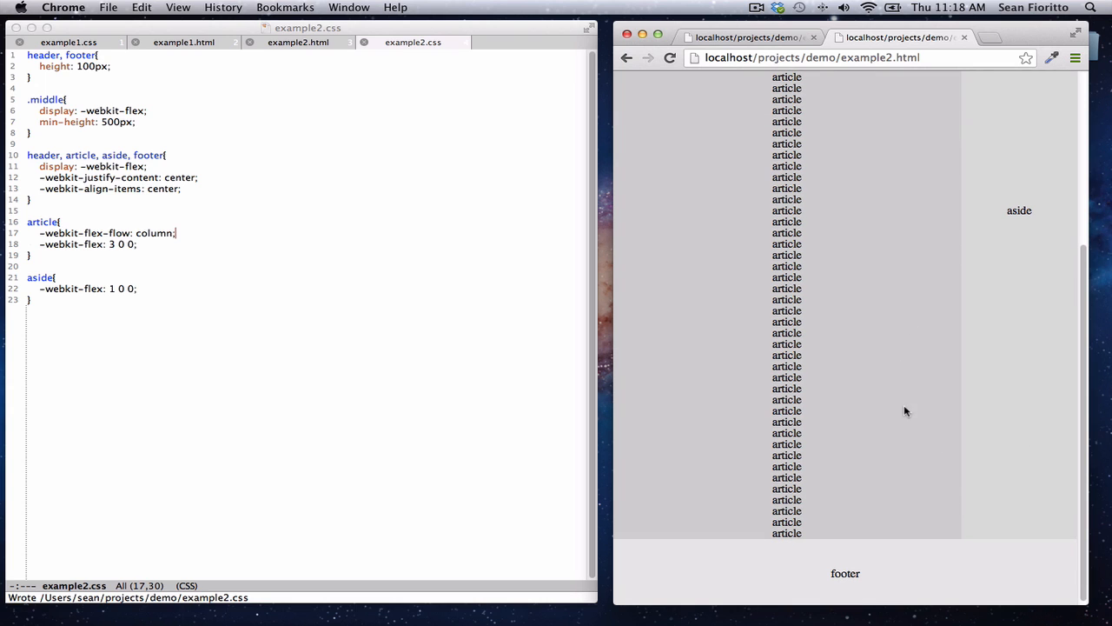
scroll(up, 3)
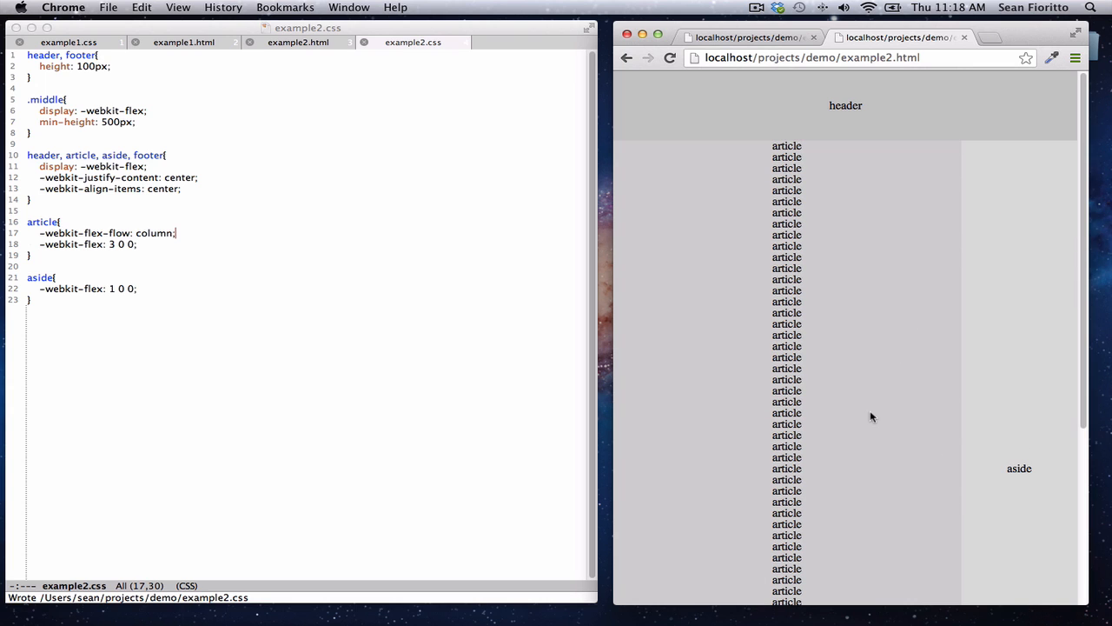
scroll(down, 3)
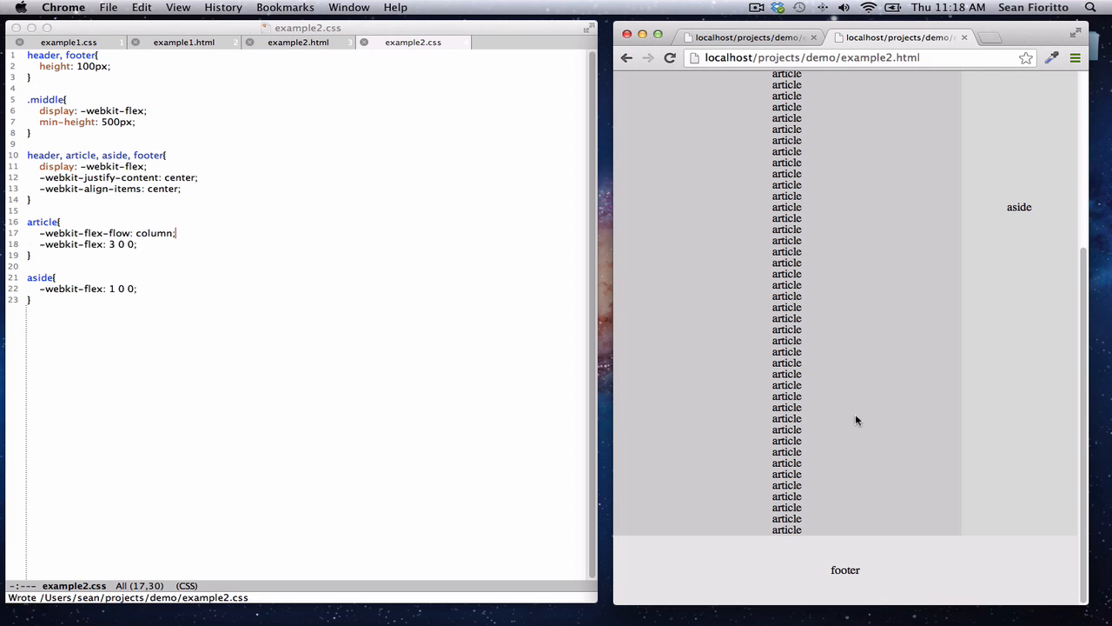
scroll(down, 3)
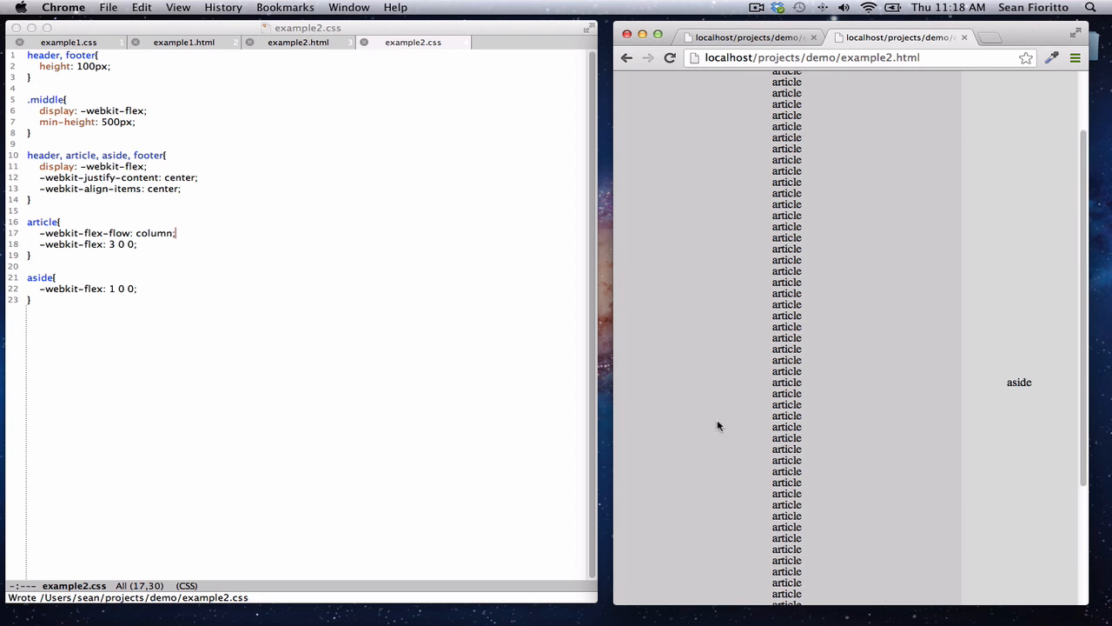
scroll(up, 3)
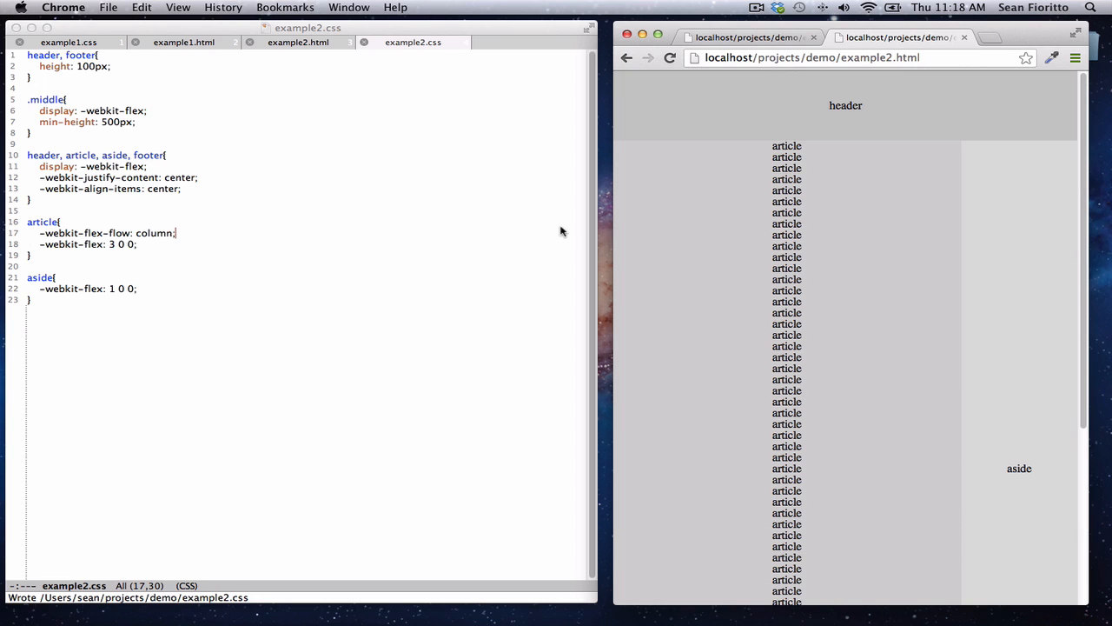
mouse_move(370, 177)
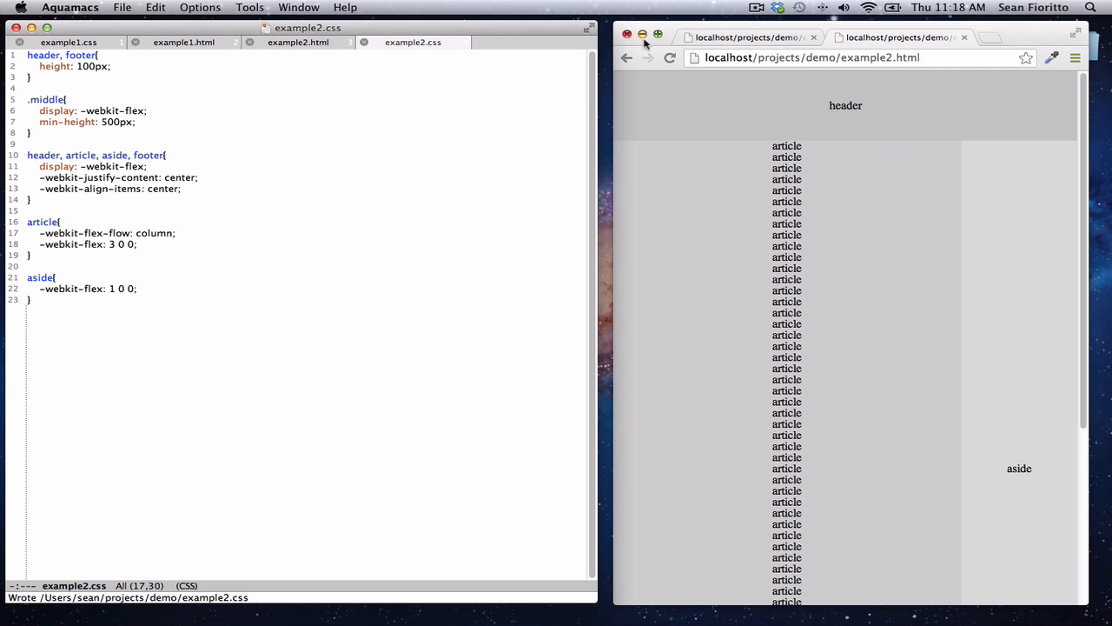
Show the example1 page in Chrome and open example1.html in Aquamacs.
click(899, 37)
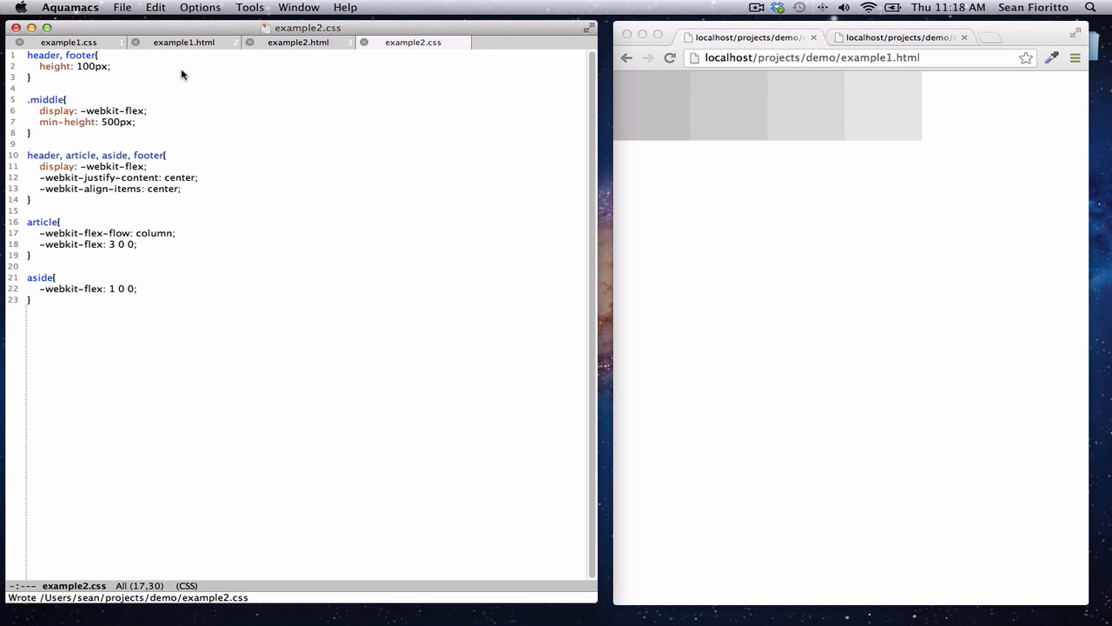
click(183, 42)
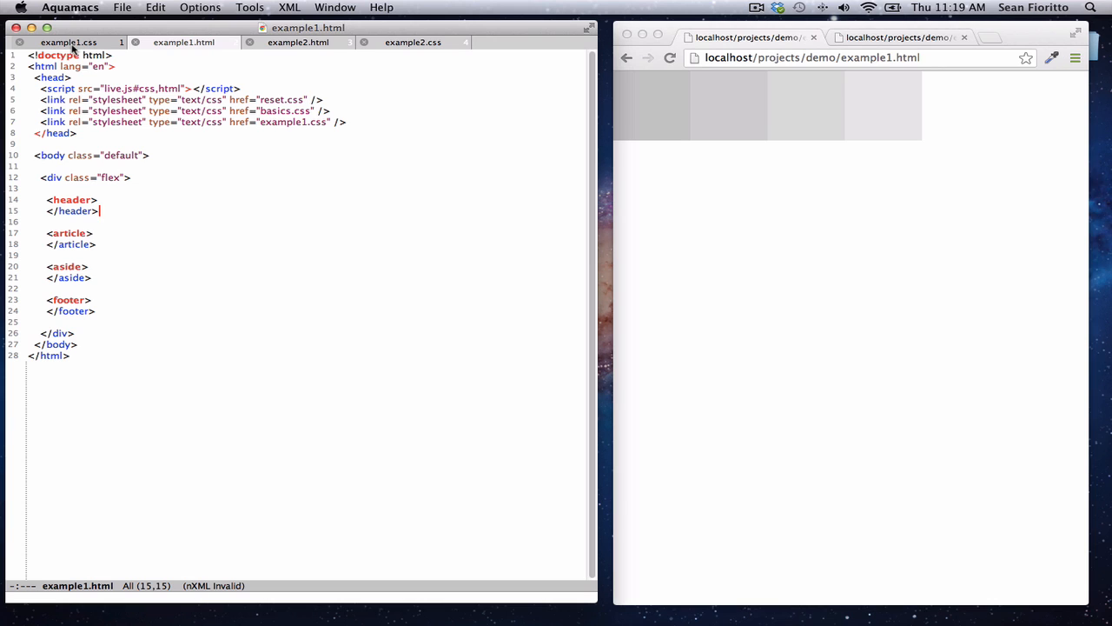
click(68, 42)
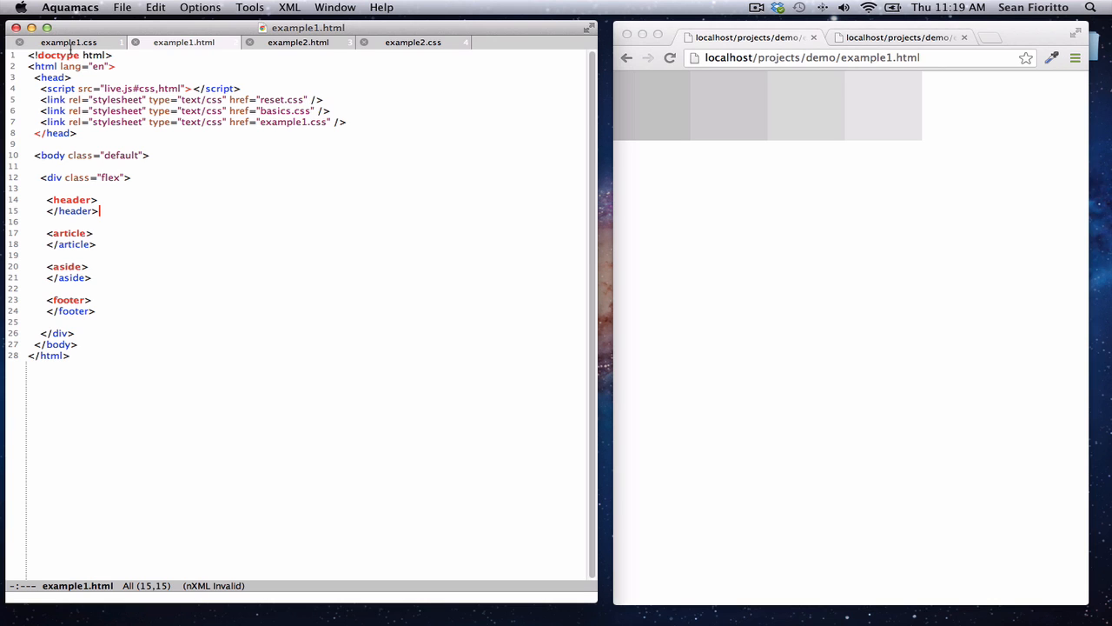
mouse_move(203, 180)
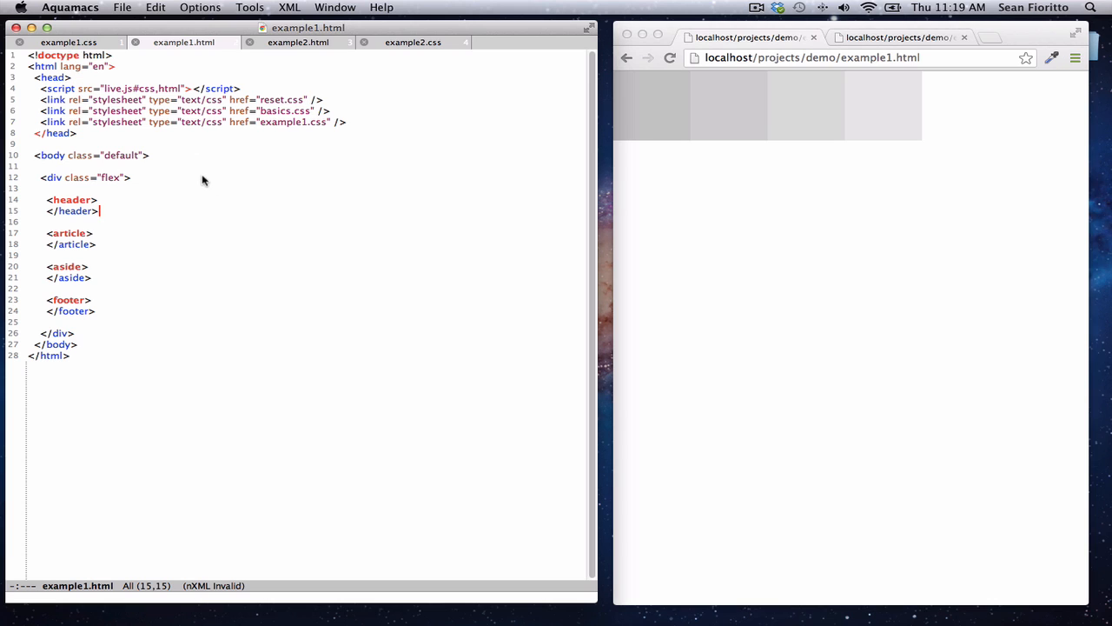
mouse_move(182, 208)
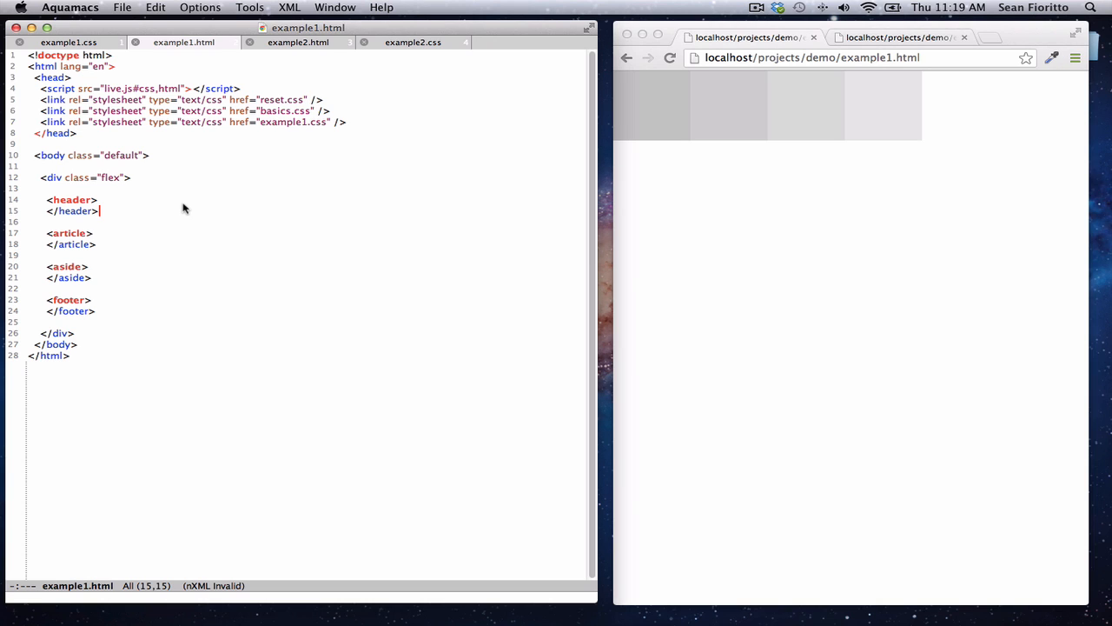
mouse_move(186, 214)
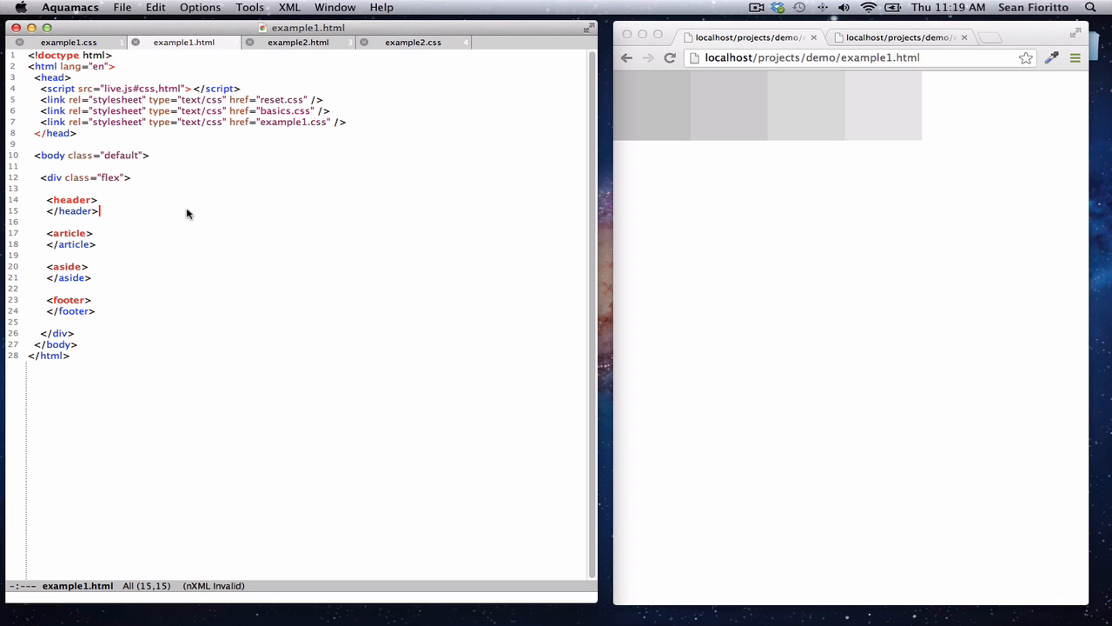
mouse_move(253, 208)
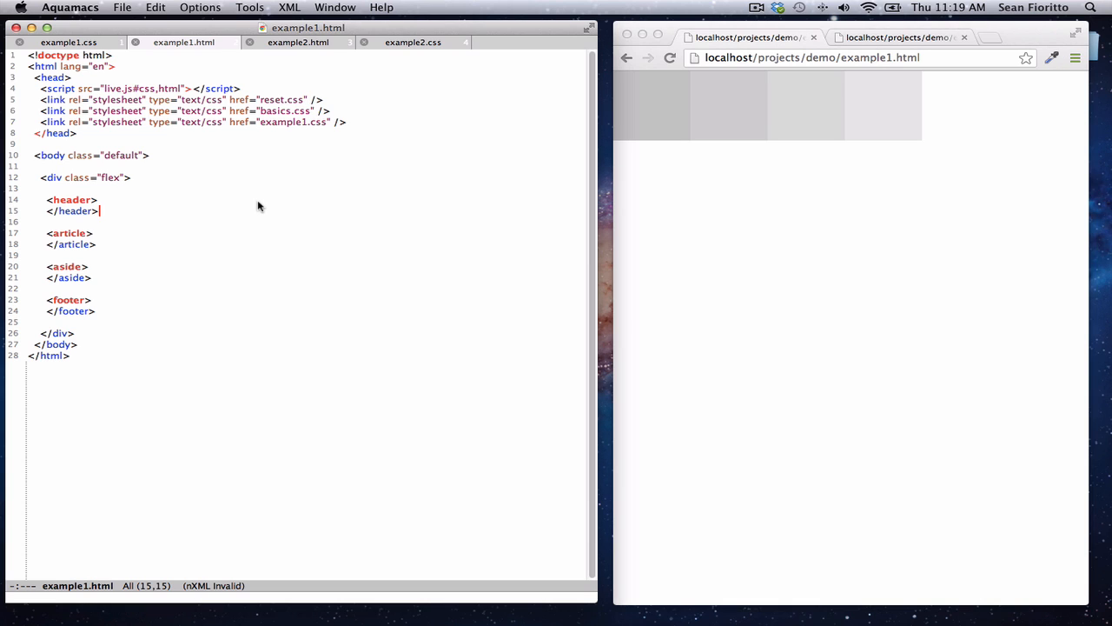
mouse_move(135, 141)
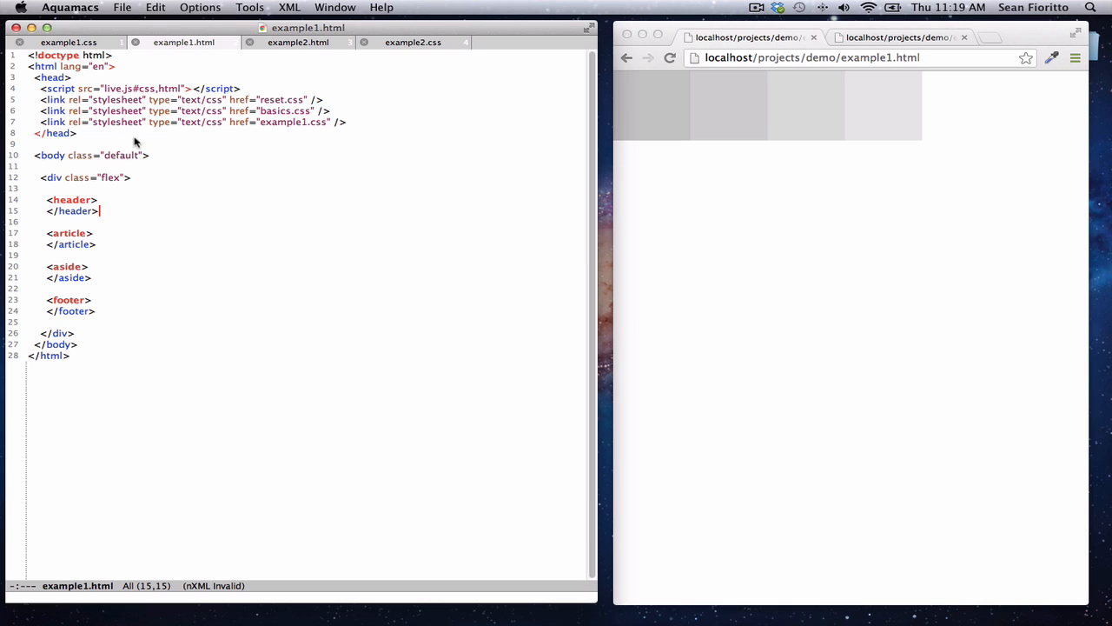
mouse_move(220, 193)
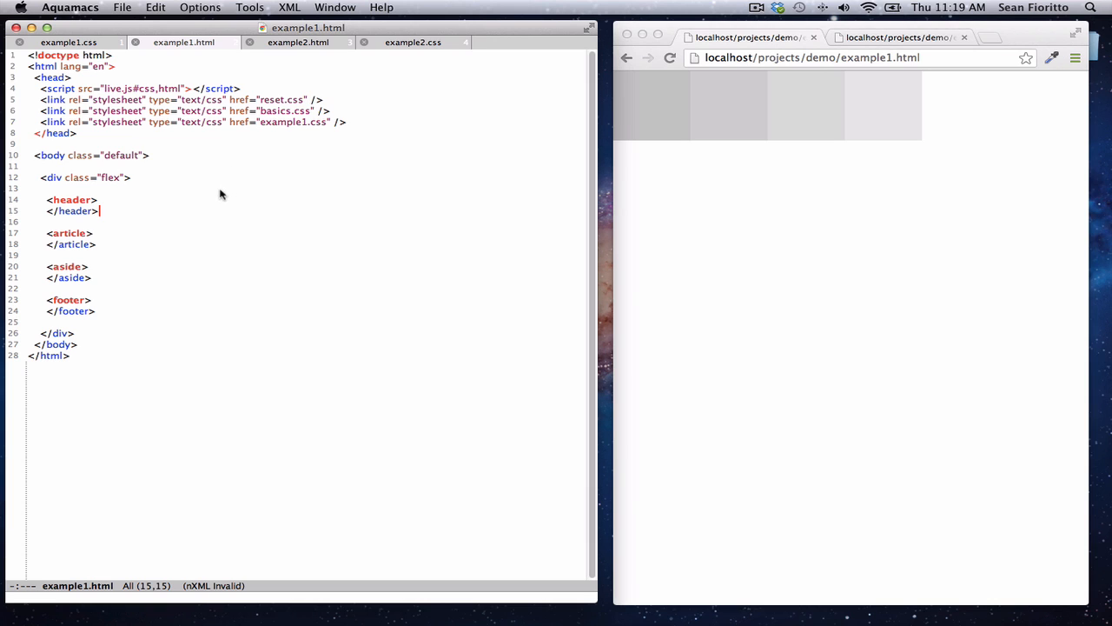
mouse_move(866, 114)
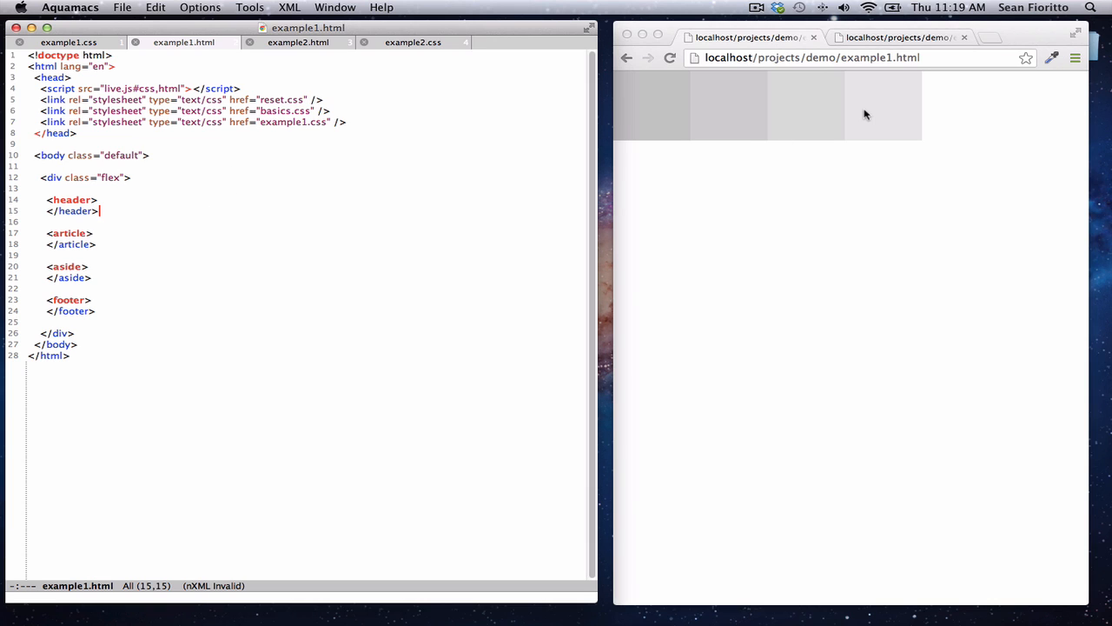
mouse_move(806, 118)
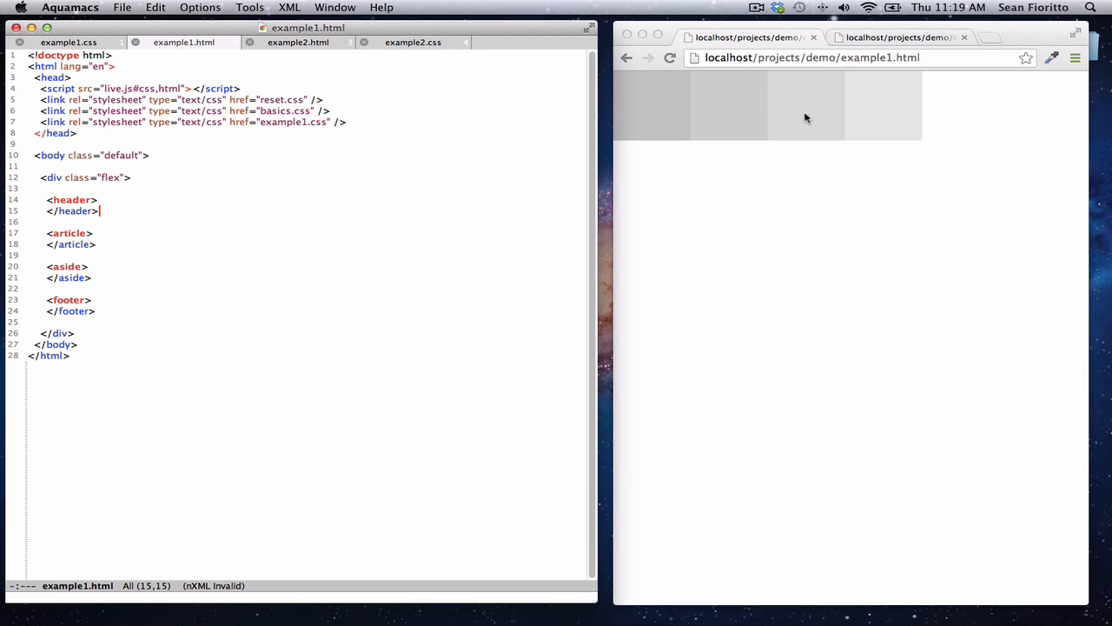
mouse_move(855, 118)
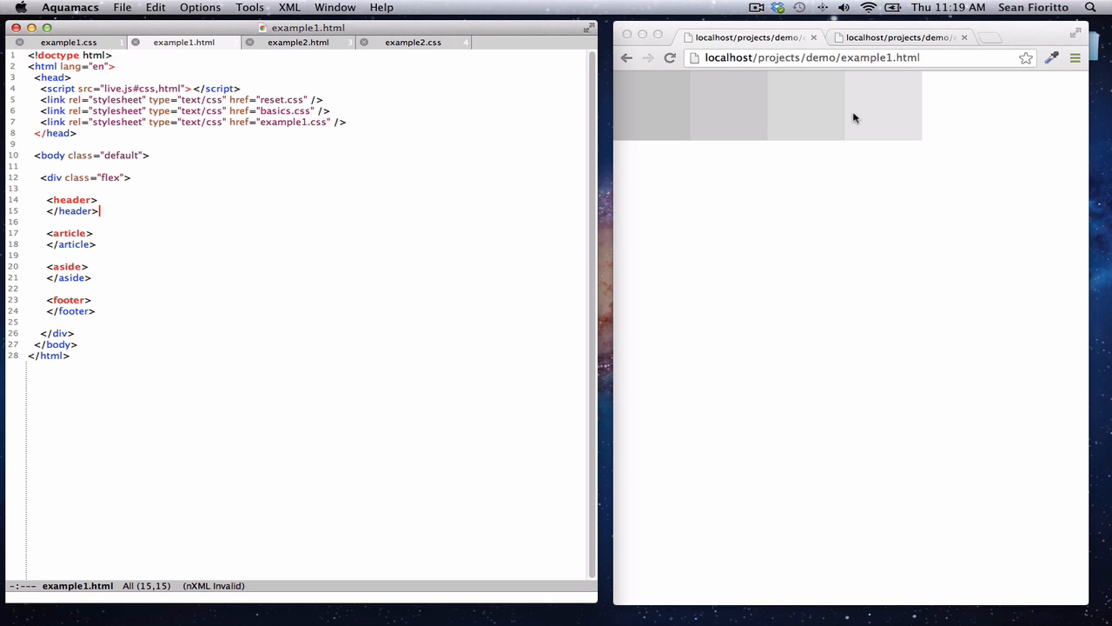
mouse_move(896, 116)
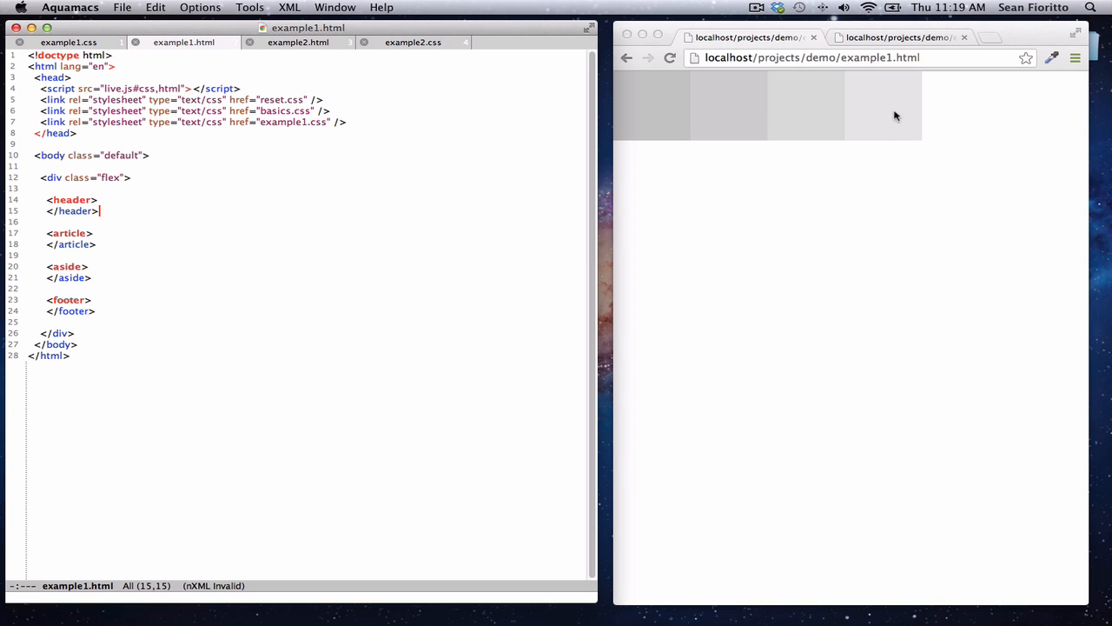
mouse_move(892, 106)
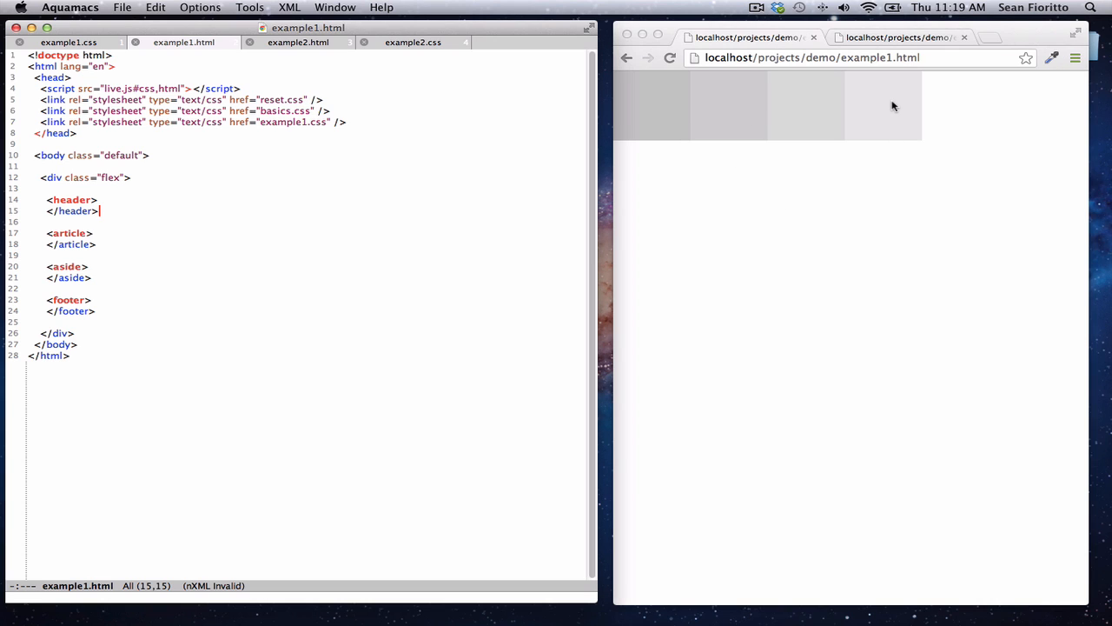
mouse_move(888, 115)
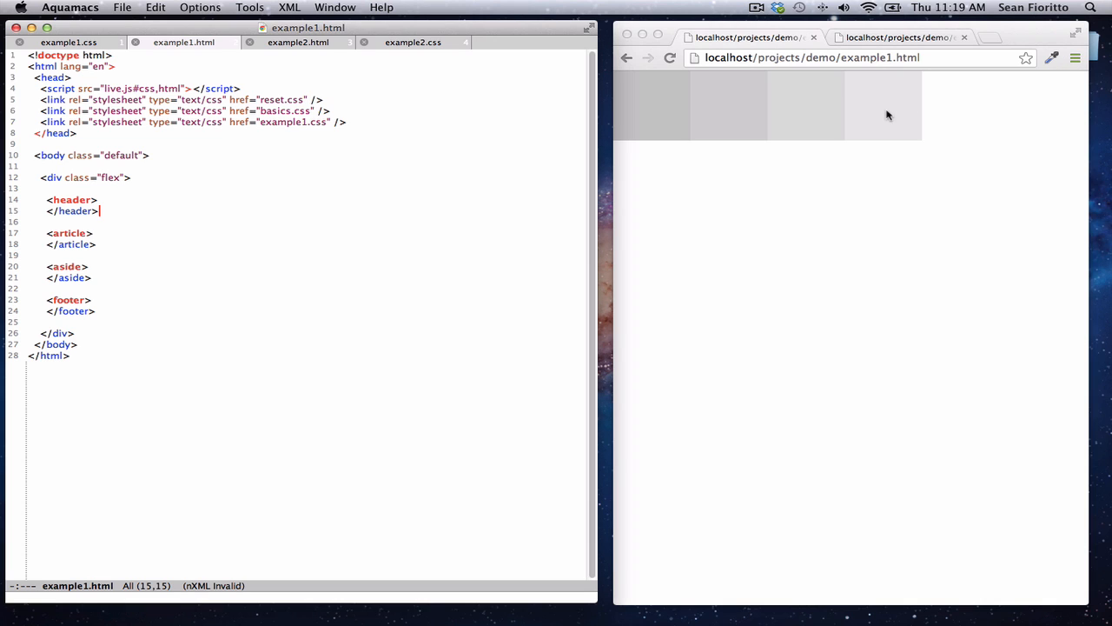
mouse_move(158, 221)
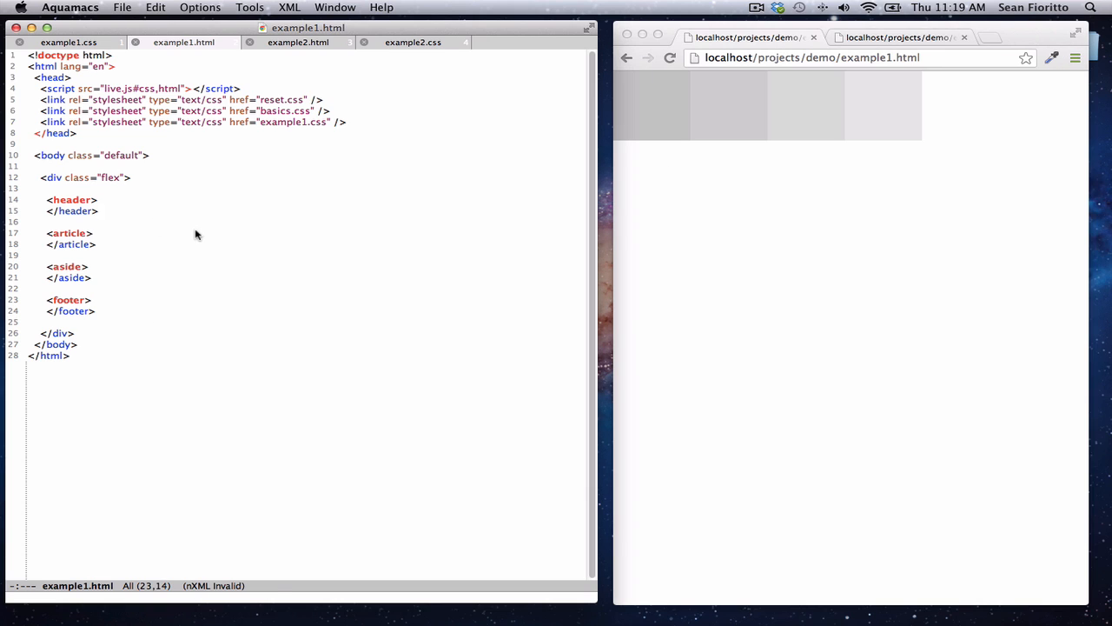
Give the example1.css footer rule margin-left: auto and narrow Chrome beside the editor.
text(margin)
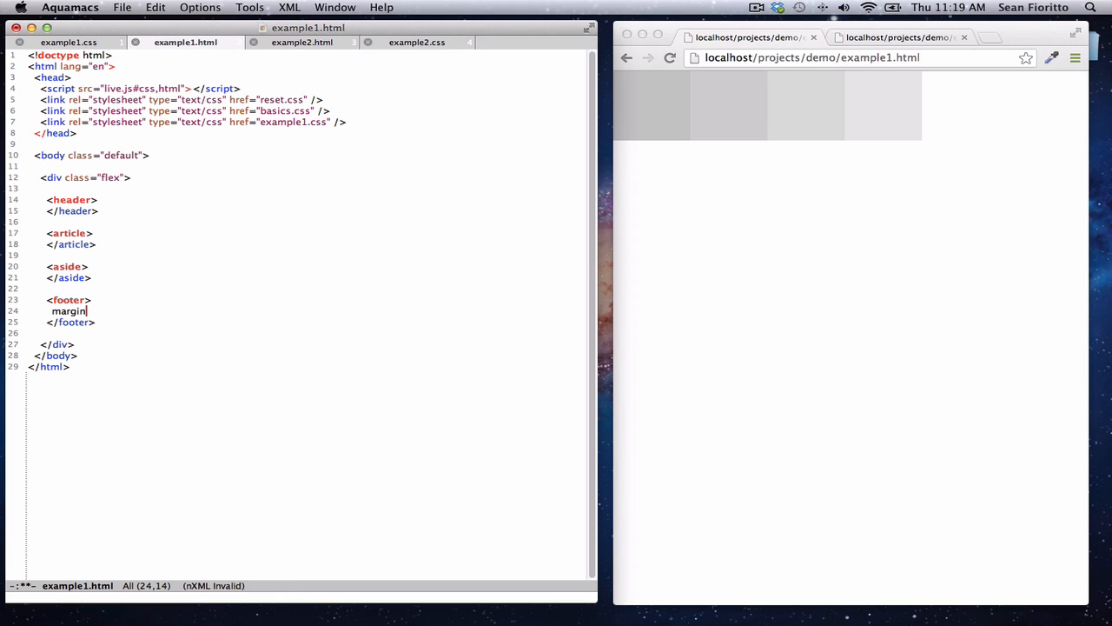
text(-left)
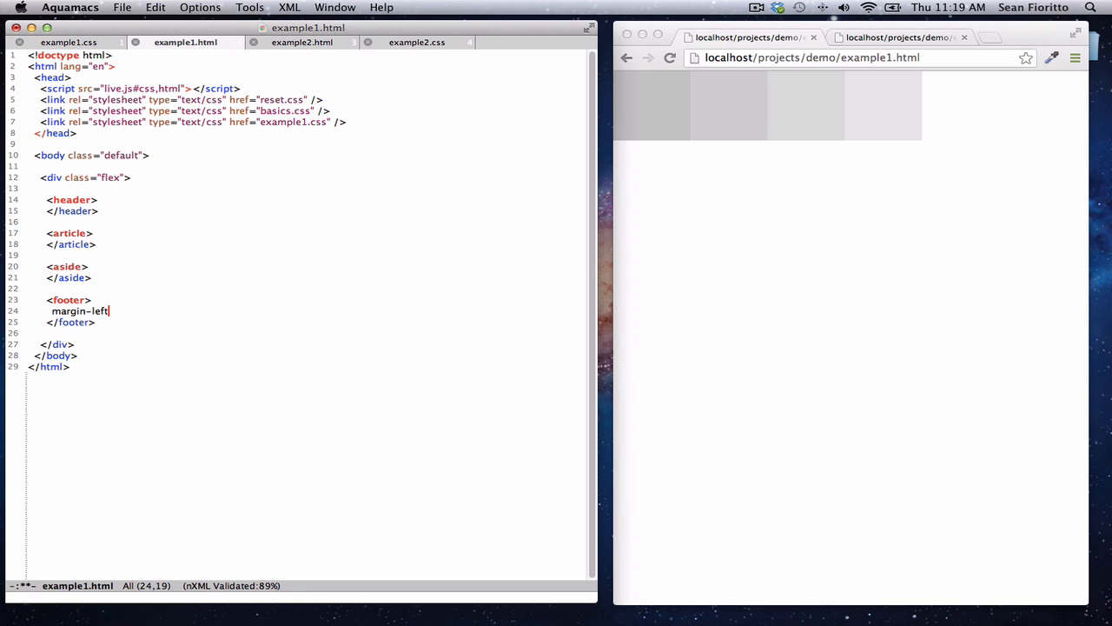
text(: auto;)
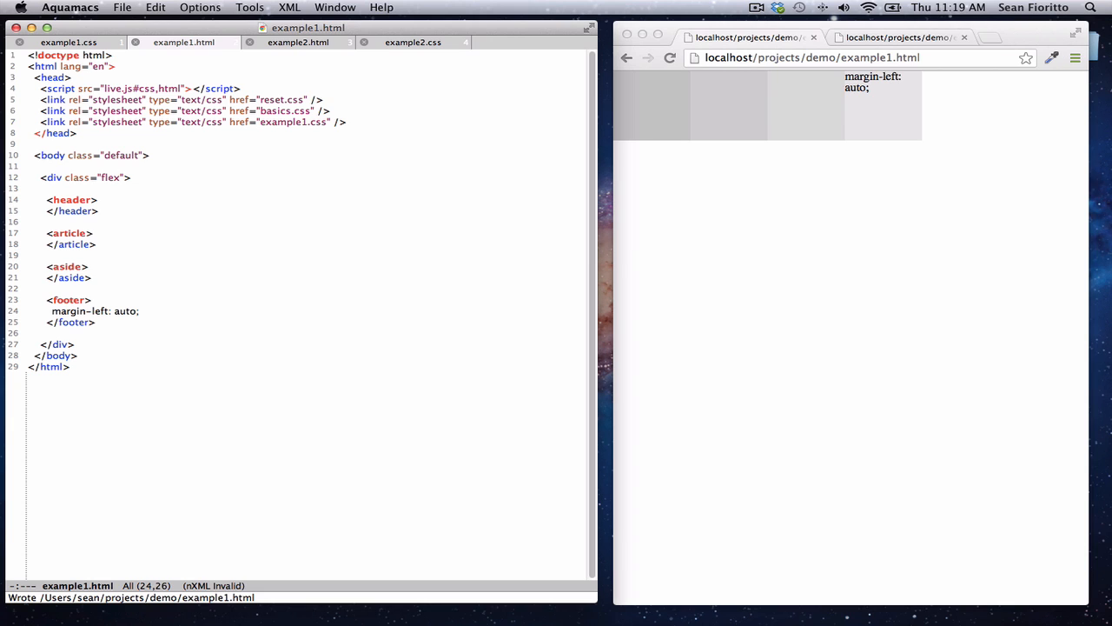
key(ctrl+k)
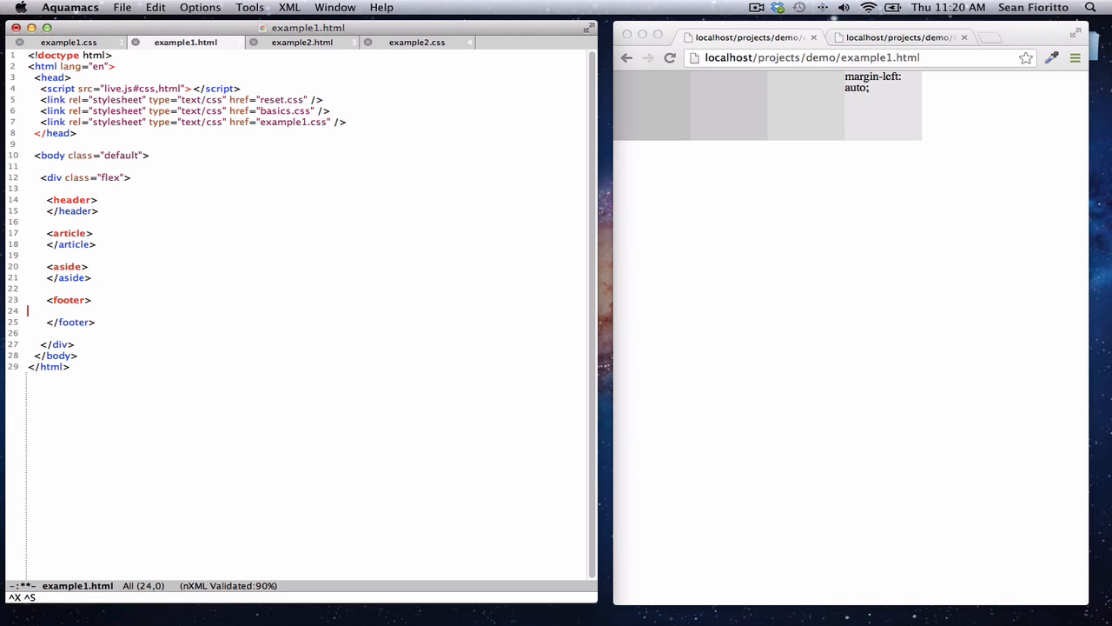
click(69, 42)
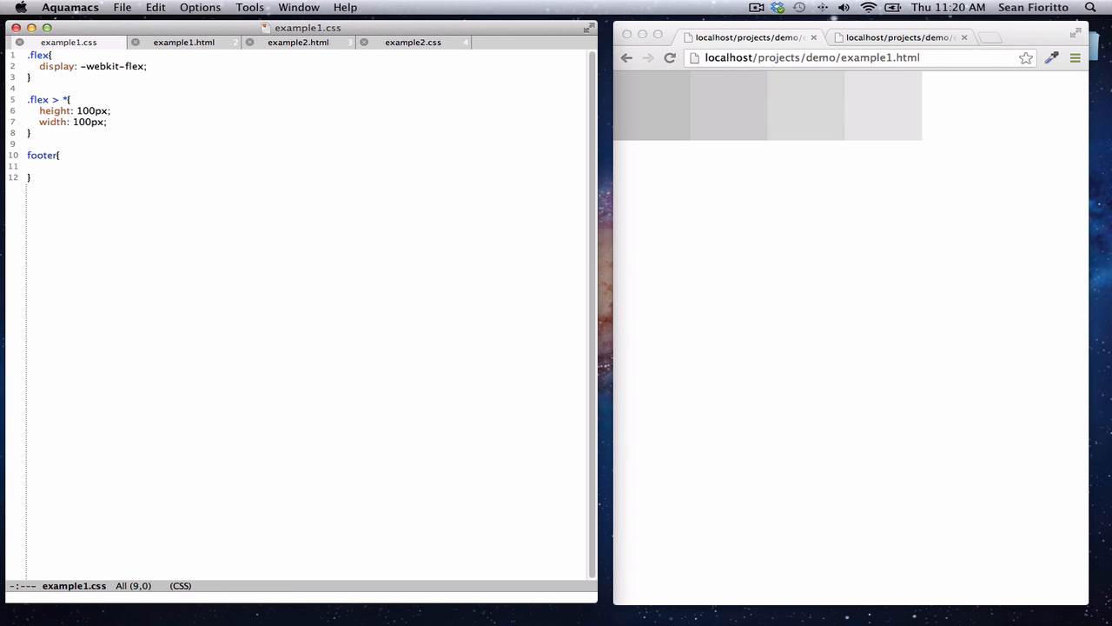
text(margin-left: auto;)
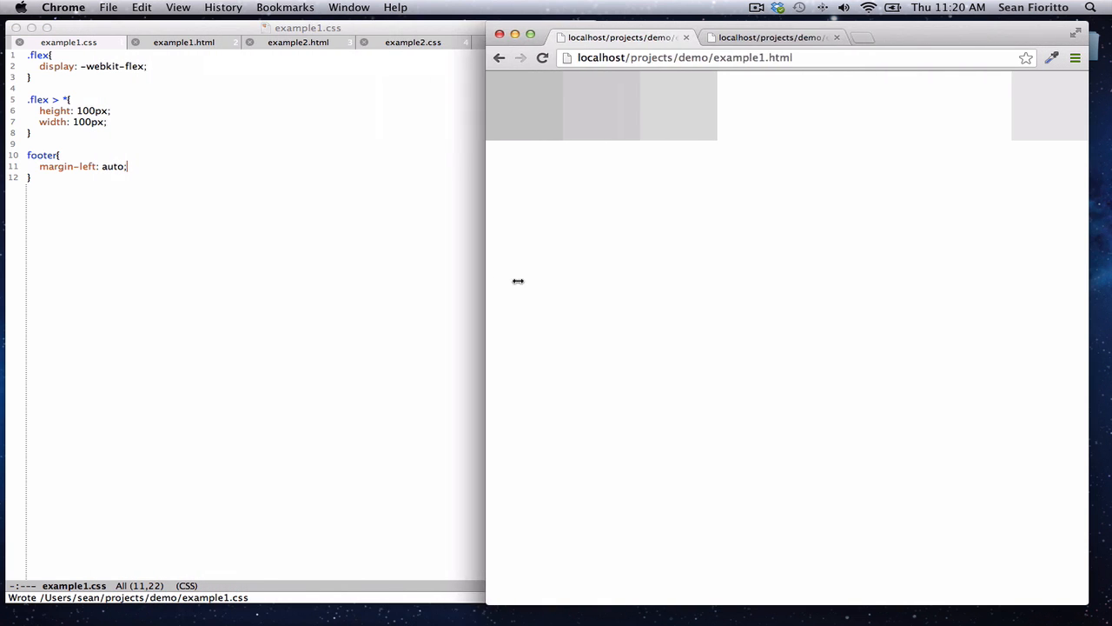
drag(518, 281, 637, 284)
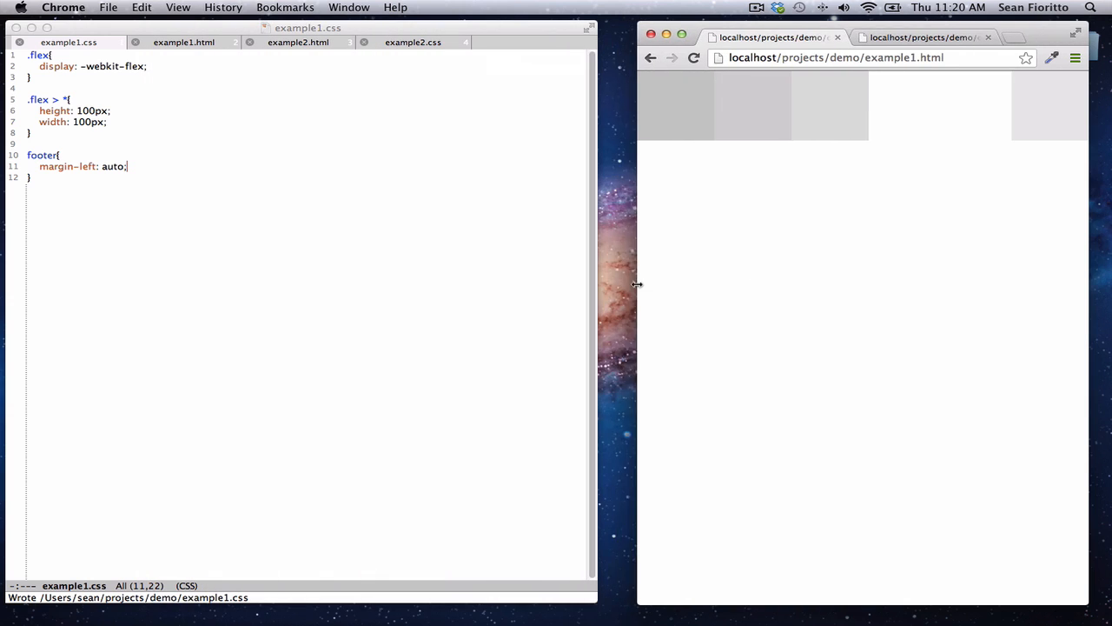
click(174, 66)
text(-we)
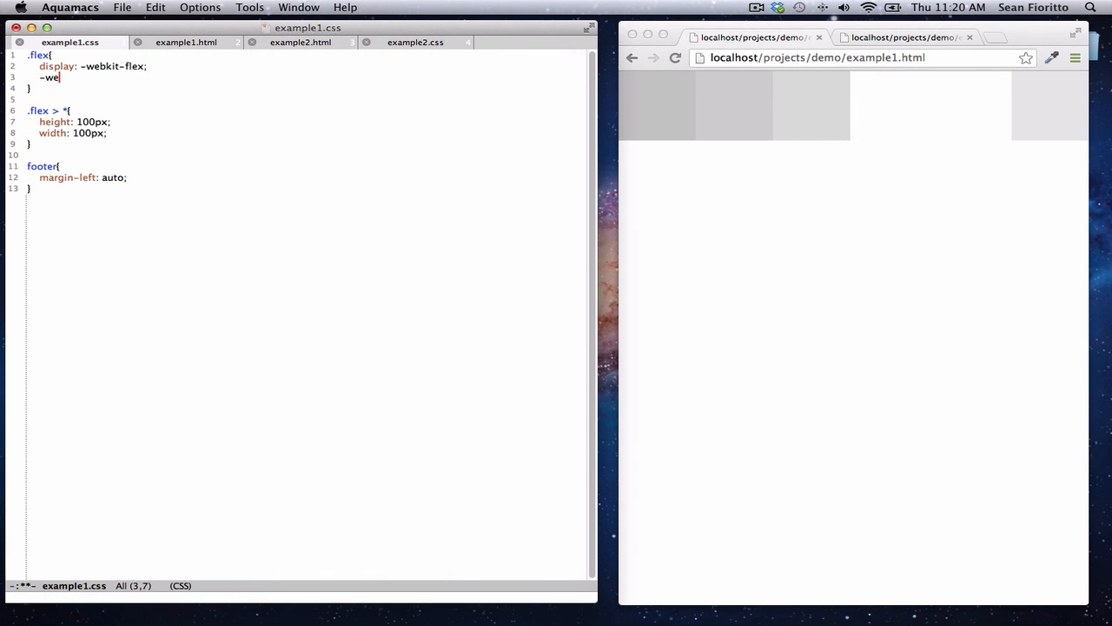
Set .flex to -webkit-flex-flow: column and try an article rule with margin-top: auto.
text(bkit-flex=)
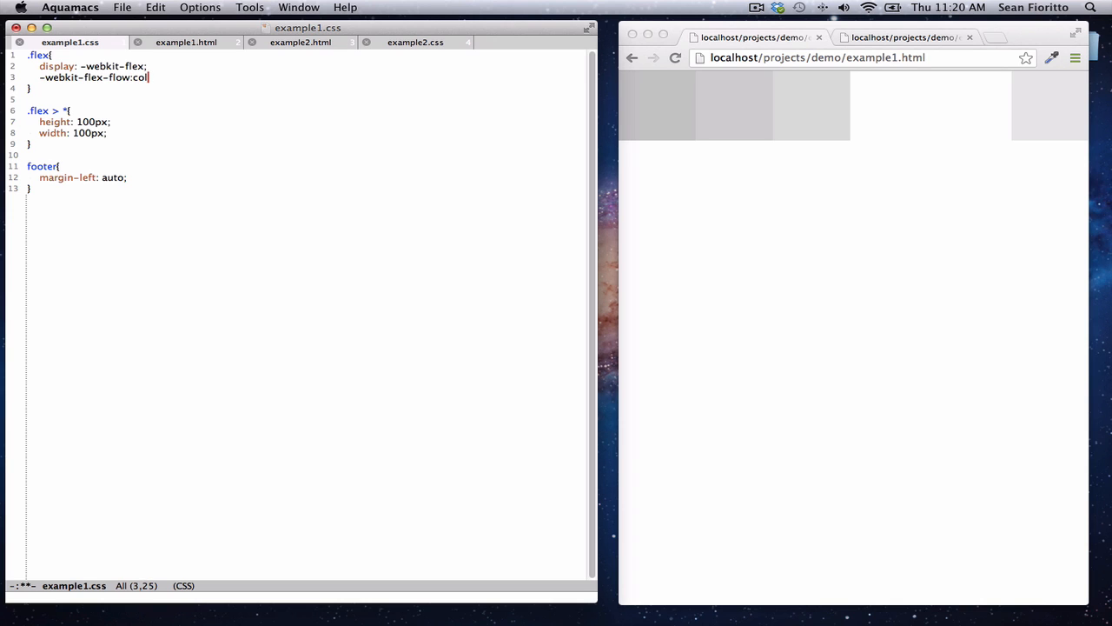
text(umn;)
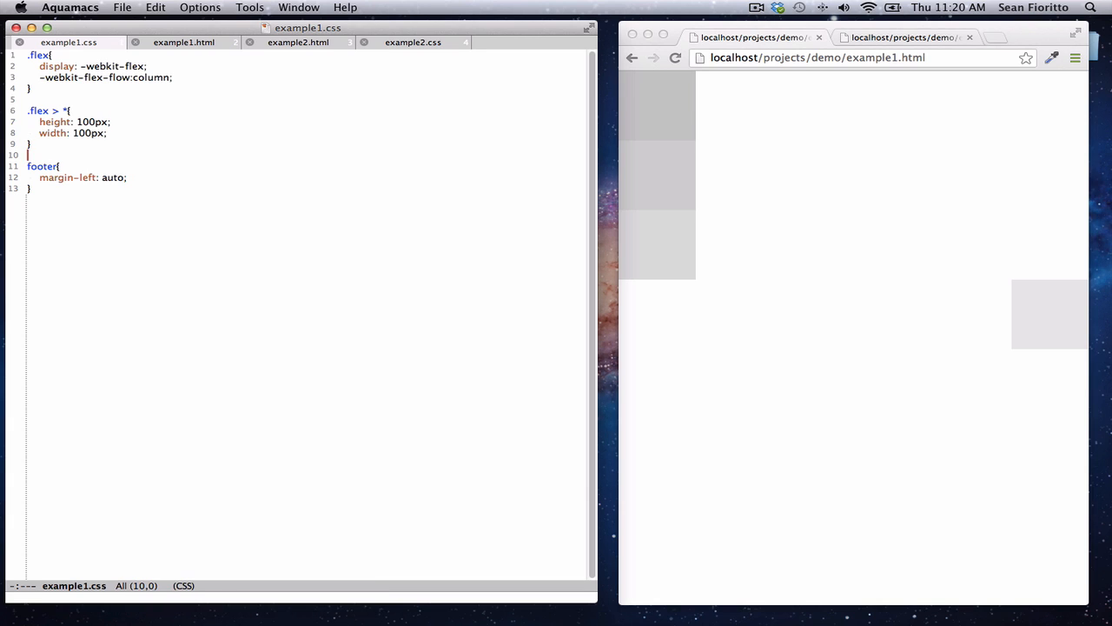
text(article)
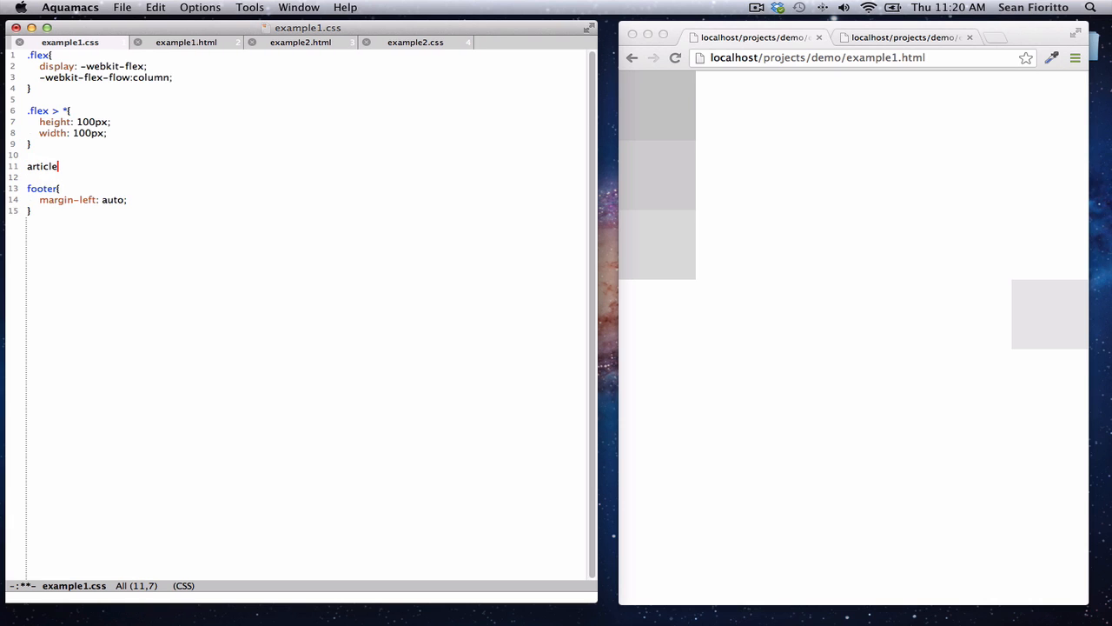
text({)
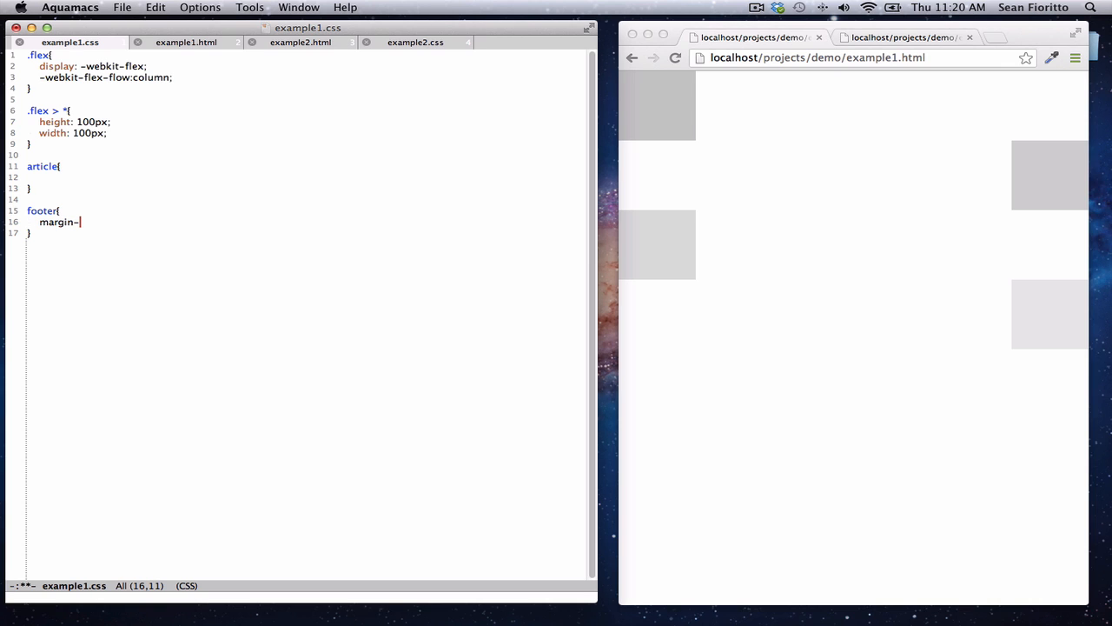
text(top:)
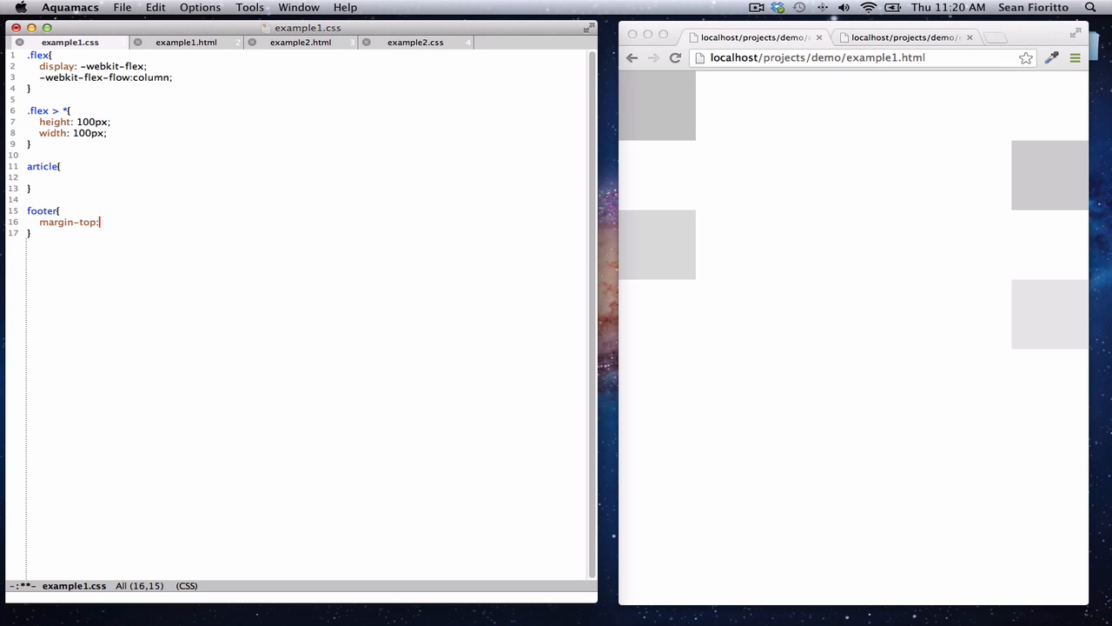
text(auto;)
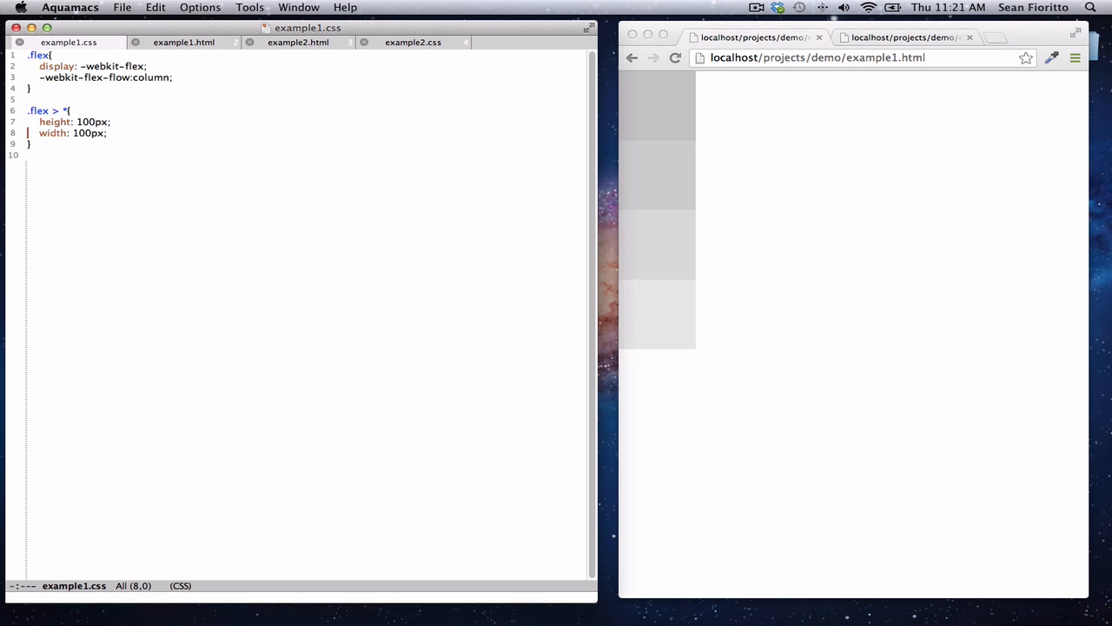
Set .flex to flex-flow: row with -webkit-align-items: center, then add blank lines below.
key(Return)
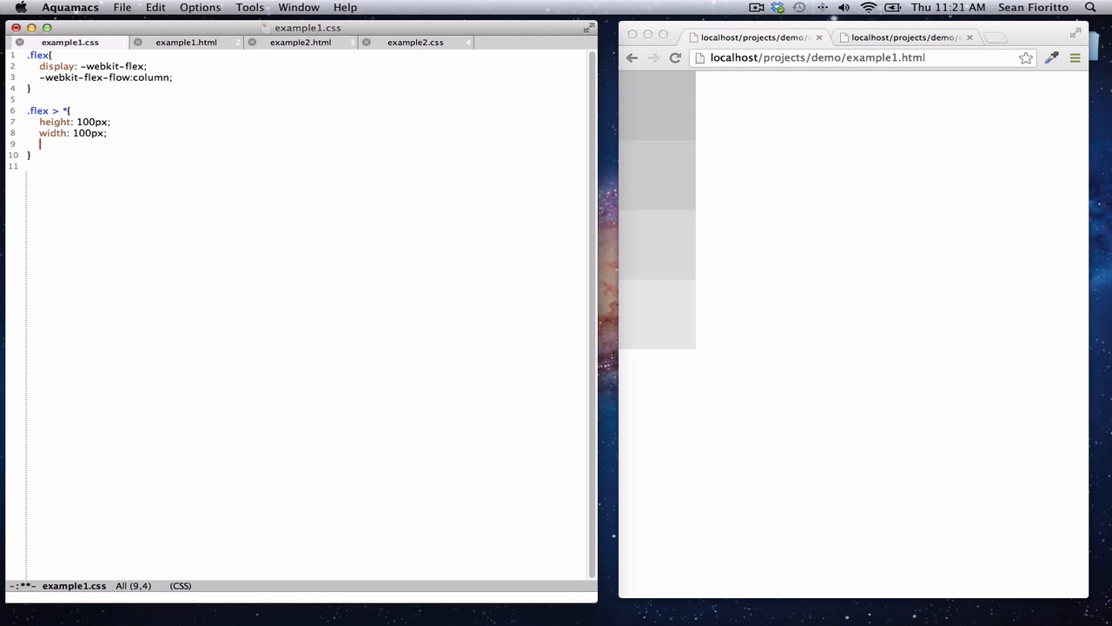
text(margin: au)
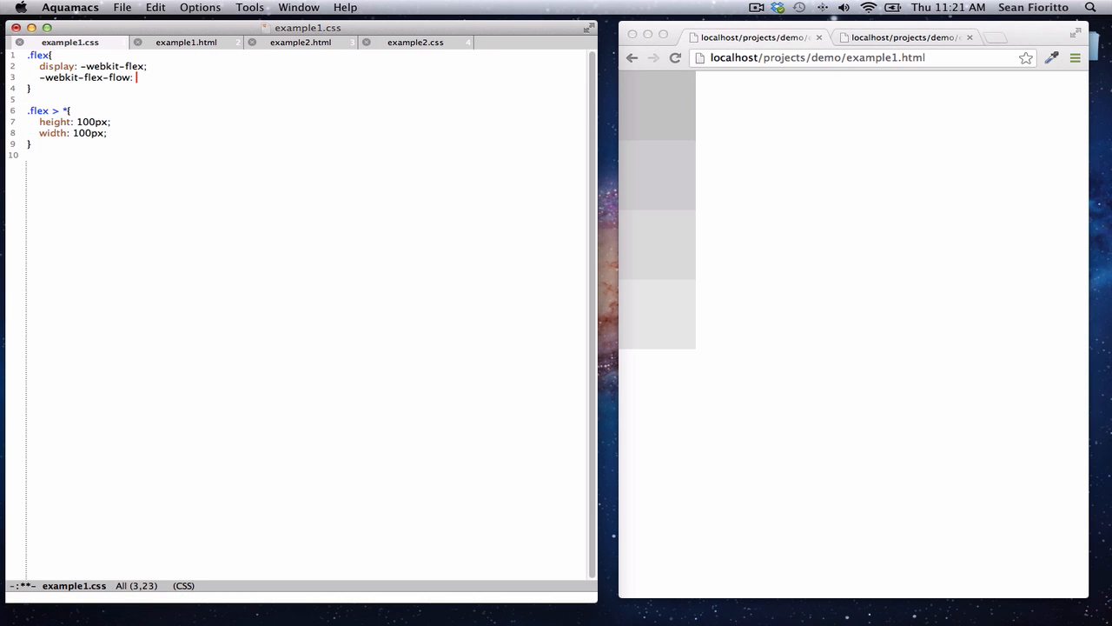
text(row;)
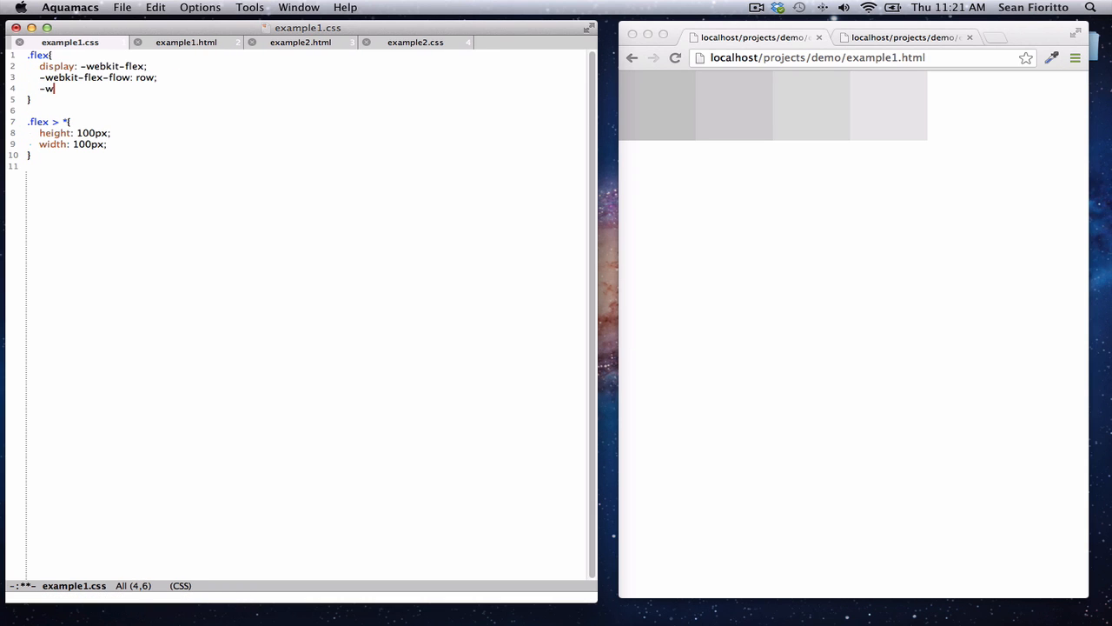
text(ebkit-)
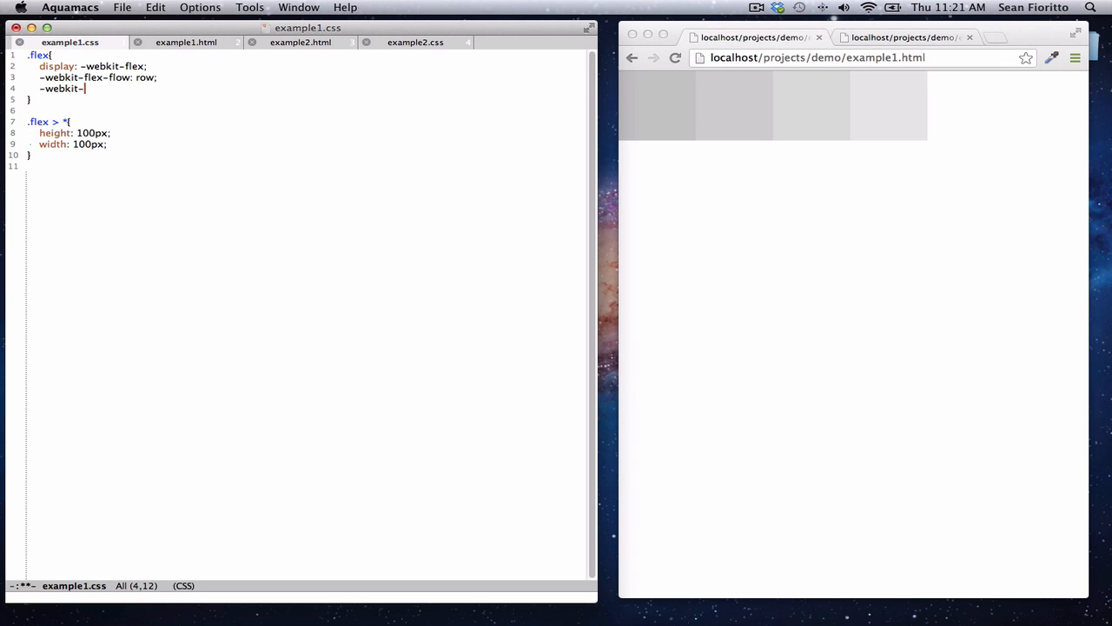
text(align-items: cent)
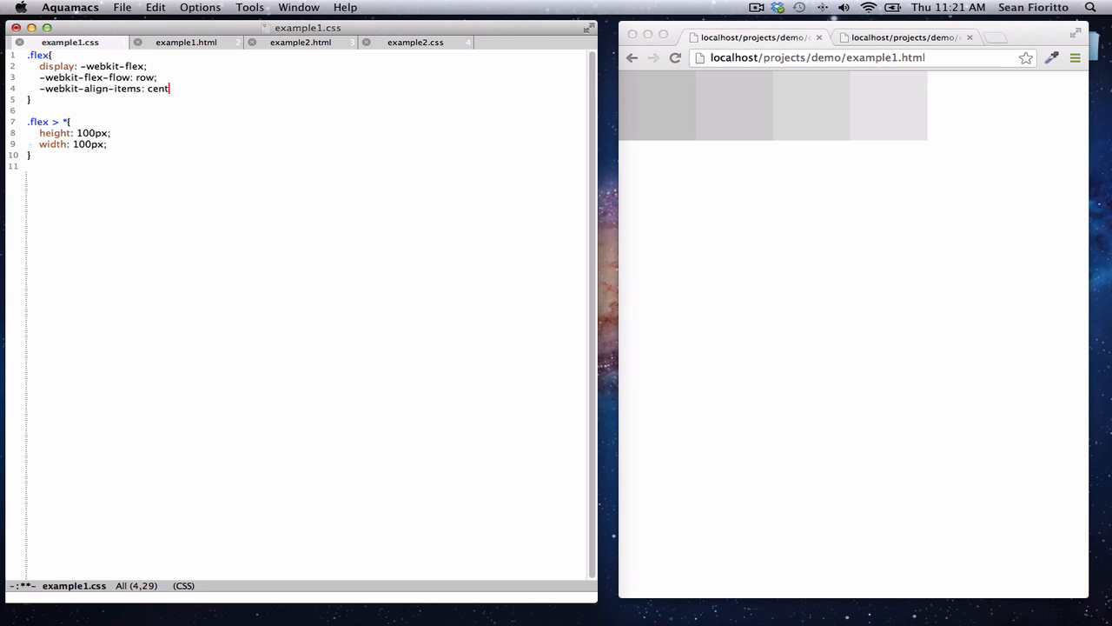
text(er;)
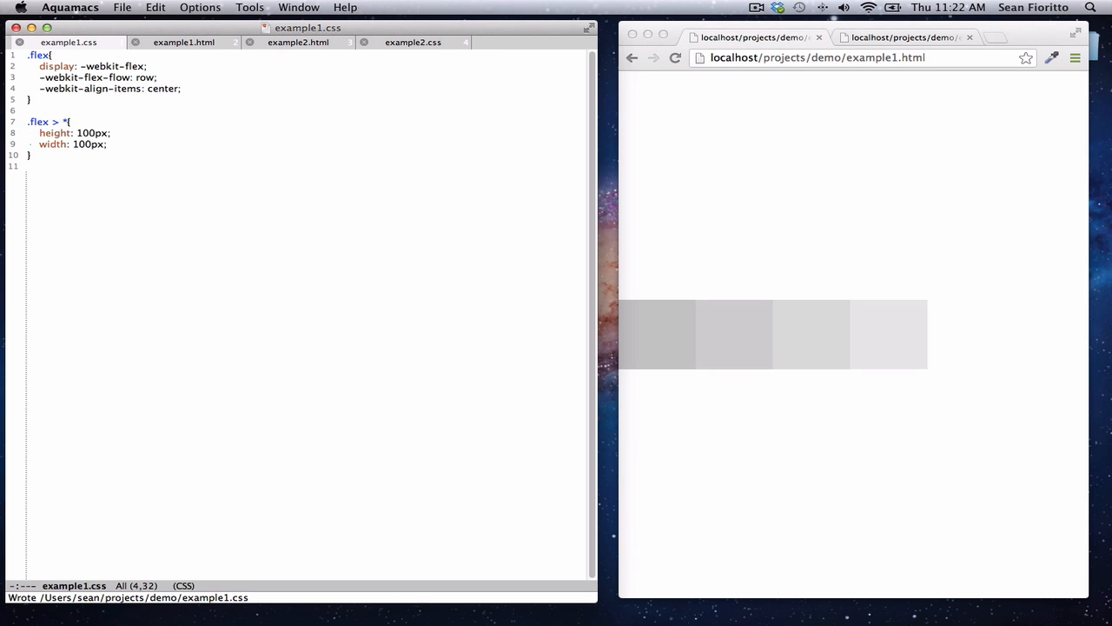
click(31, 155)
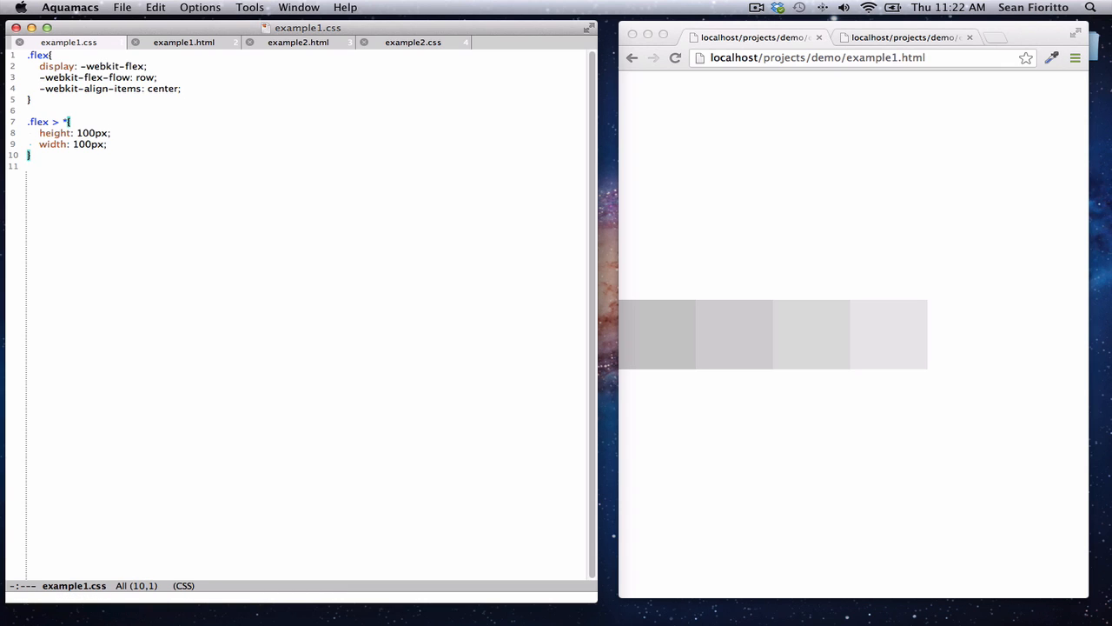
key(Return)
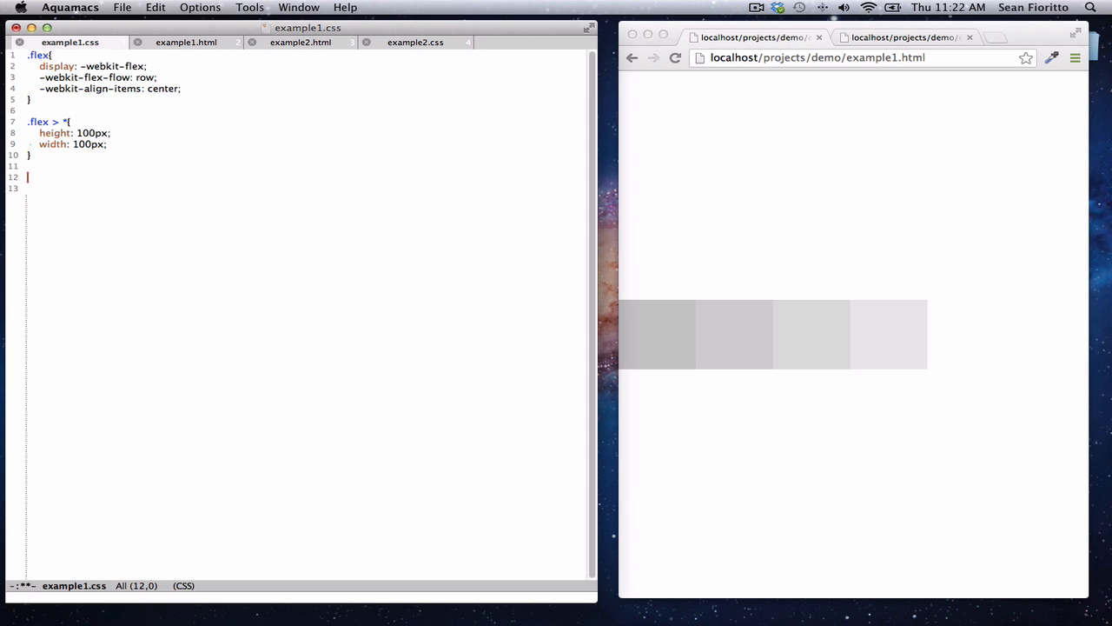
Add an aside rule trying -webkit-align-self: flex-start and margin-bottom: auto.
text(asi)
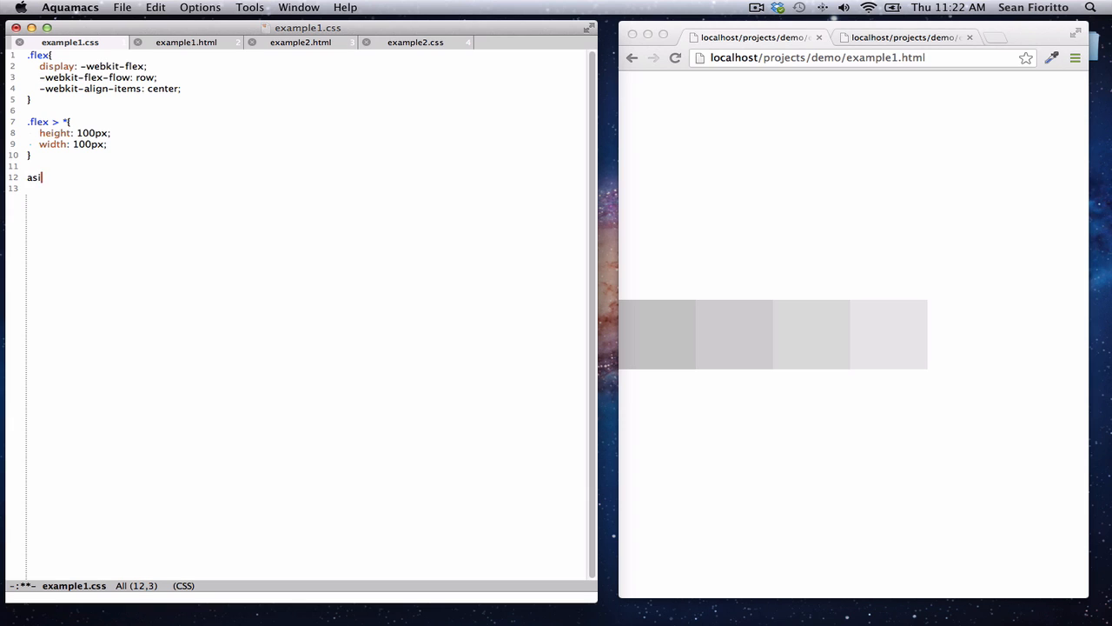
text(de{)
click(309, 188)
text(-w)
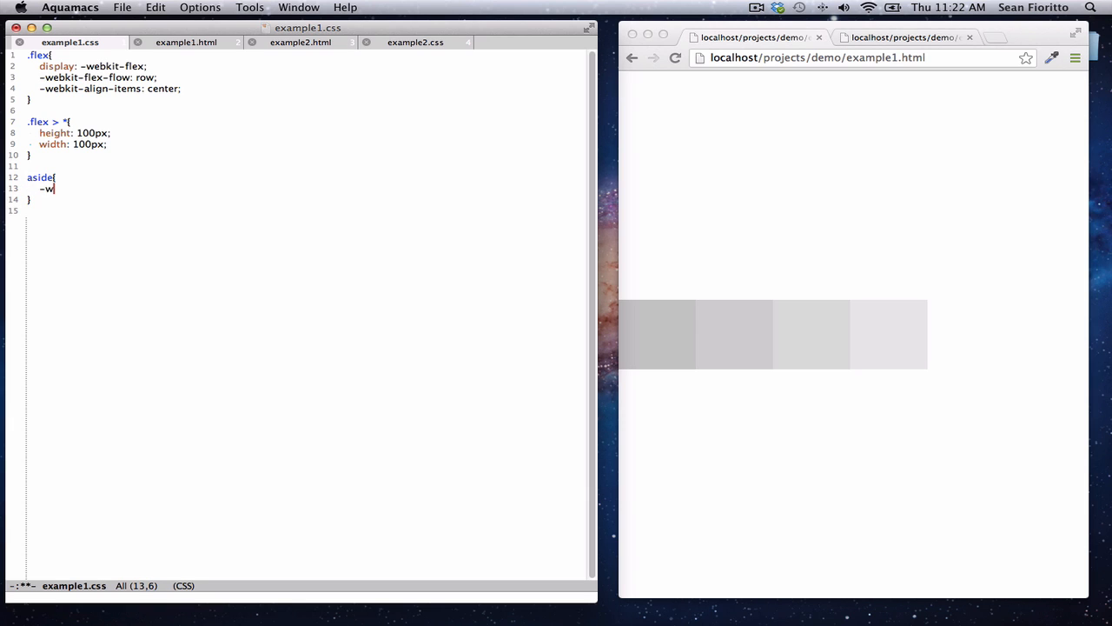
text(ebkit-align)
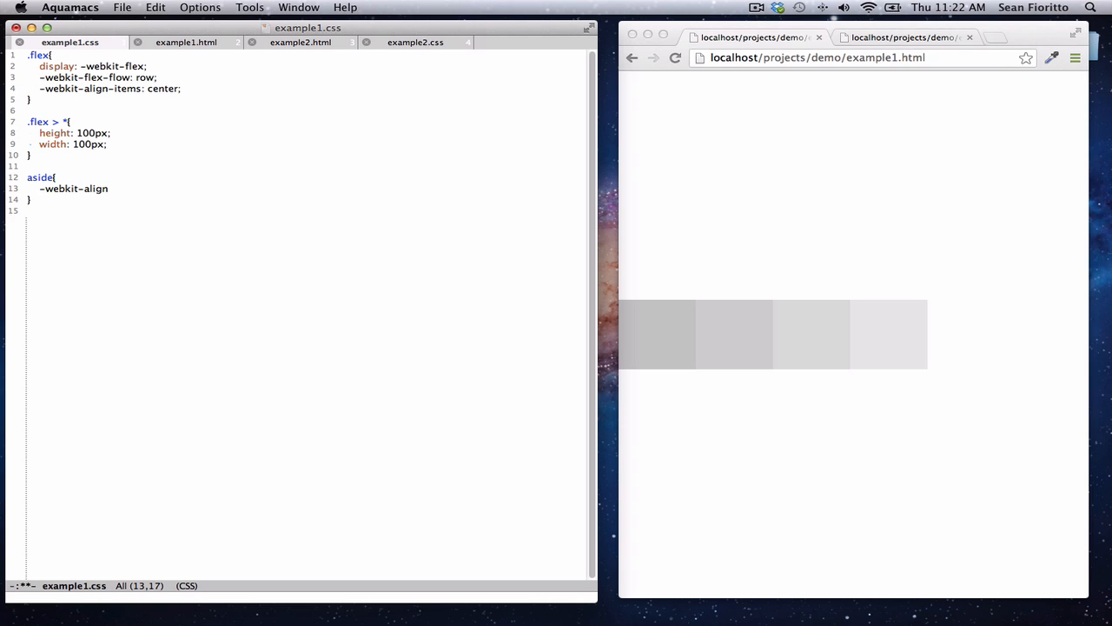
text(-self:)
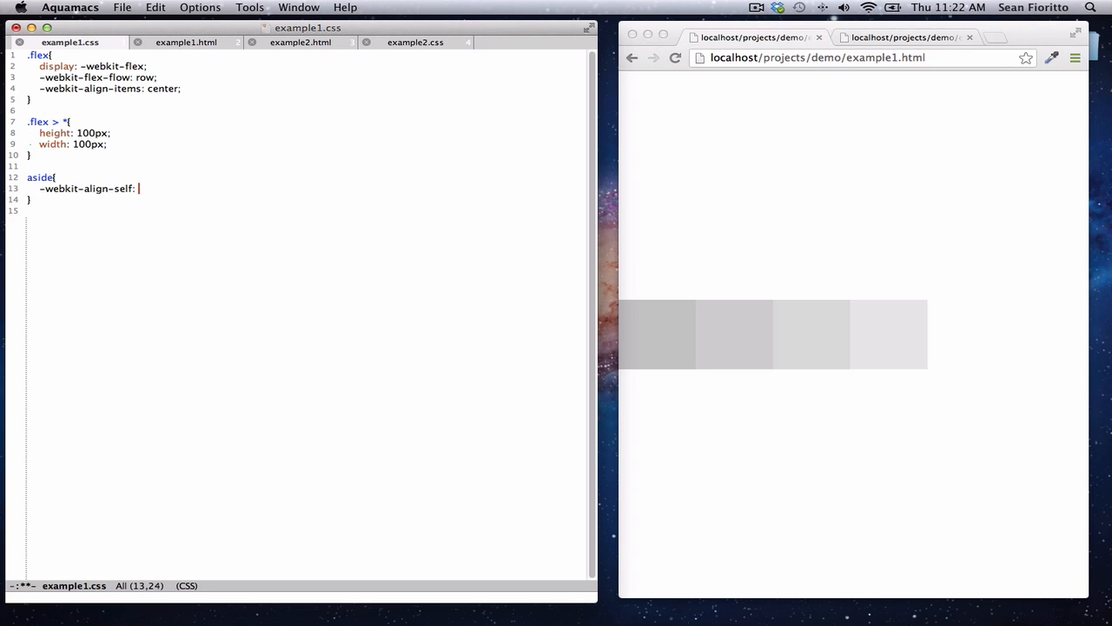
text(flex-start)
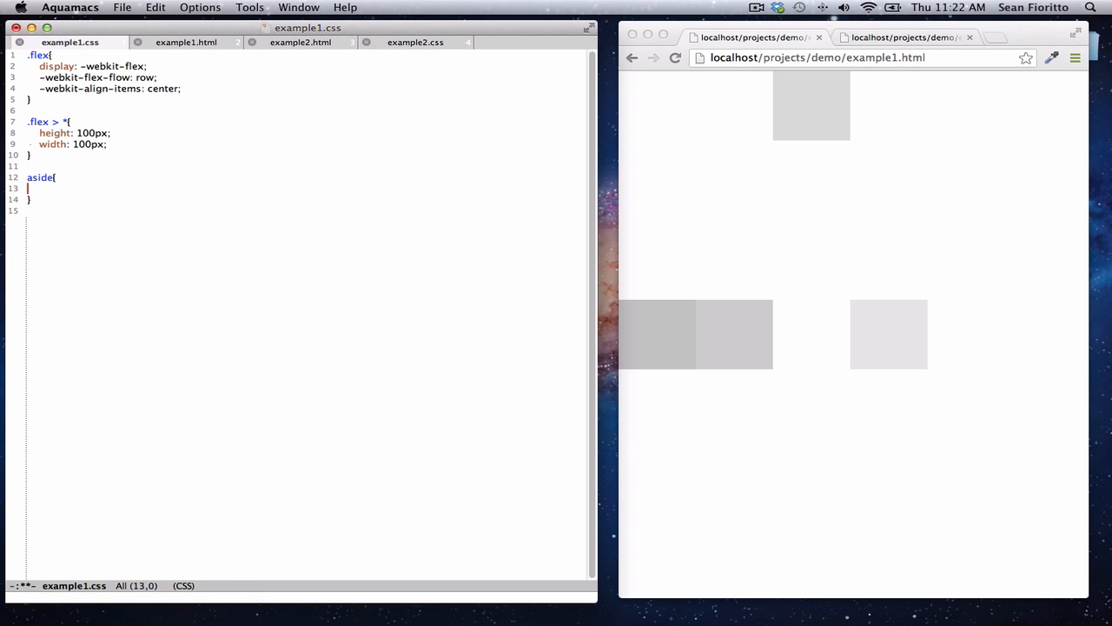
text(margin-)
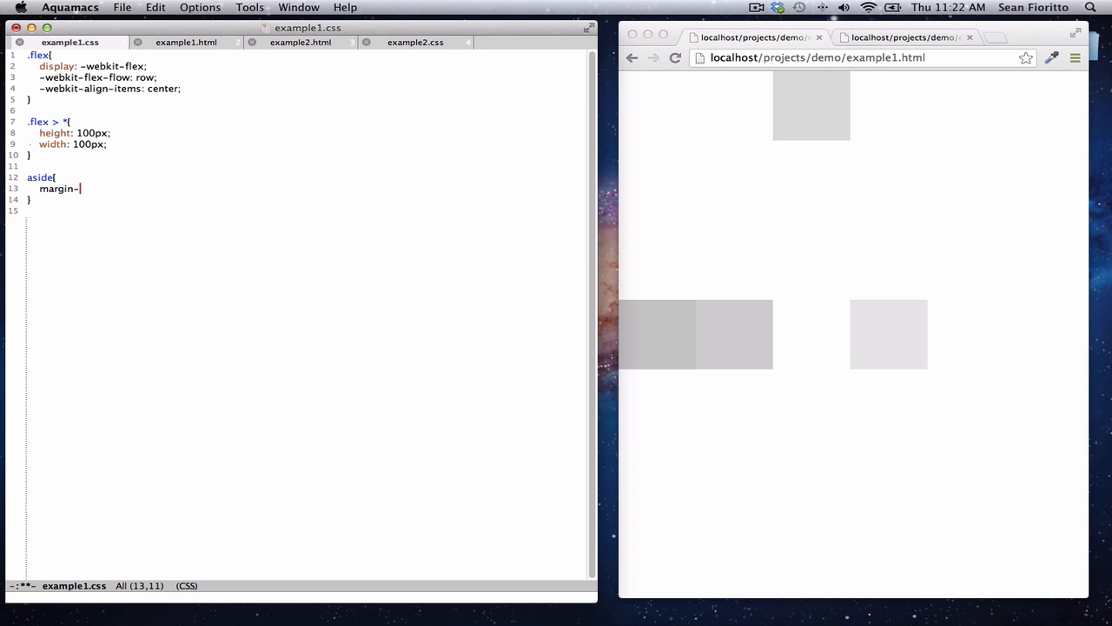
text(bottom: auto;)
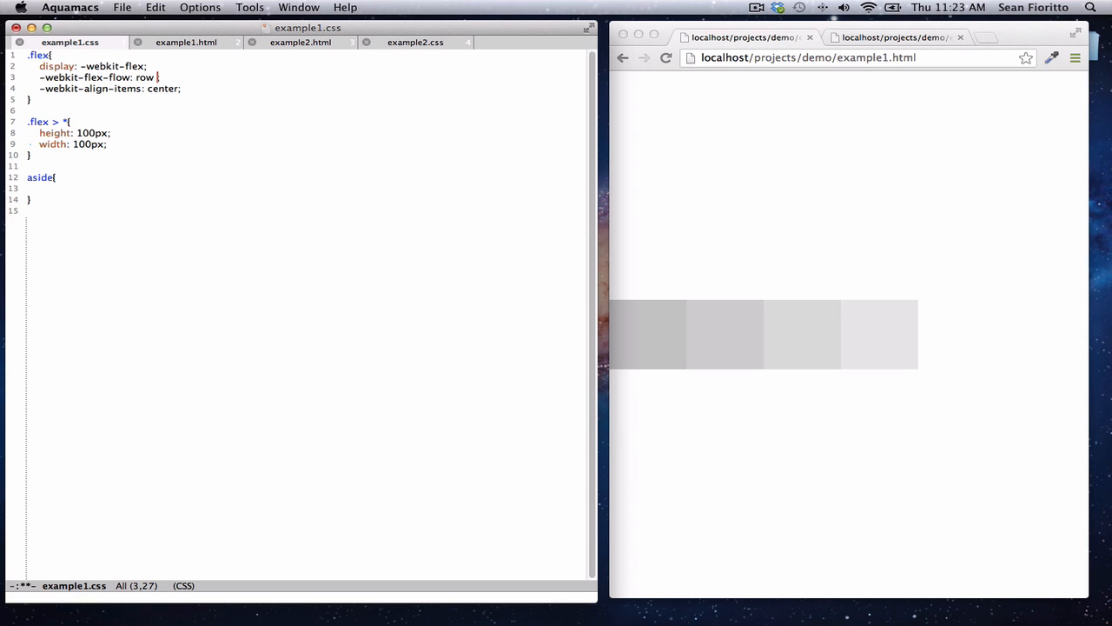
Change flex-flow to row wrap and widen the child boxes to 200px.
text(wrap)
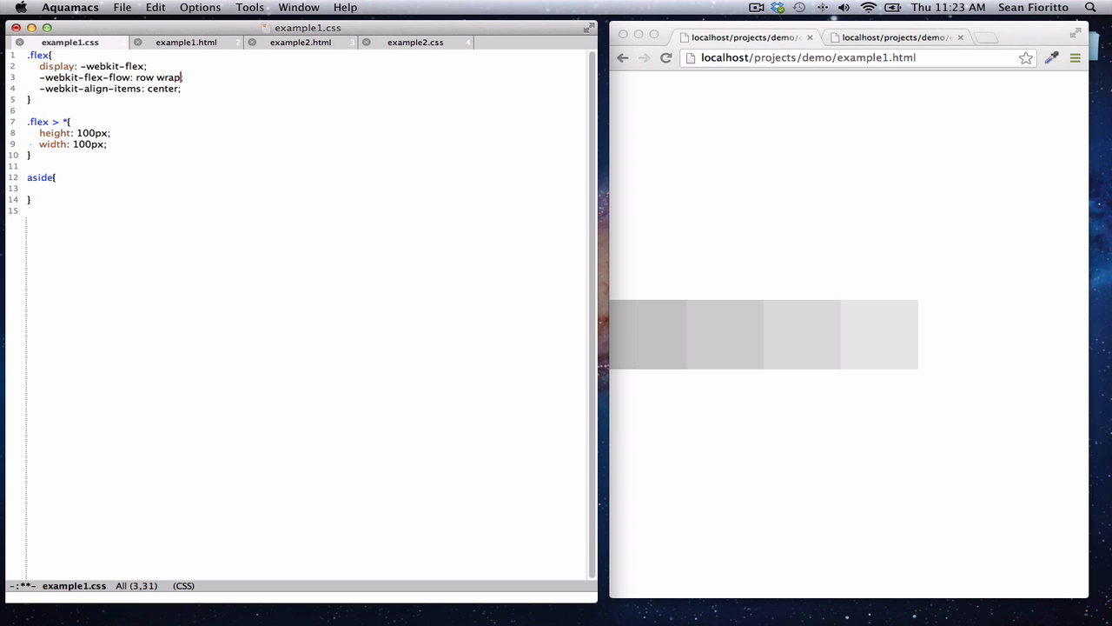
click(111, 133)
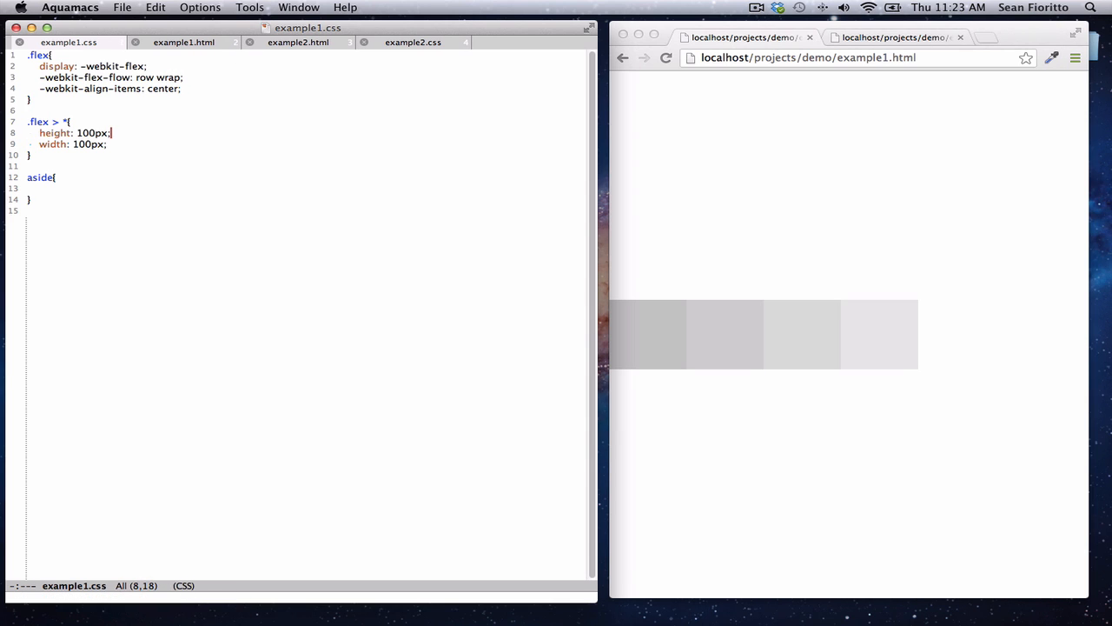
text(200)
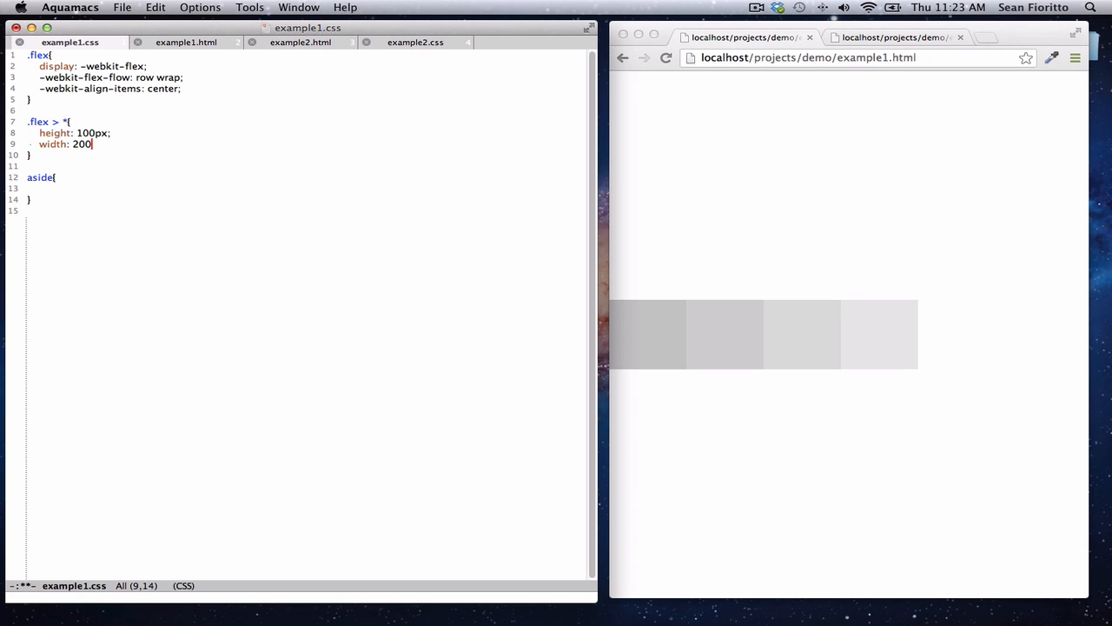
text(px;)
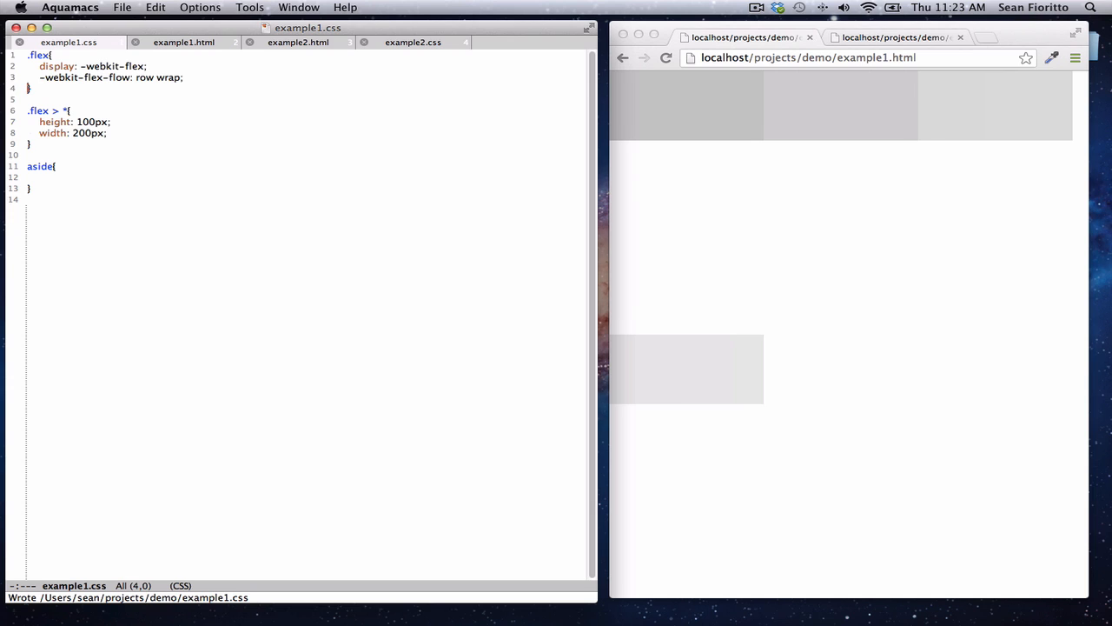
click(184, 77)
text(-webkit)
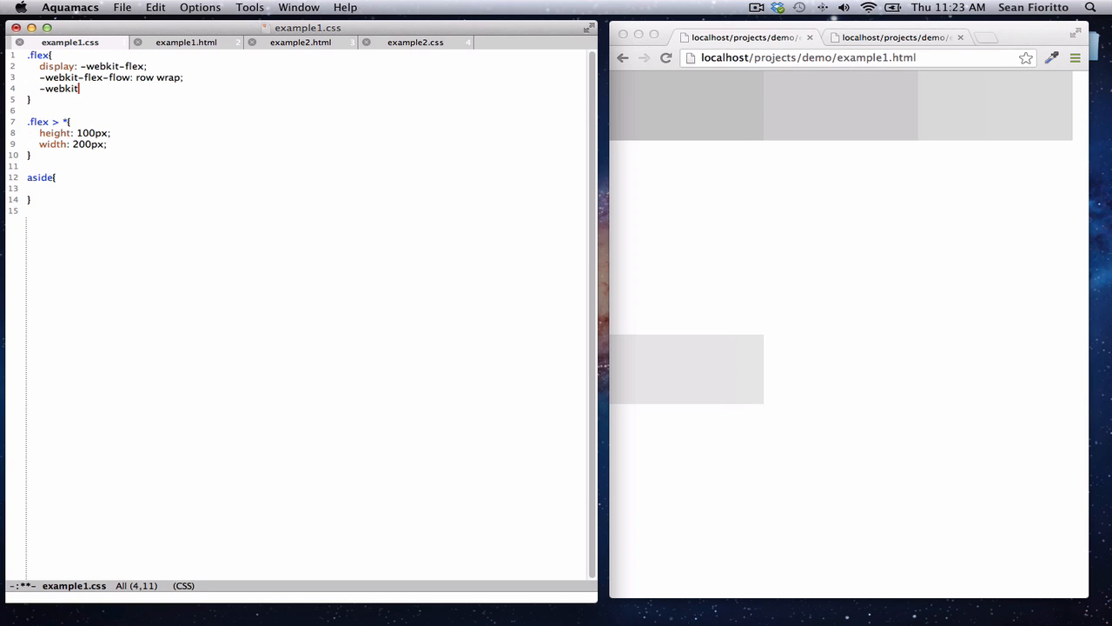
Add -webkit-align-content: flex-start to the .flex rule.
text(-align-con)
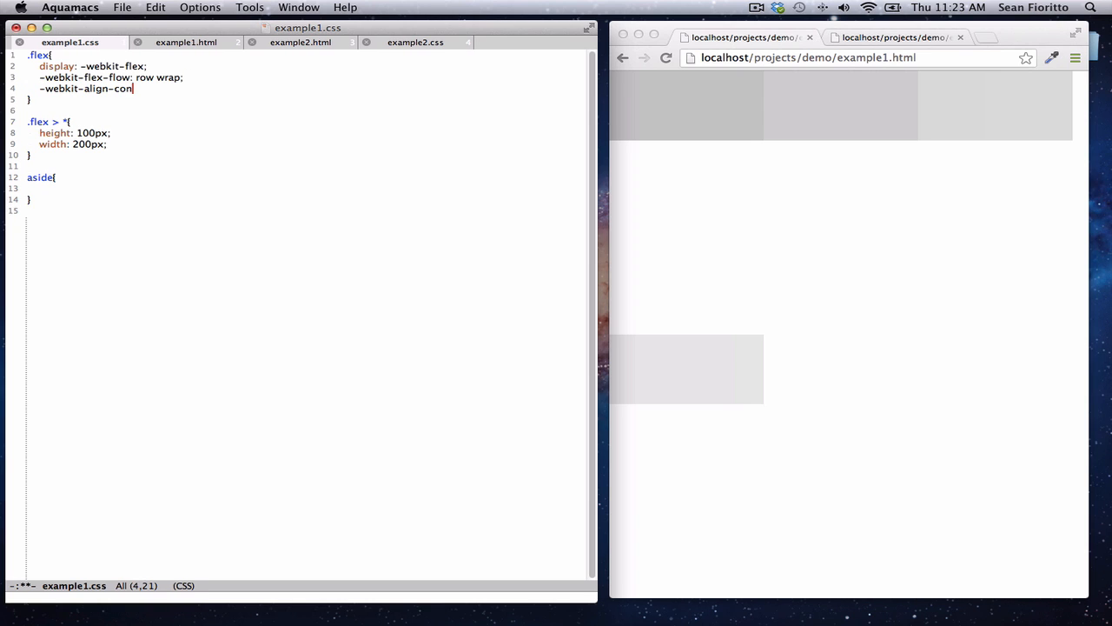
text(tent:)
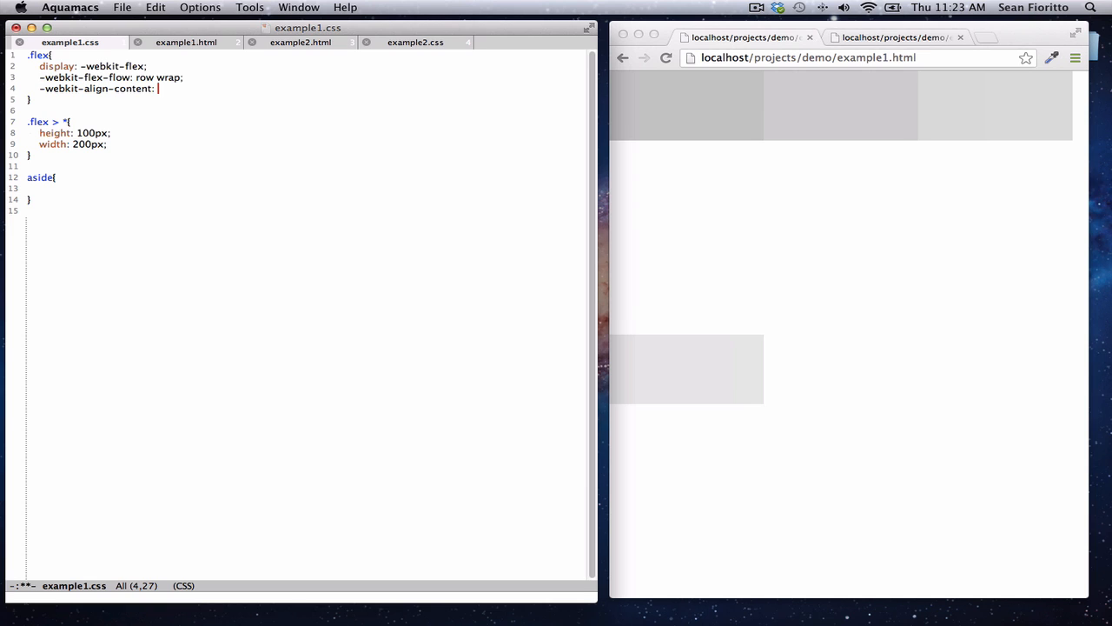
text(flex-)
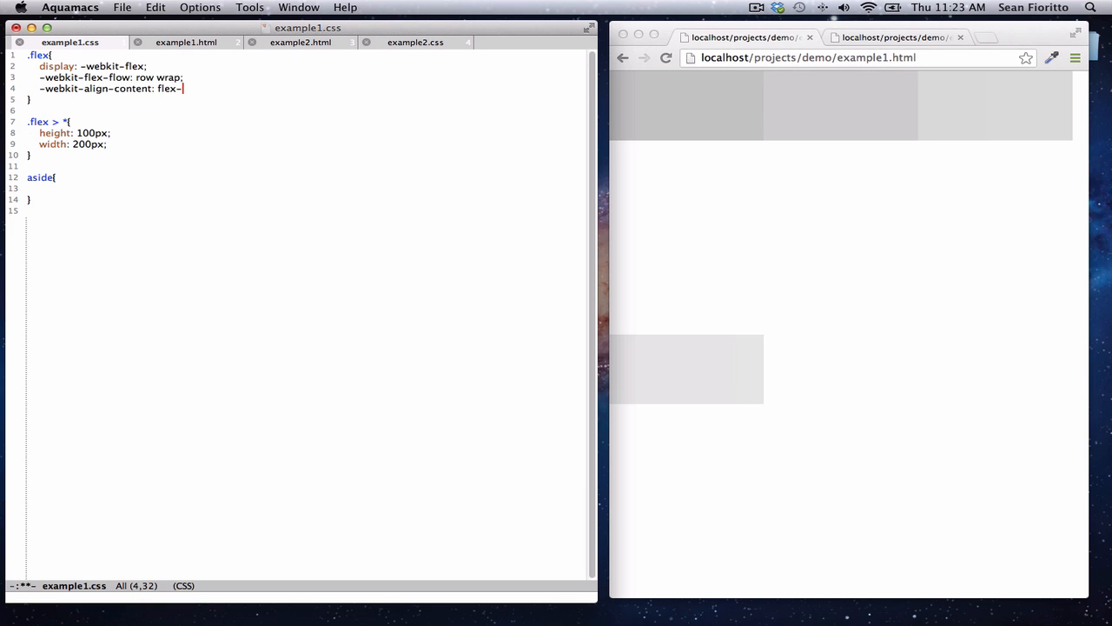
text(start)
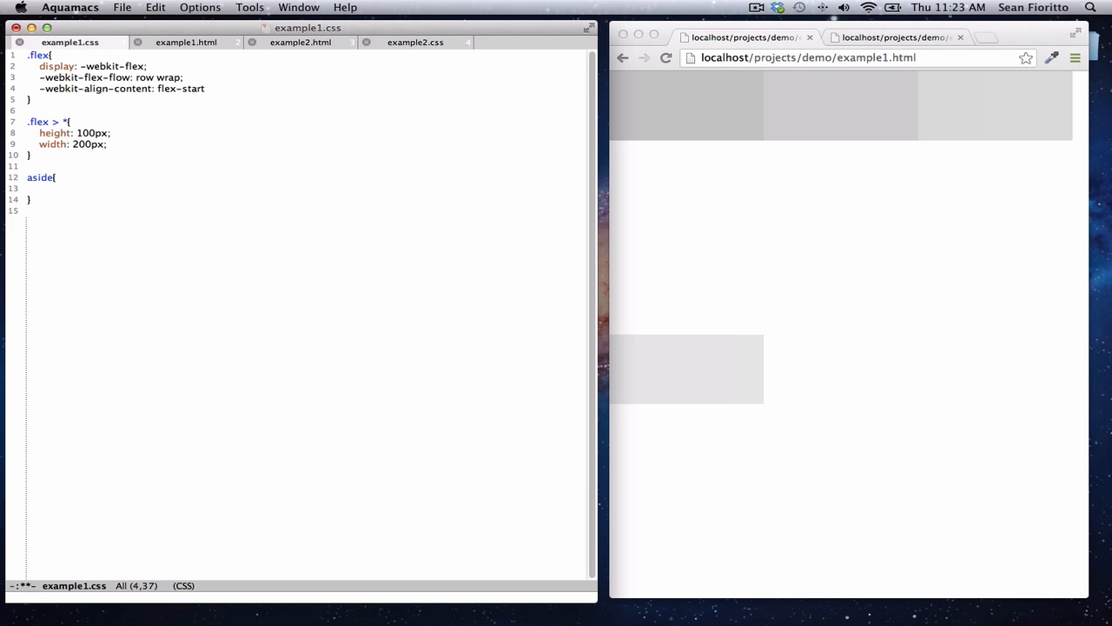
text(;)
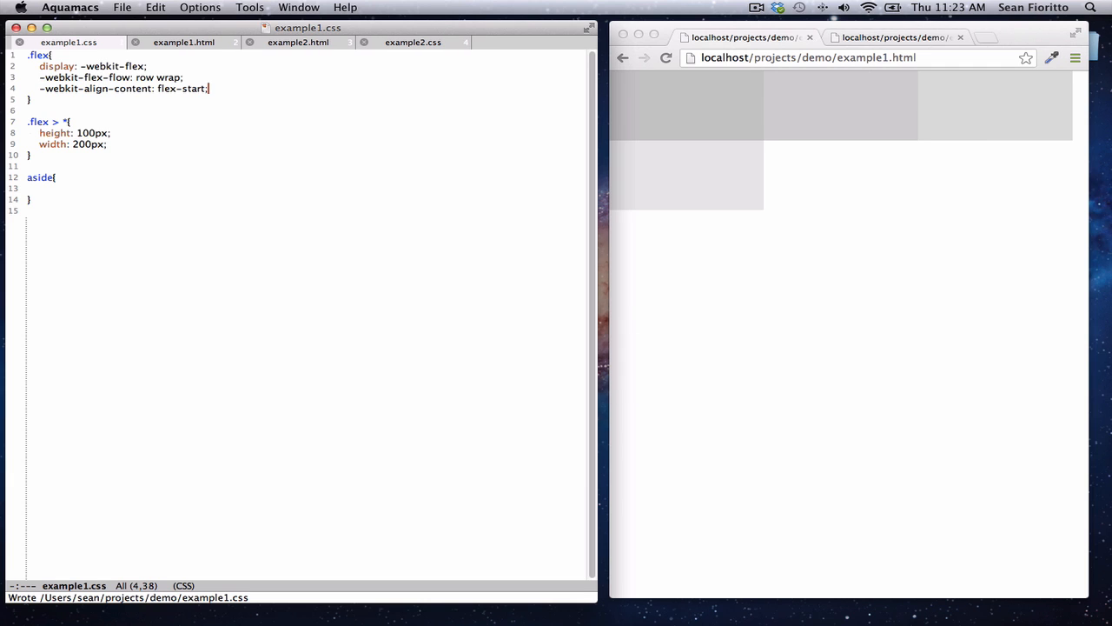
Change align-content to center and return to example2.html.
key(Backspace)
text(end)
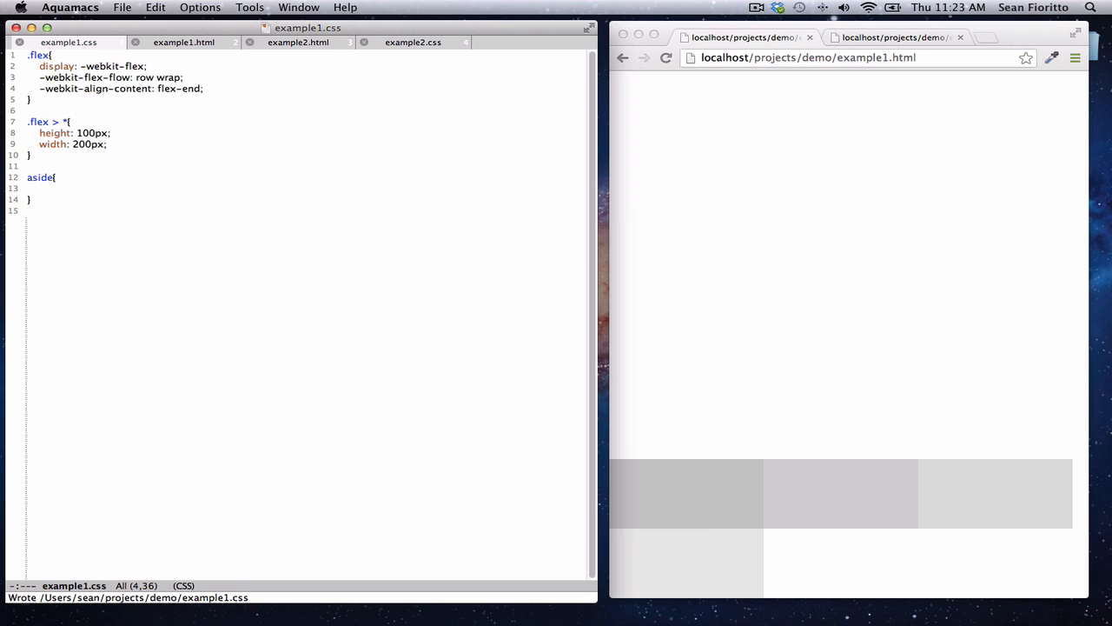
text(ce)
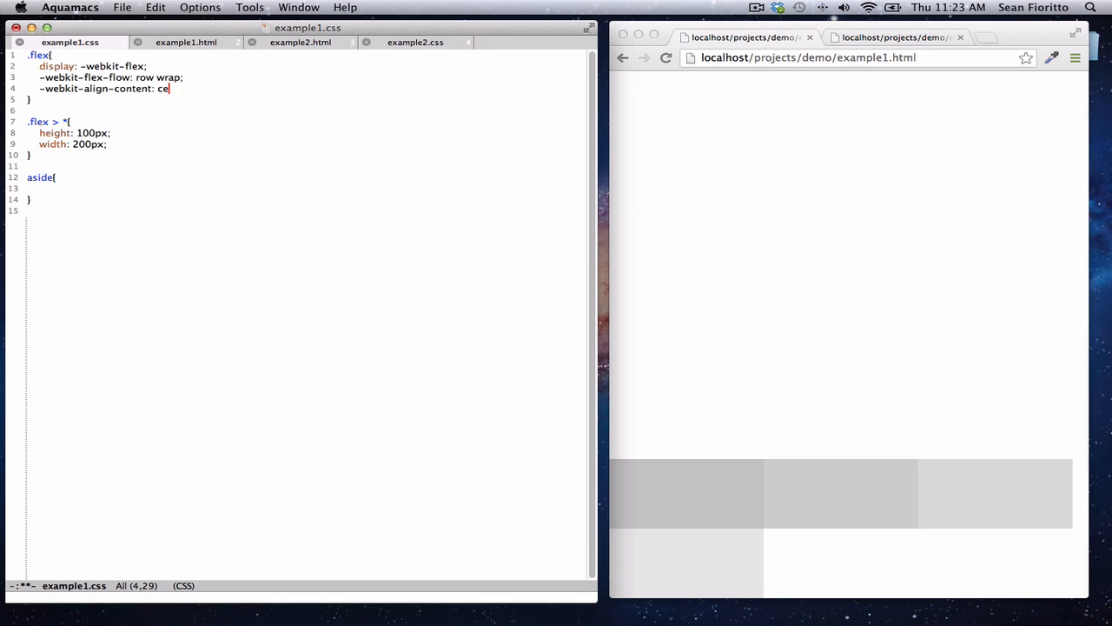
text(nter;)
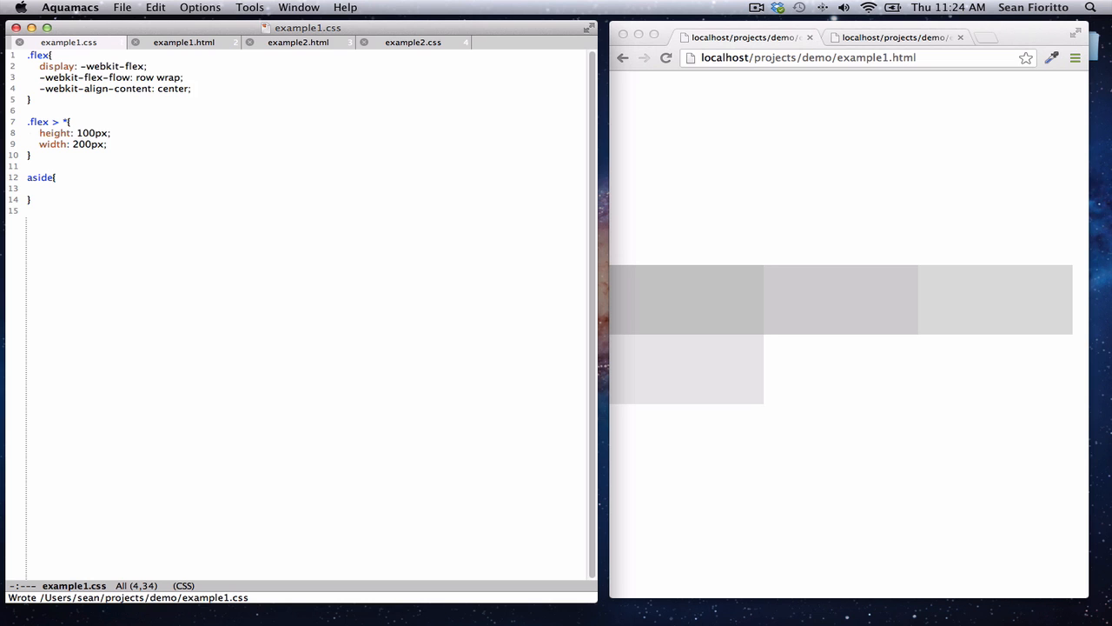
click(298, 42)
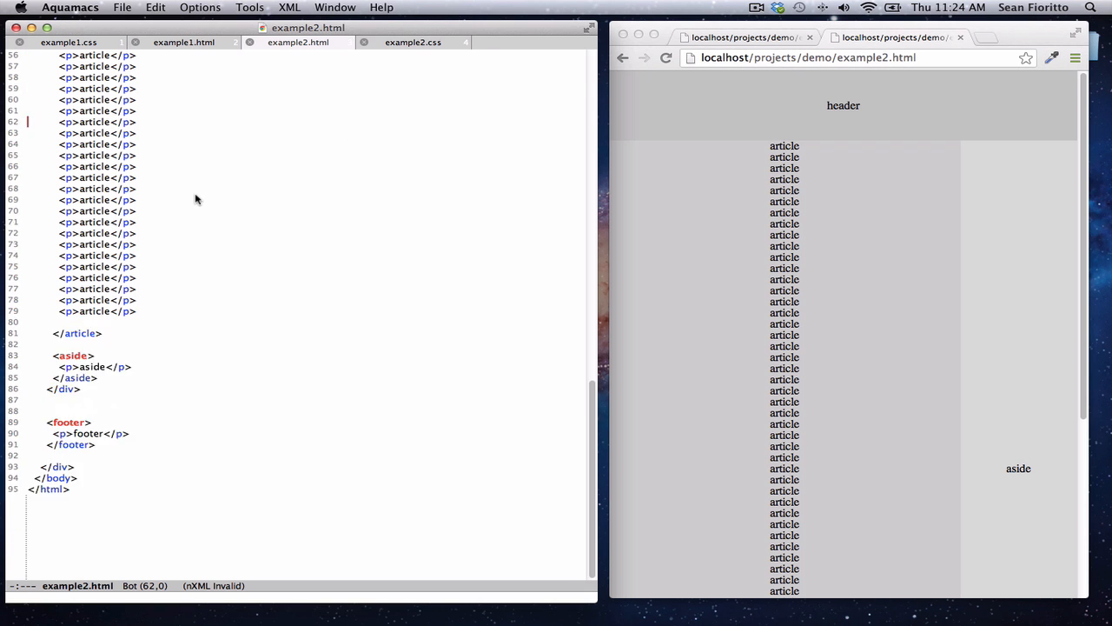
Scroll up through example2.html to review the repeated article paragraphs.
scroll(up, 3)
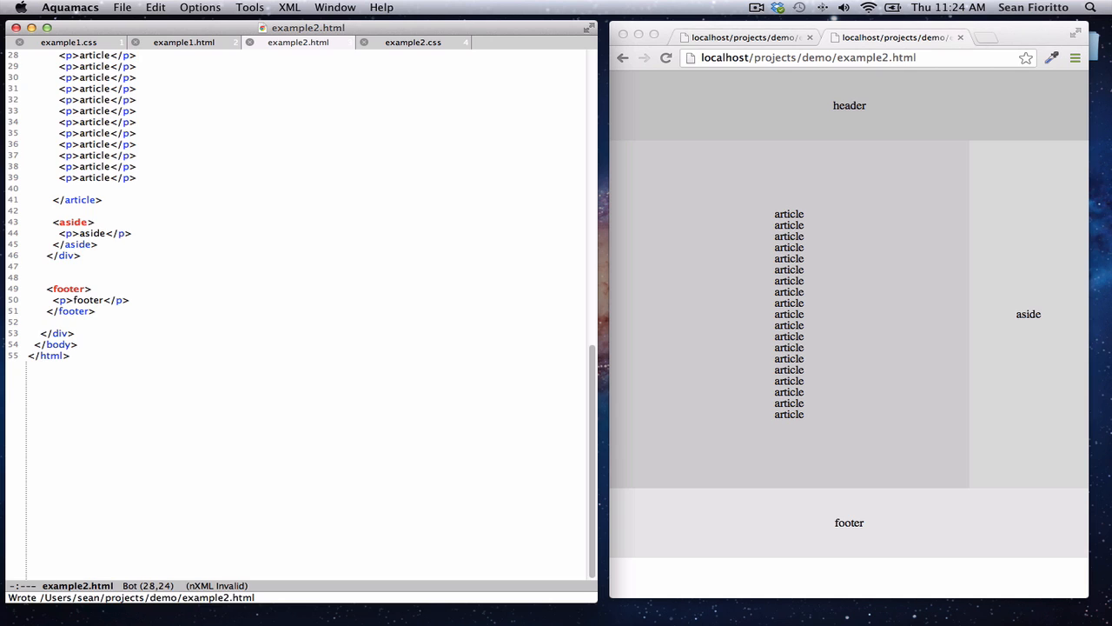
scroll(up, 3)
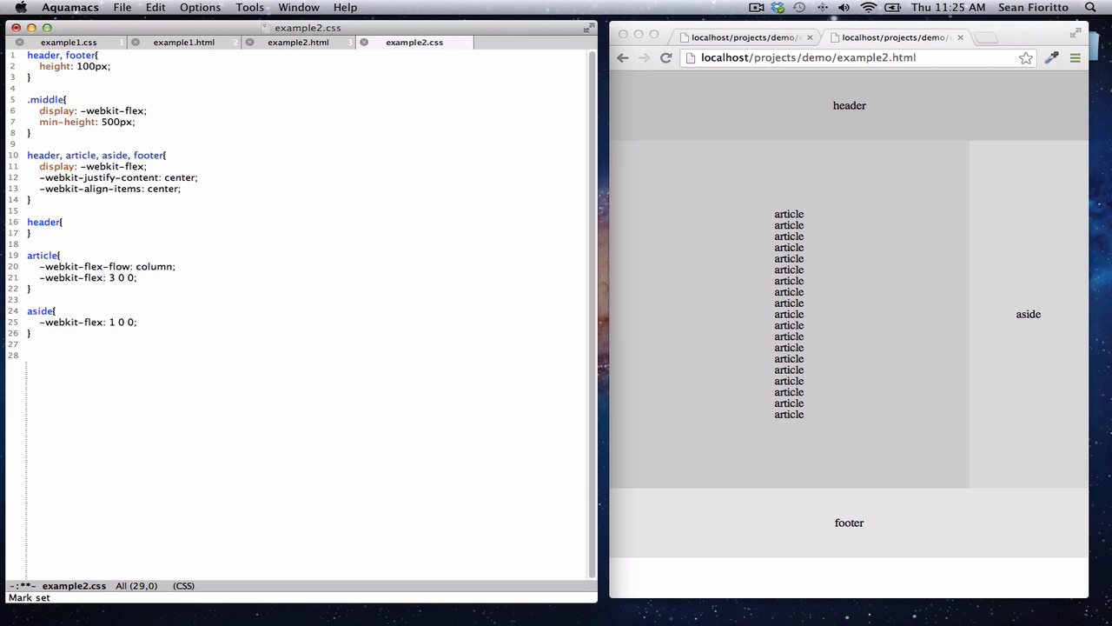
Add a footer rule and a -webkit-order: 0 declaration.
text(footer{)
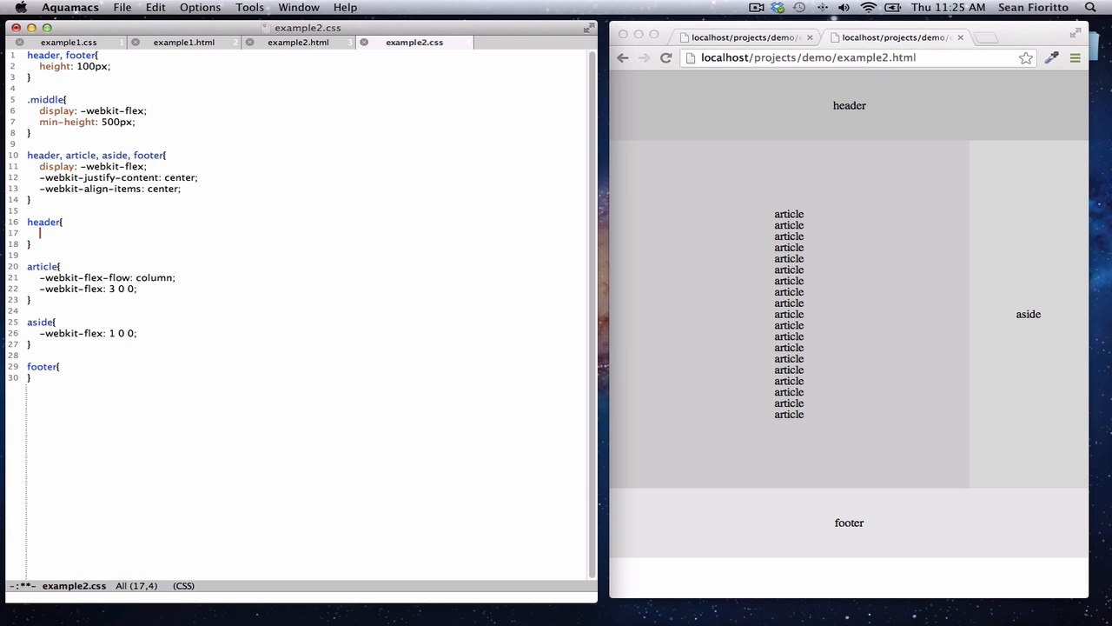
text(-webkit-or)
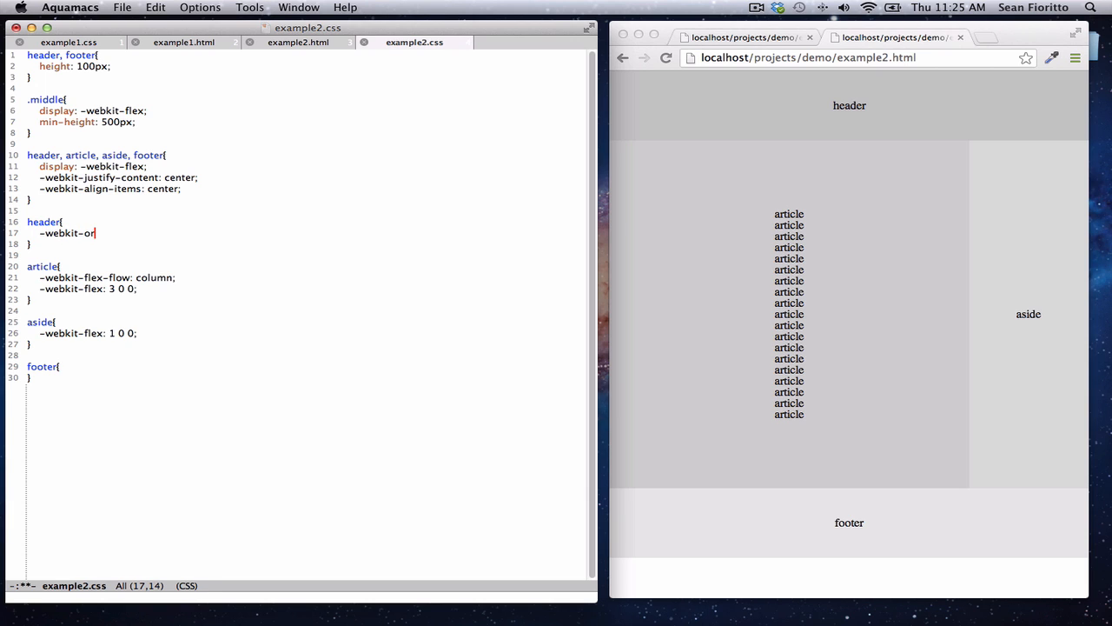
text(der: 0;)
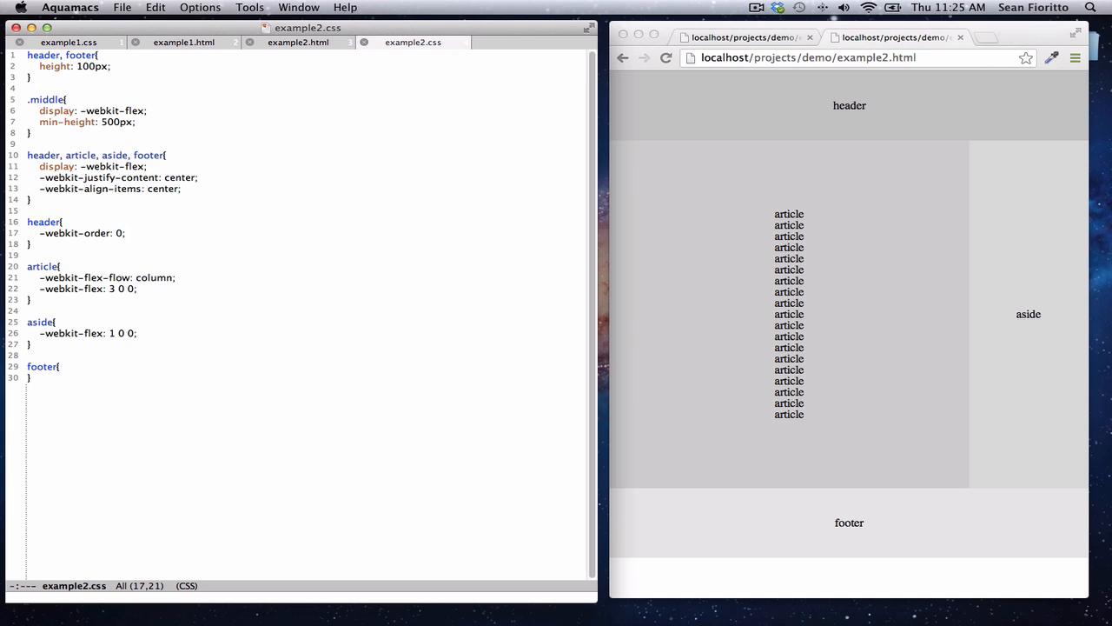
Give the article -webkit-order 2 and add -webkit-order: 3.
double_click(78, 233)
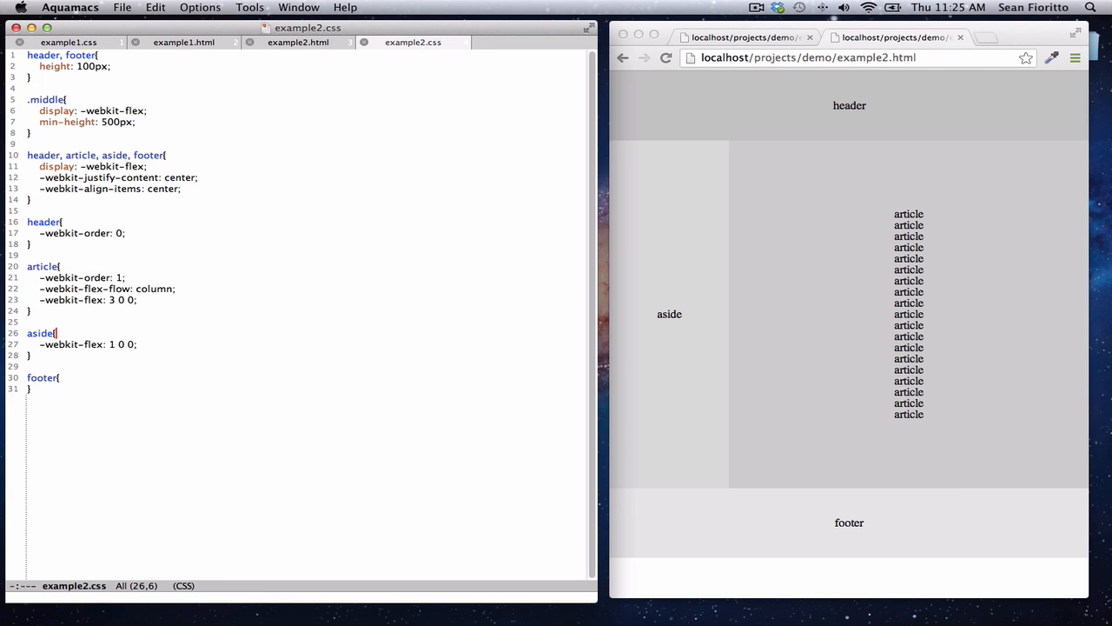
text(-webkit-order:)
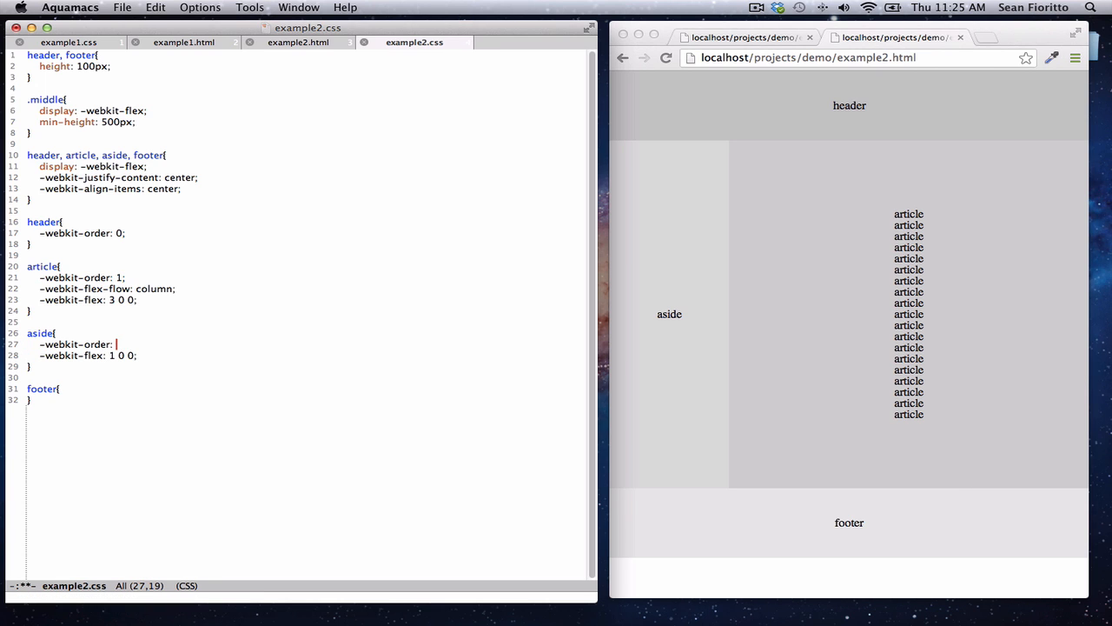
text(2;)
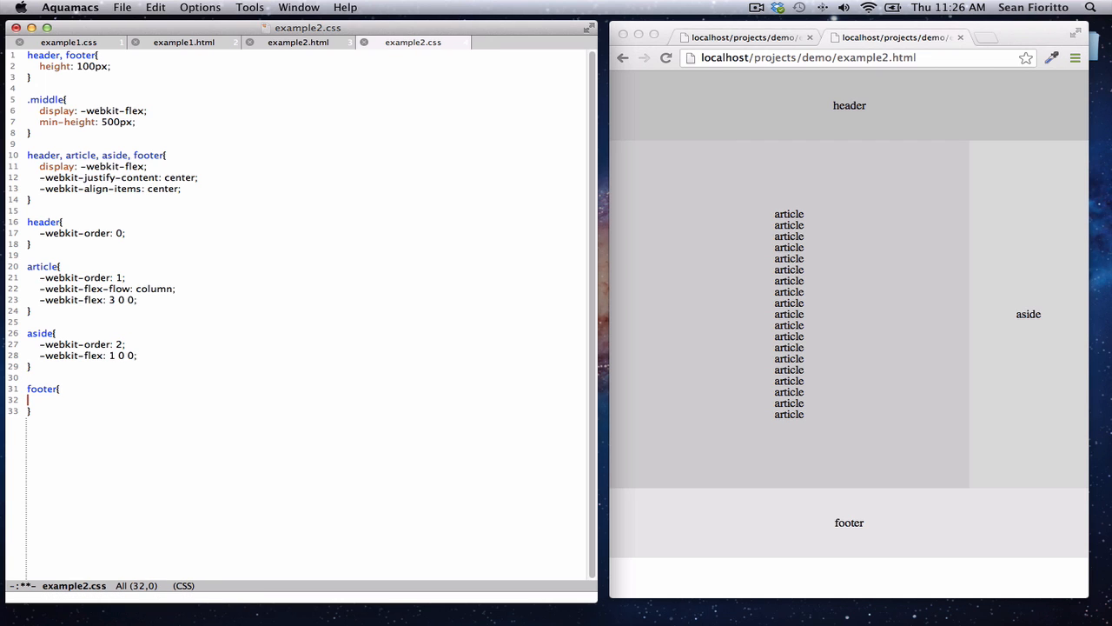
text(-webkit-order: 3)
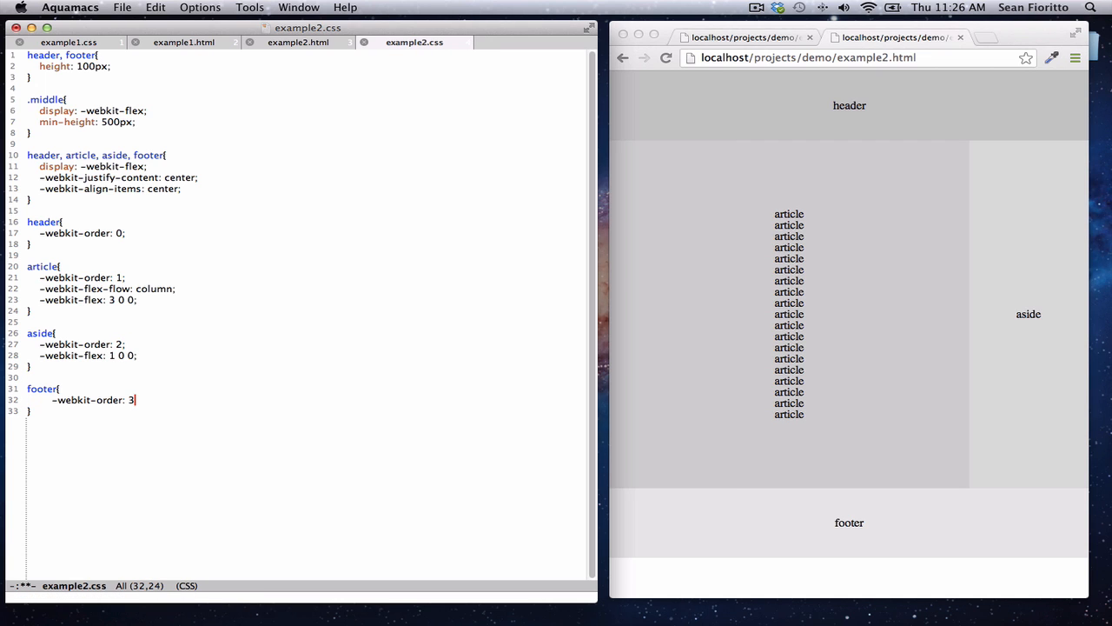
text(;)
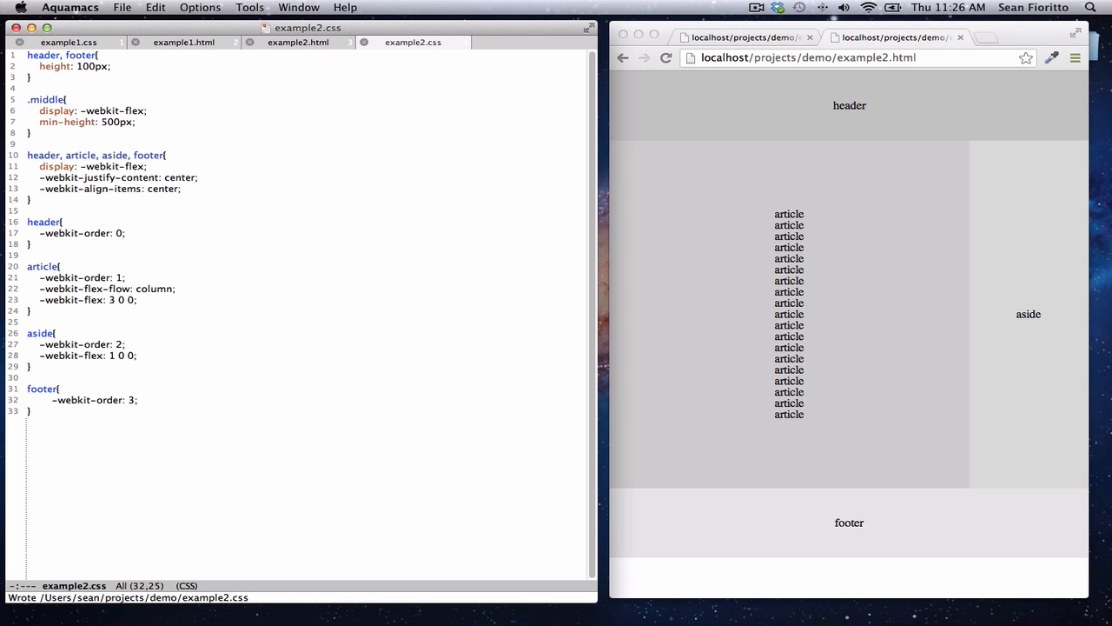
Edit the article rule's order value to 2.
click(28, 321)
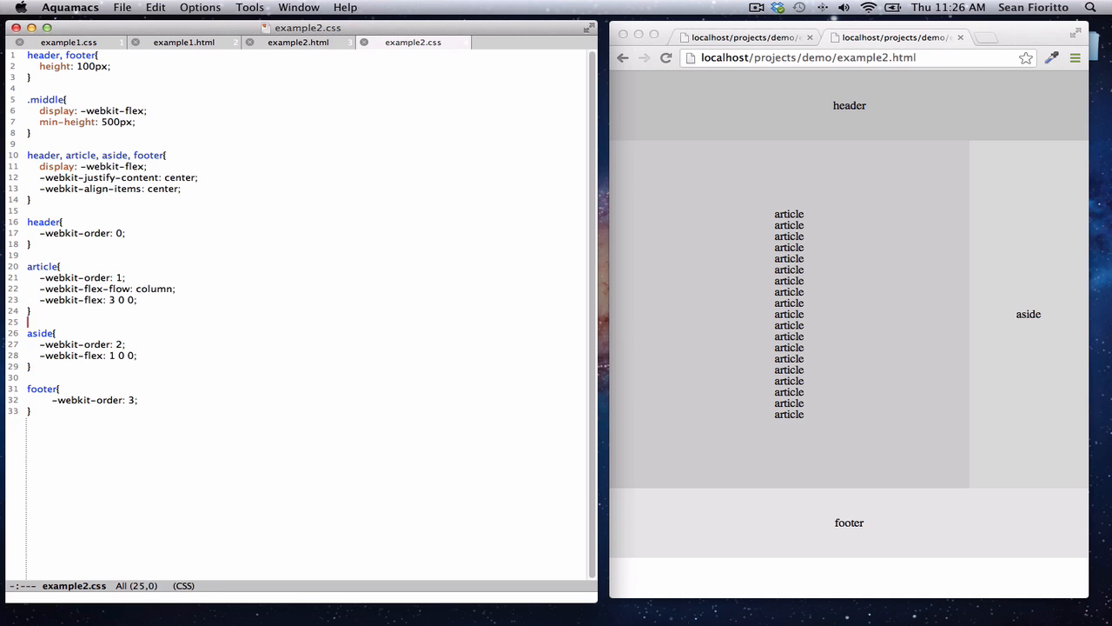
click(117, 277)
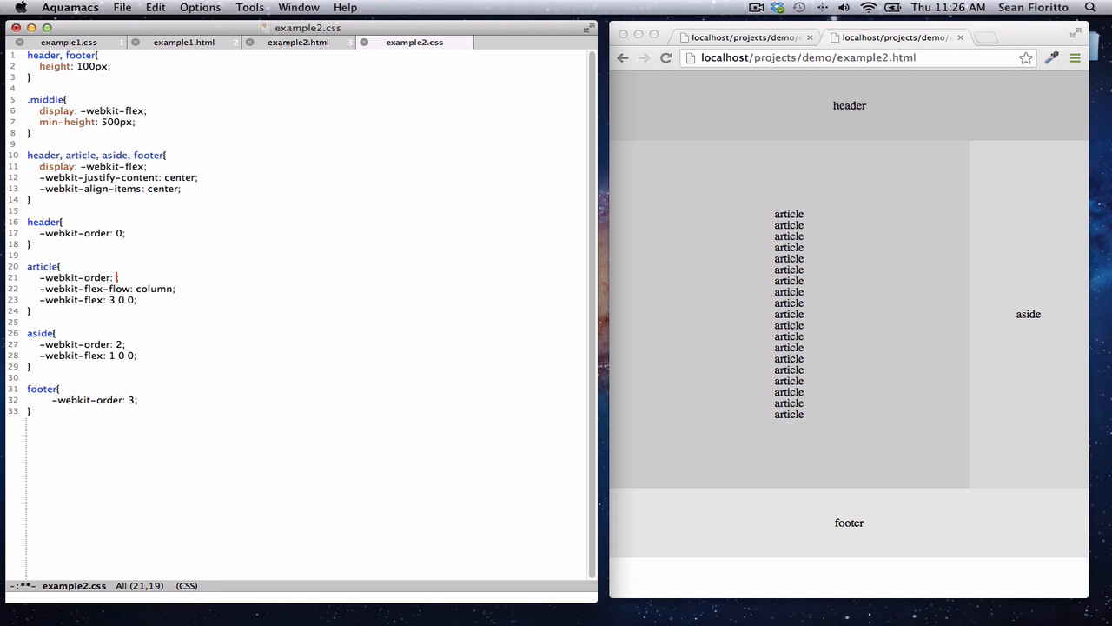
text(2;)
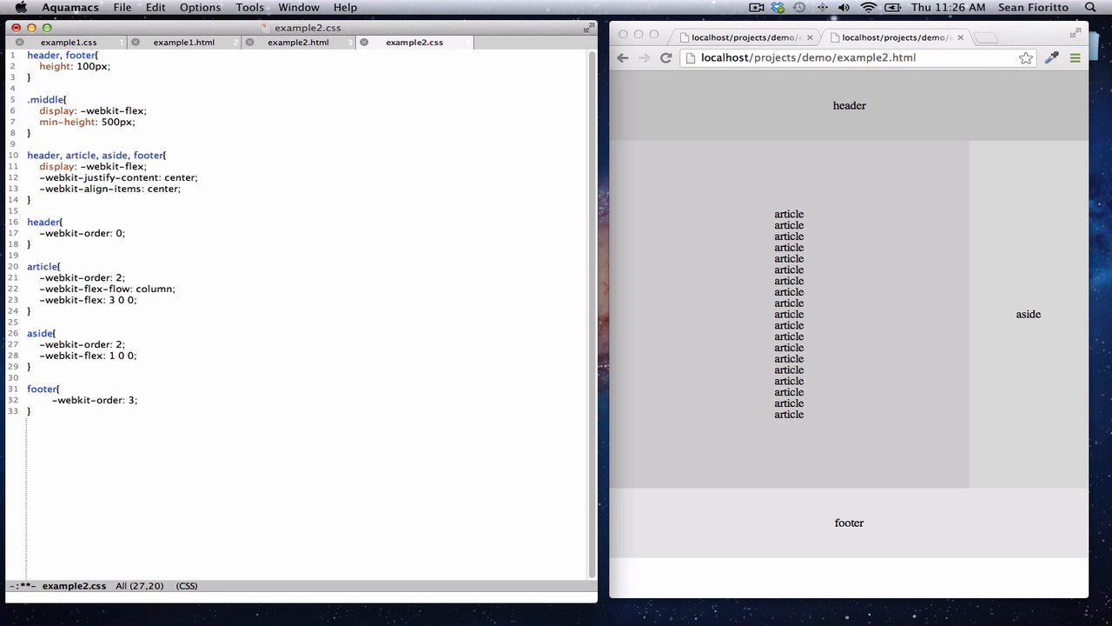